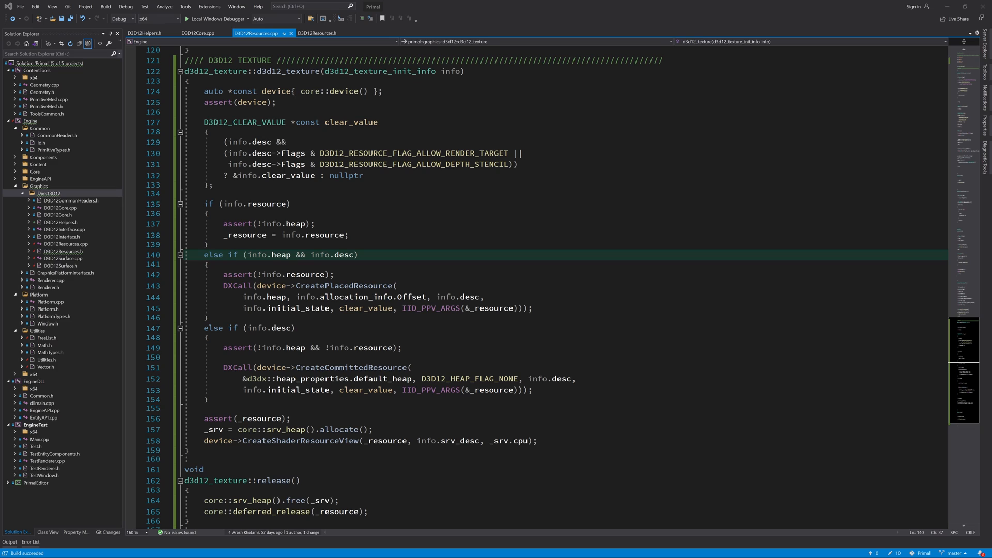
pyautogui.moveTo(252, 102)
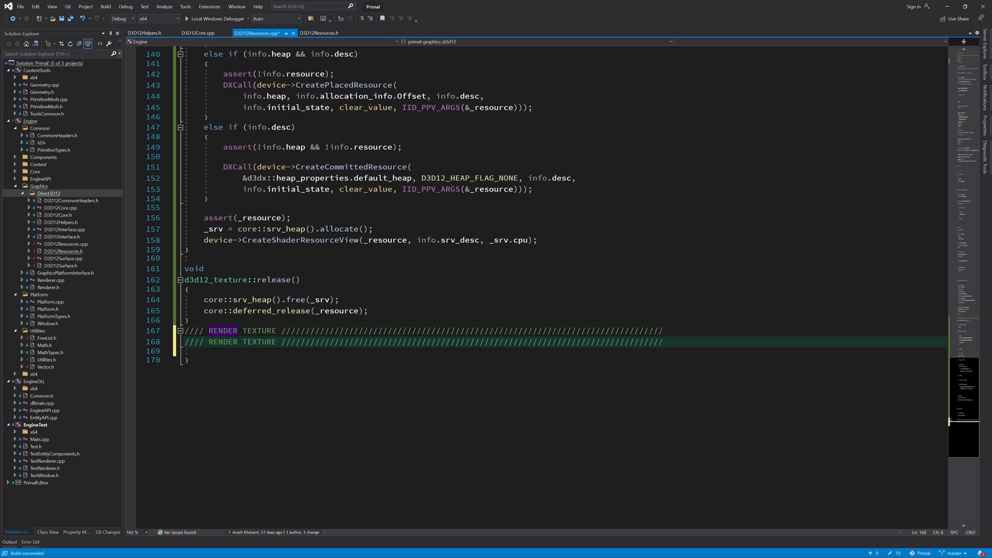
# Step: Rename the second banner to DEPTH BUFFER and view the end of d3d12_texture in D3D12Resources.h
pyautogui.write('DEPTH BUFFE')
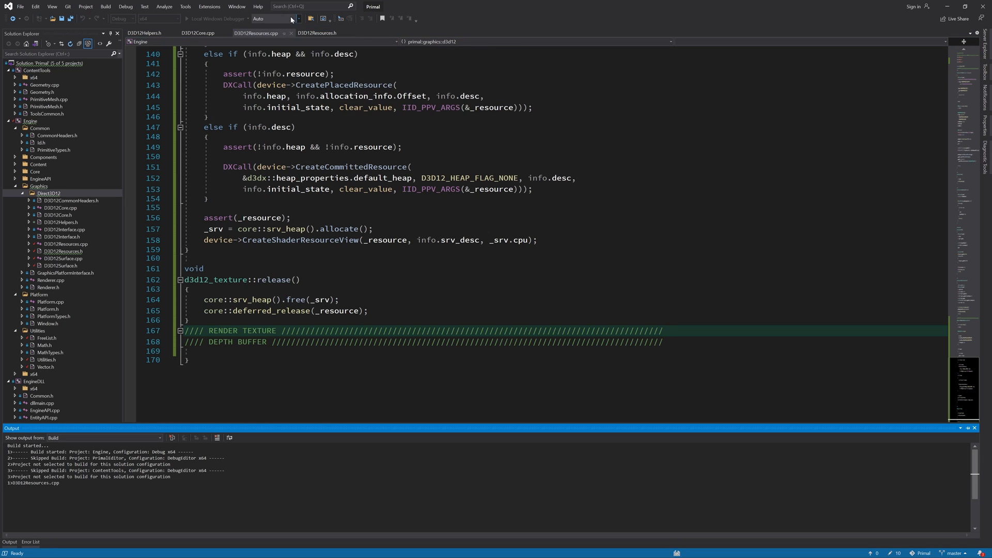
pyautogui.click(316, 32)
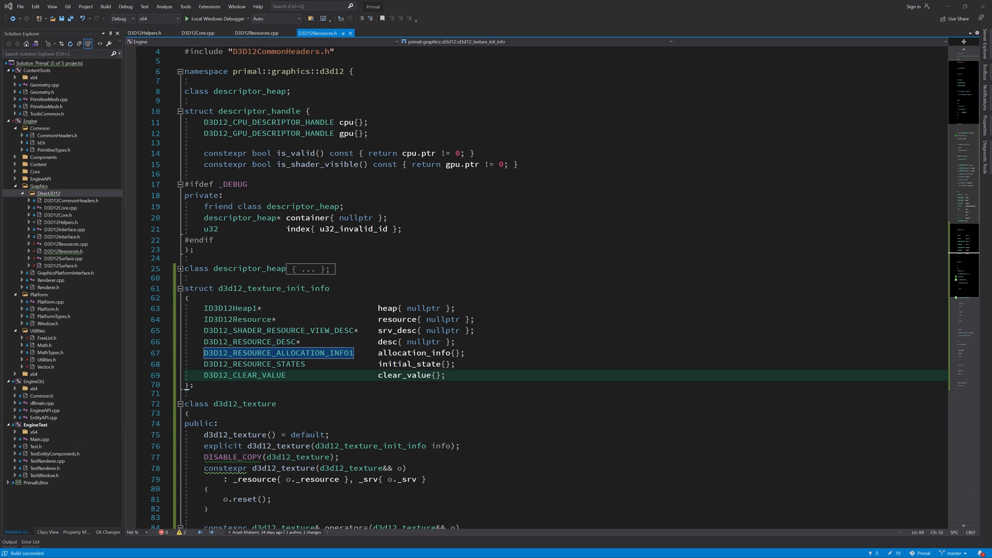
pyautogui.scroll(-3)
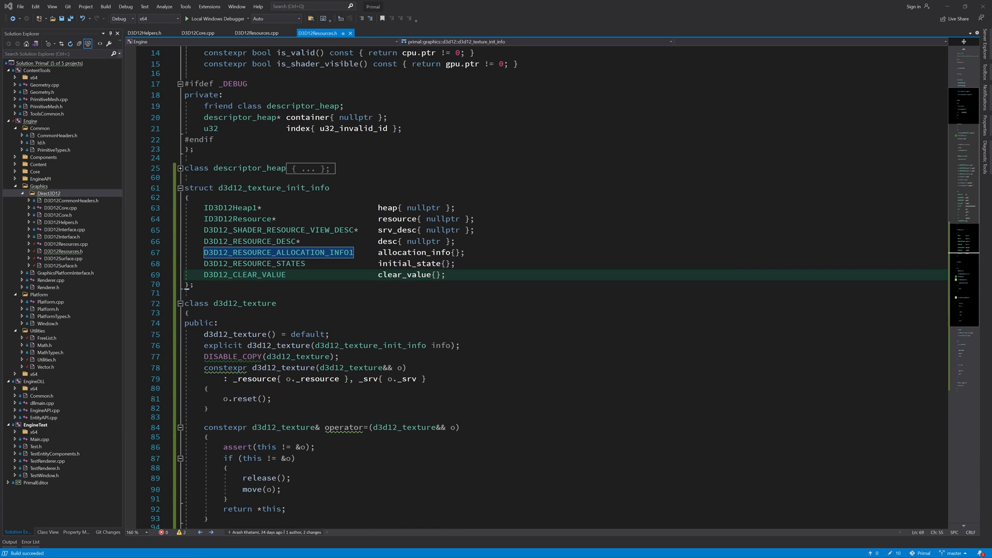
pyautogui.scroll(-3)
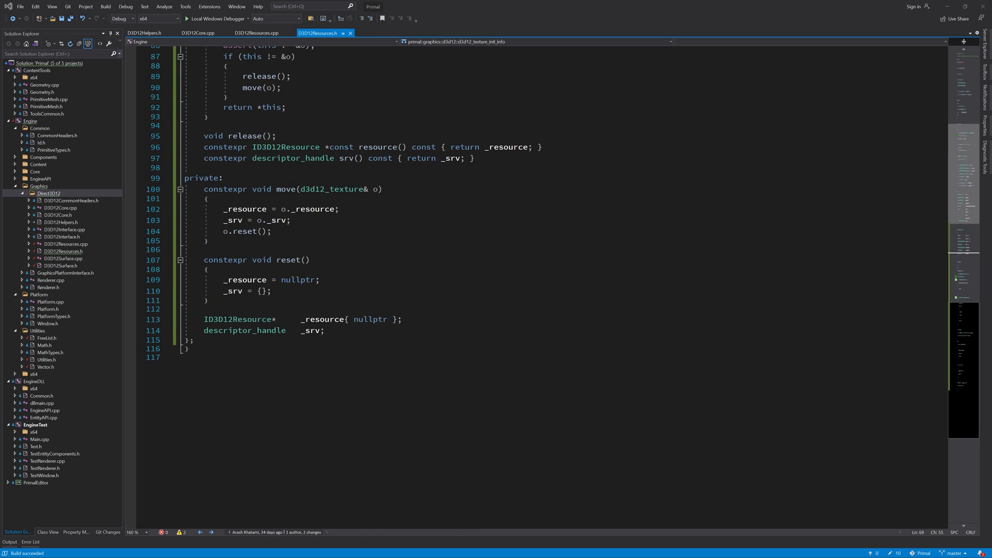
# Step: Declare class d3d12_render_texture with private members d3d12_texture _texture{} and descriptor_heap _rtv[]{}
pyautogui.write('class d3d1')
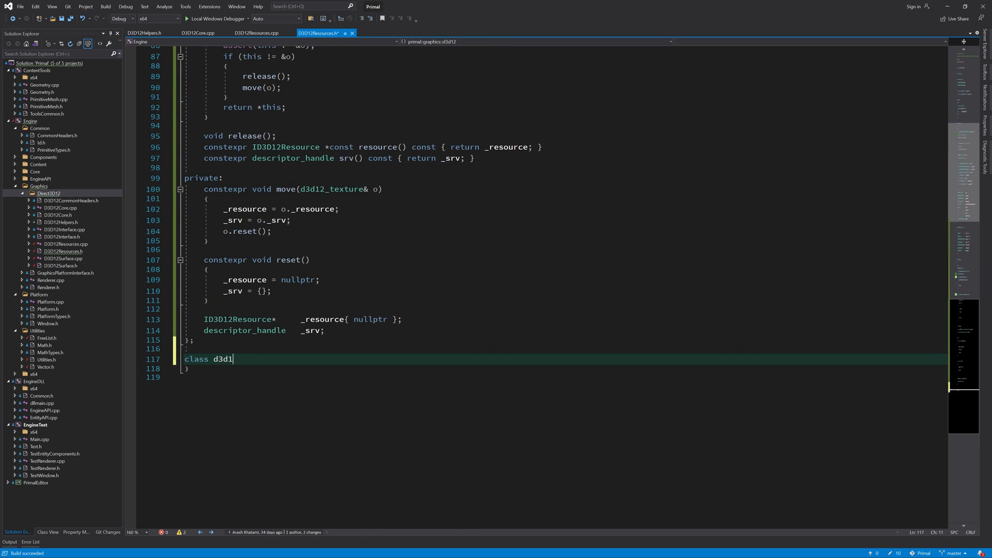
pyautogui.write('2_render_texture')
pyautogui.write('public:')
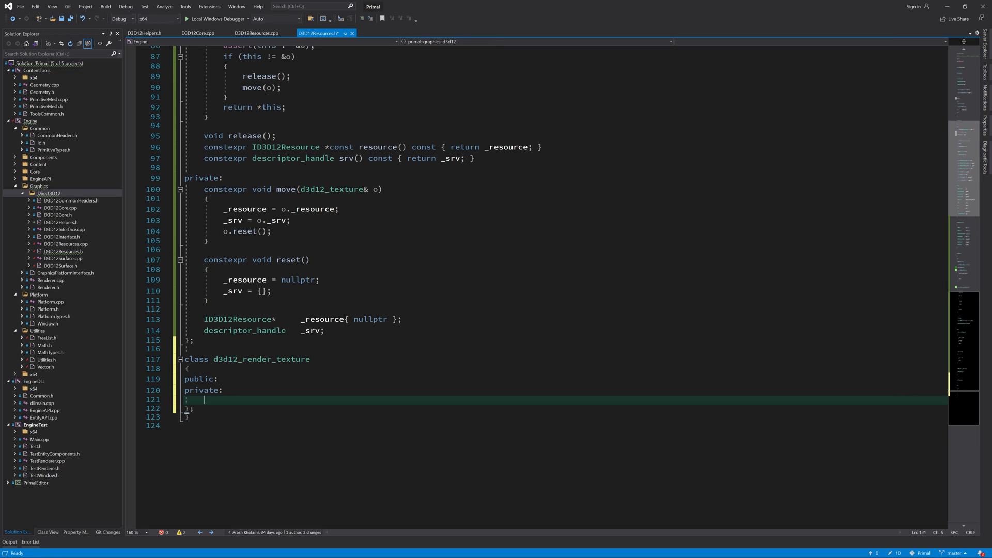
pyautogui.write('d3d12')
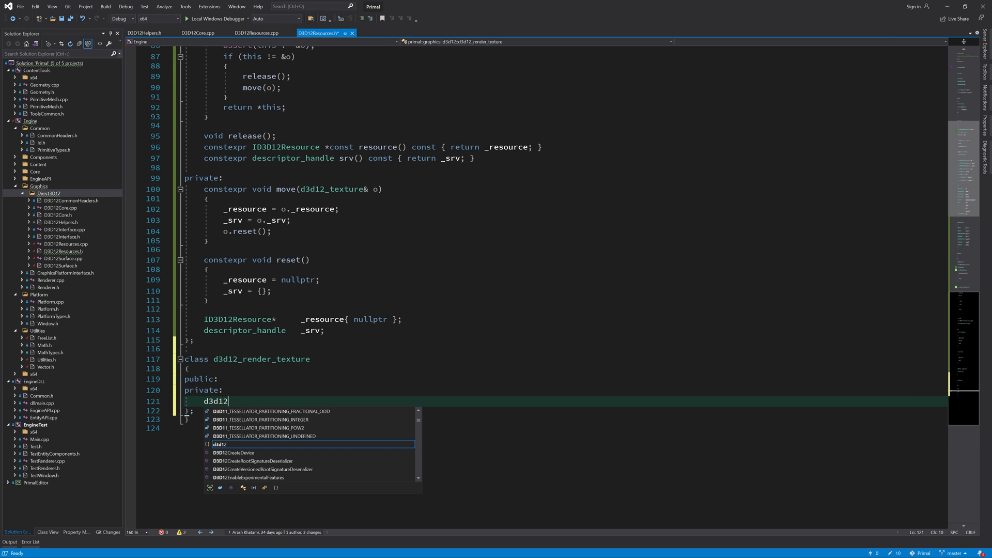
pyautogui.write('_tex')
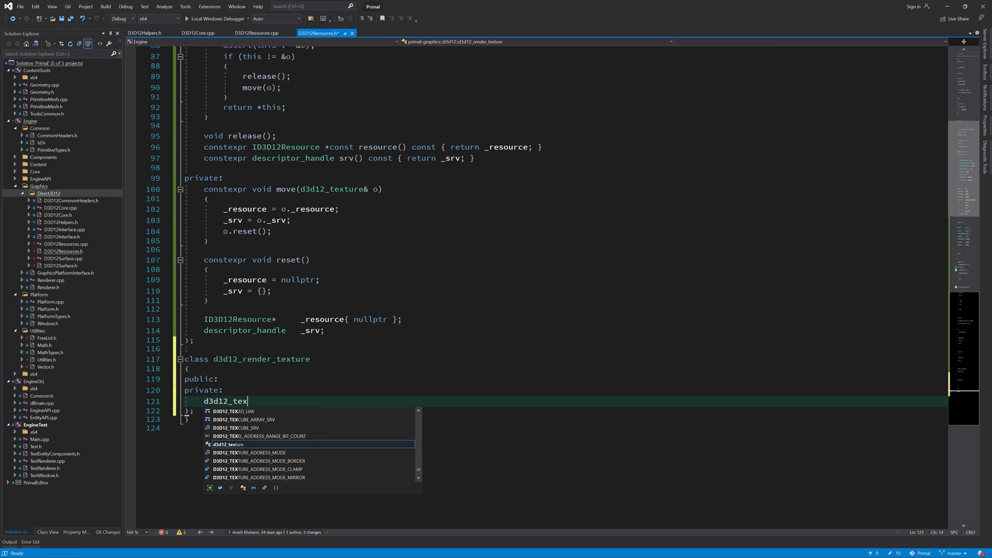
pyautogui.click(230, 444)
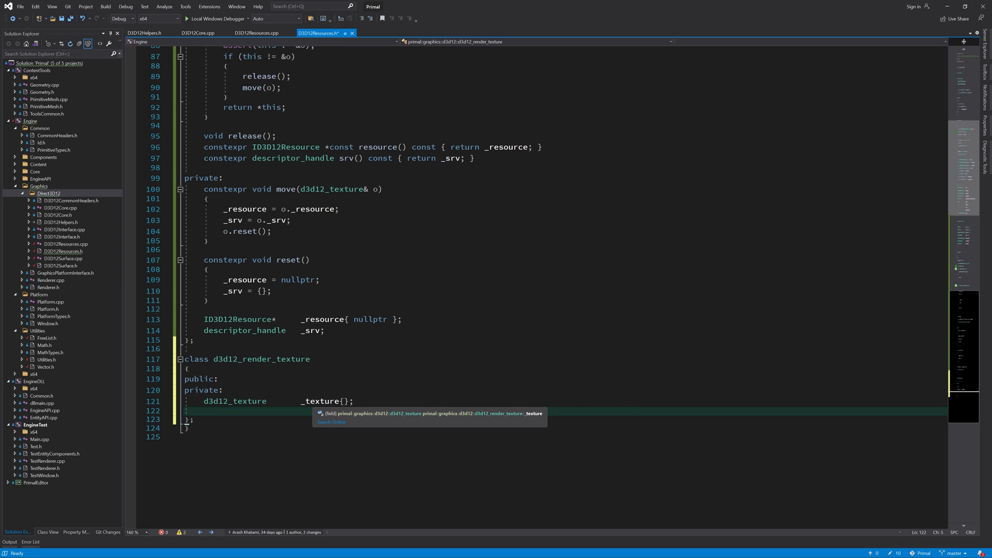
pyautogui.write('descriptor_heap     _render')
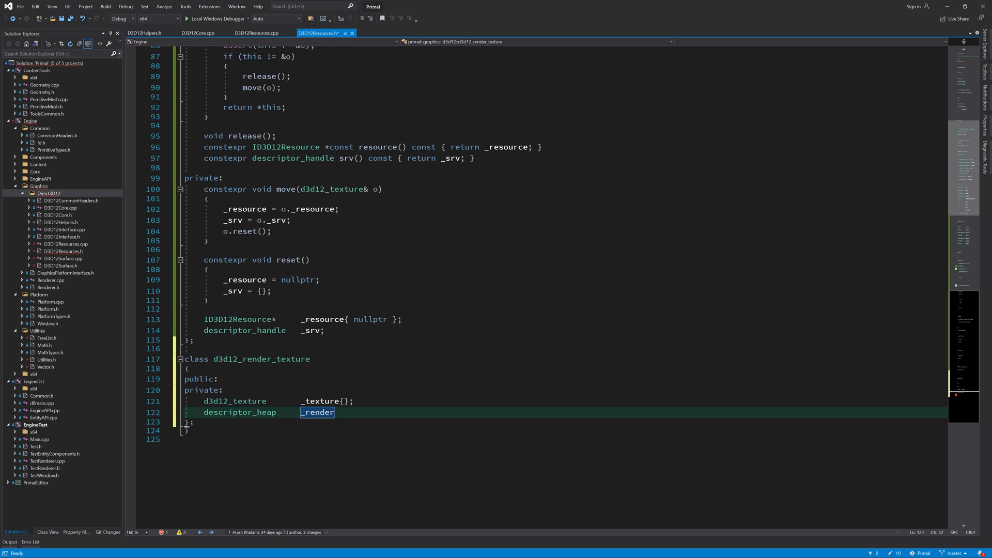
pyautogui.write('_rtv[]{}')
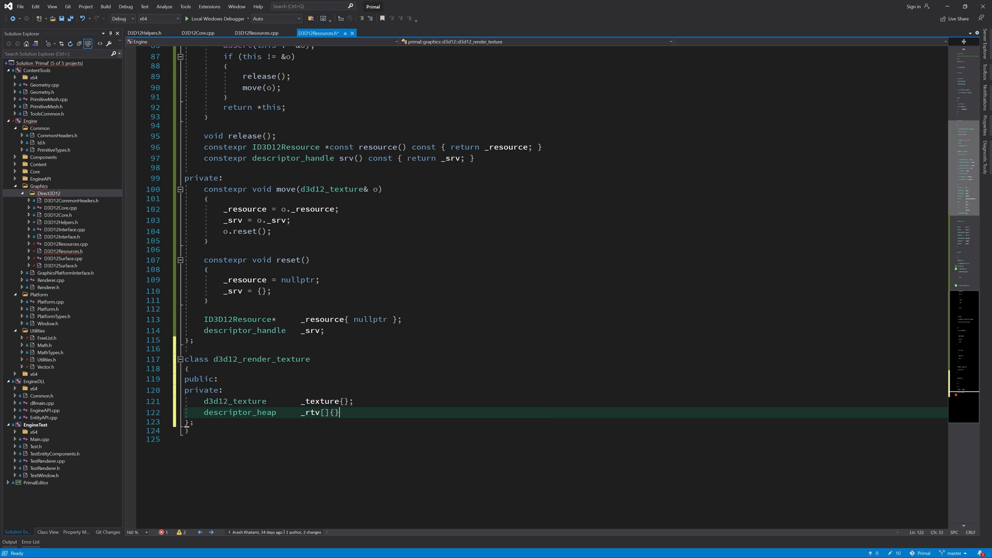
pyautogui.write(';')
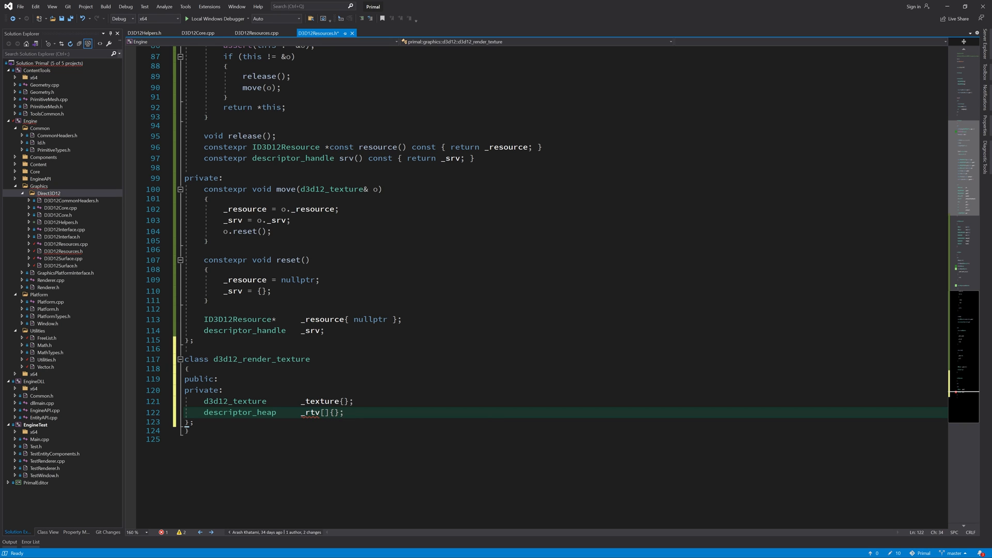
pyautogui.scroll(3)
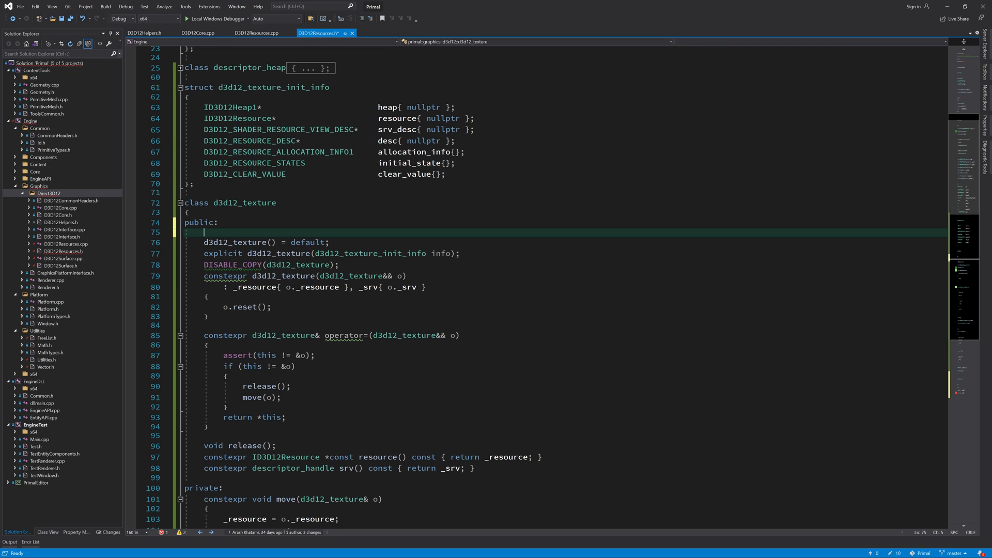
# Step: Add max_mips{14} to d3d12_texture, size _rtv by it, and add _mip_count{0} and a default constructor
pyautogui.write('constexpr s')
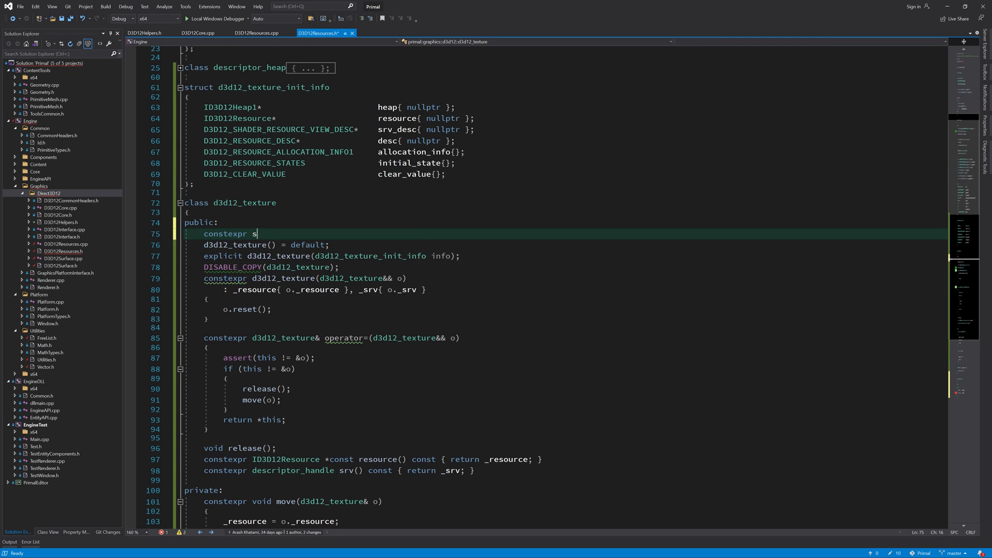
pyautogui.write('tatic u32 max_mips')
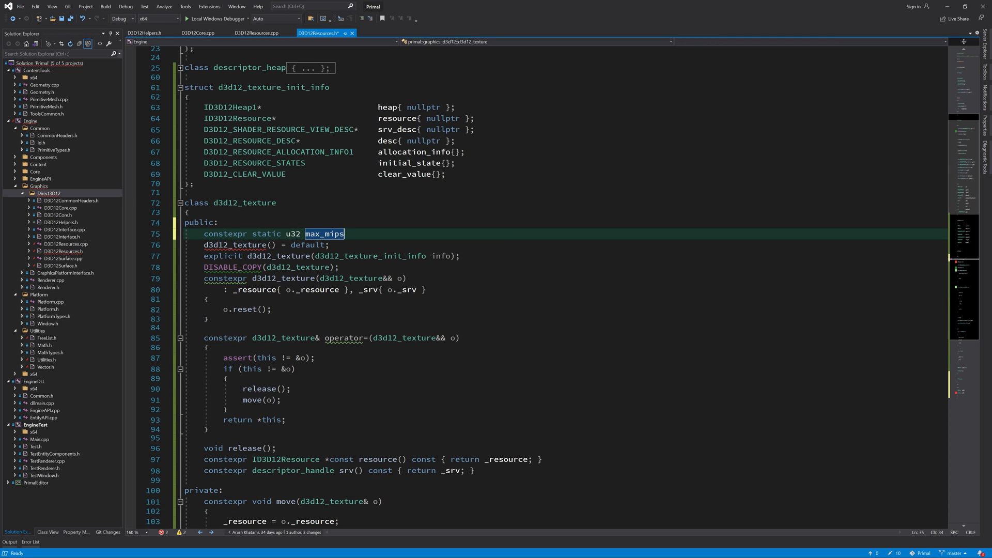
pyautogui.write('{ 14 }; // suppo')
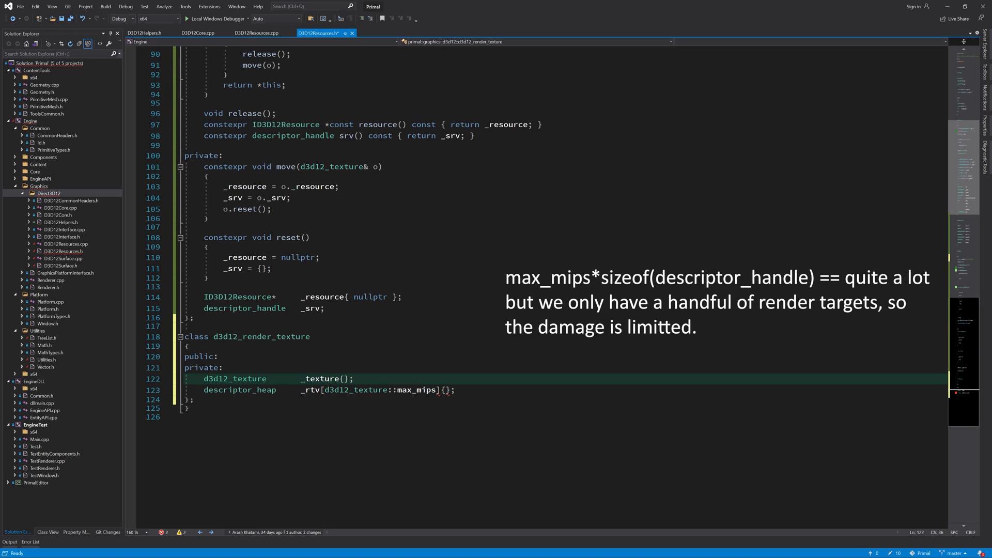
pyautogui.press('enter')
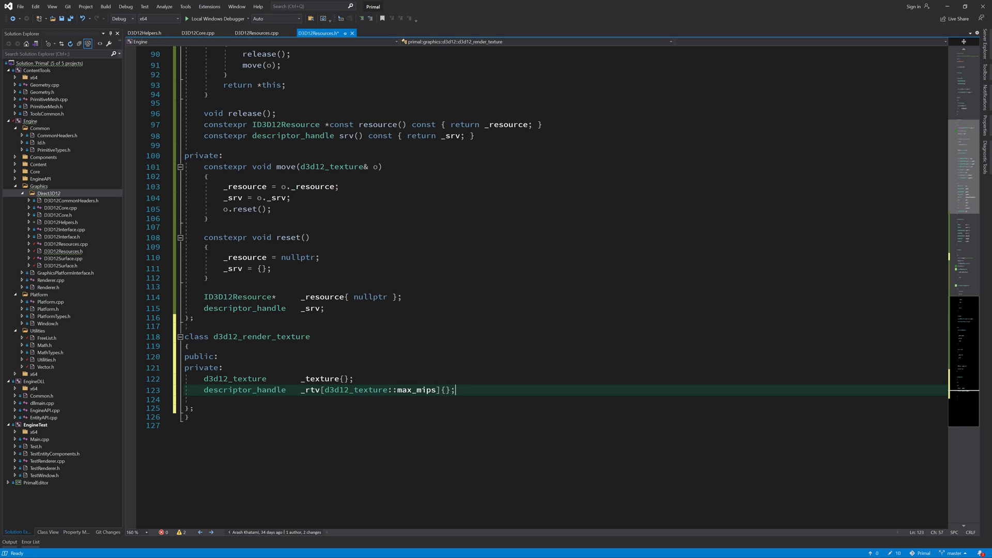
pyautogui.press('enter')
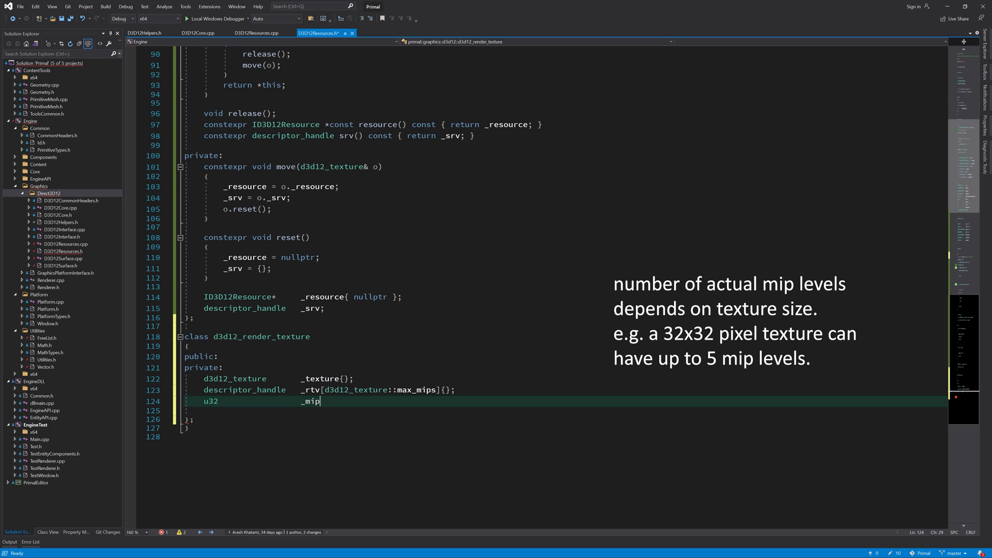
pyautogui.write('_count{ 0 };')
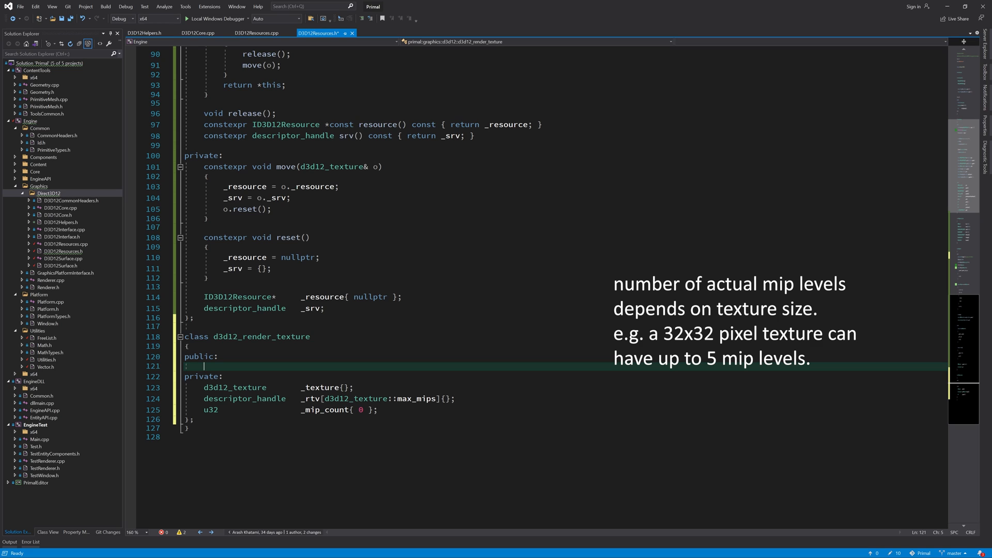
pyautogui.write('d3d12_render_texture() = default;')
pyautogui.write('explicit d3d12_render_texture(d3d12_texture_init_info info);')
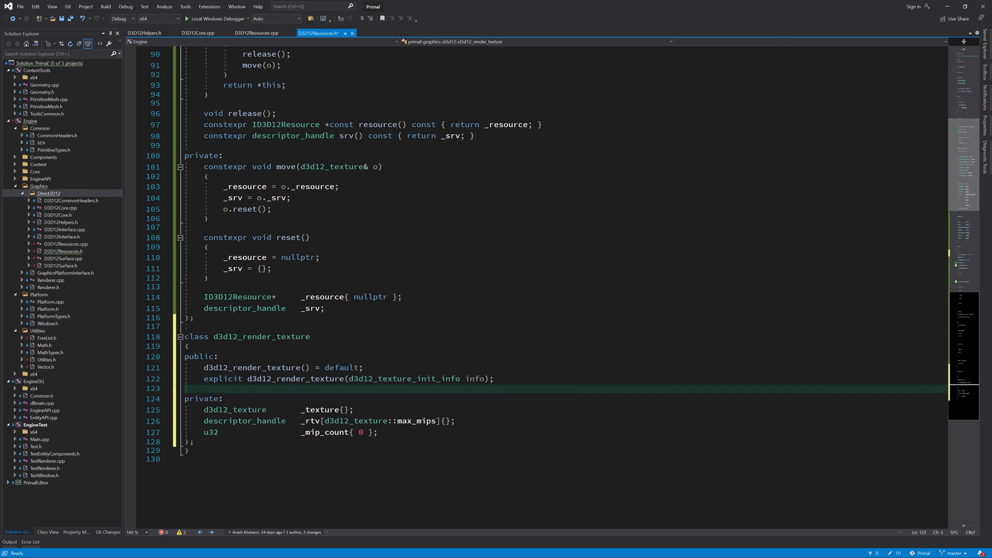
# Step: Disable copying and start a move constructor initializing _texture and _mip_count from o
pyautogui.write('DISABLE_COPY(d3d12_render_texture);')
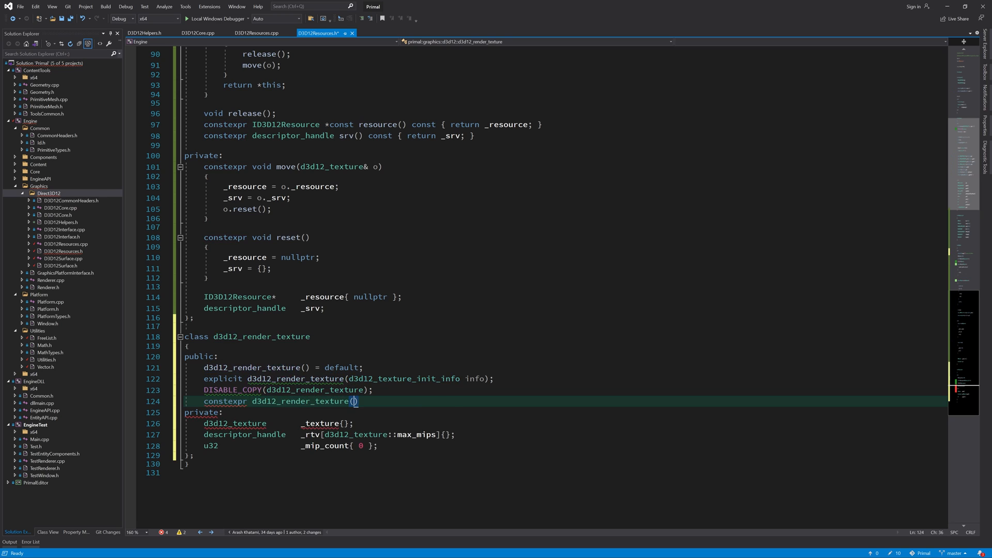
pyautogui.write('d3d12_render_texture&& o')
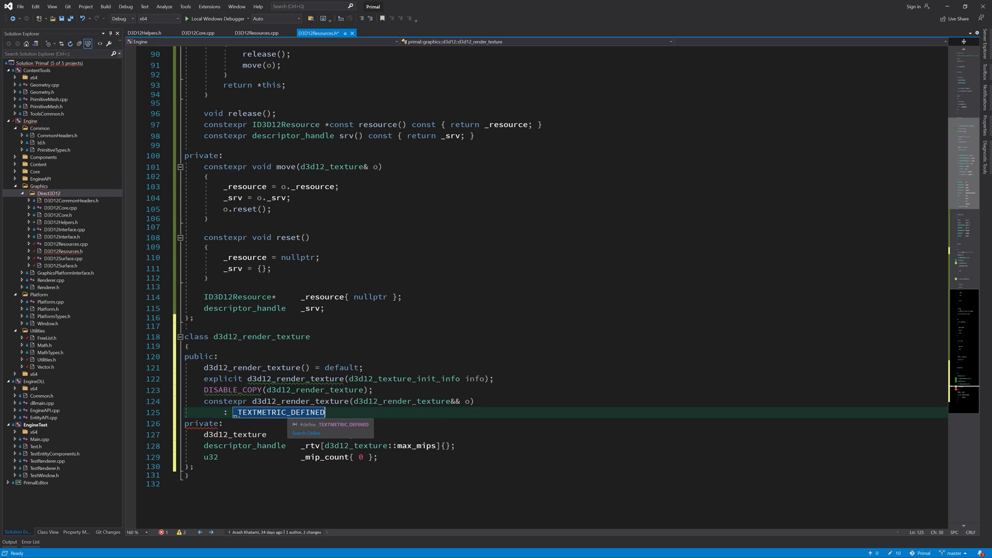
pyautogui.write('_texture{std::move(o._texture')
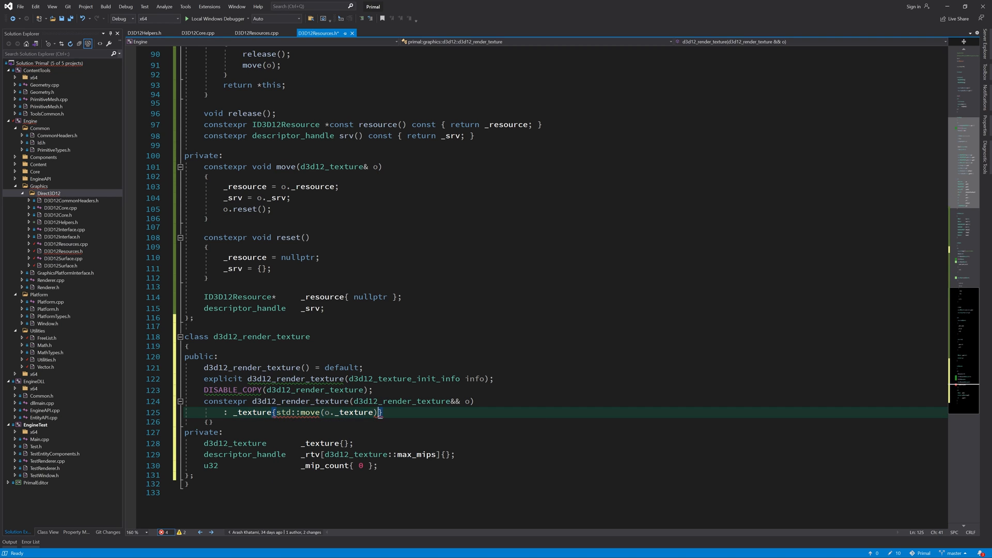
pyautogui.write(', _mip_count{}')
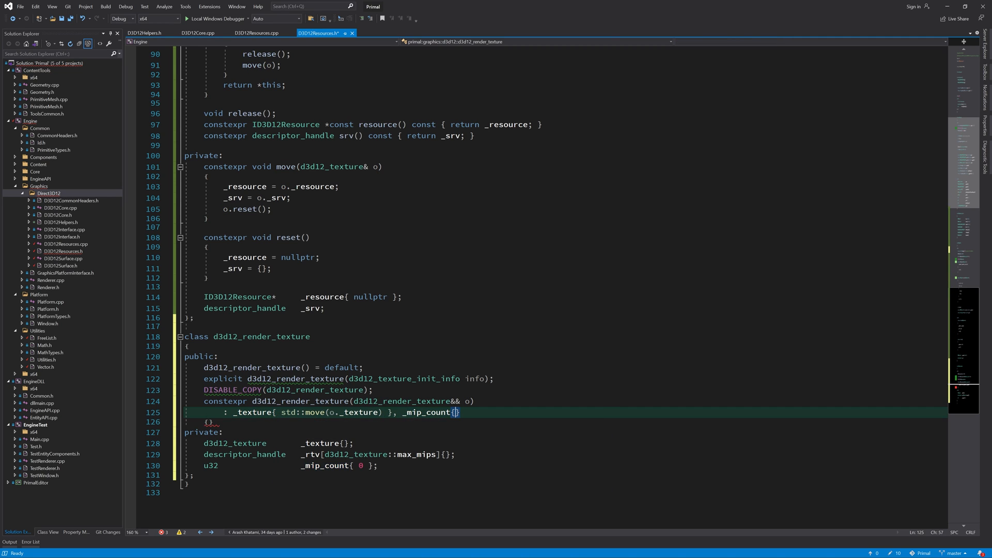
pyautogui.write('o._mip_count')
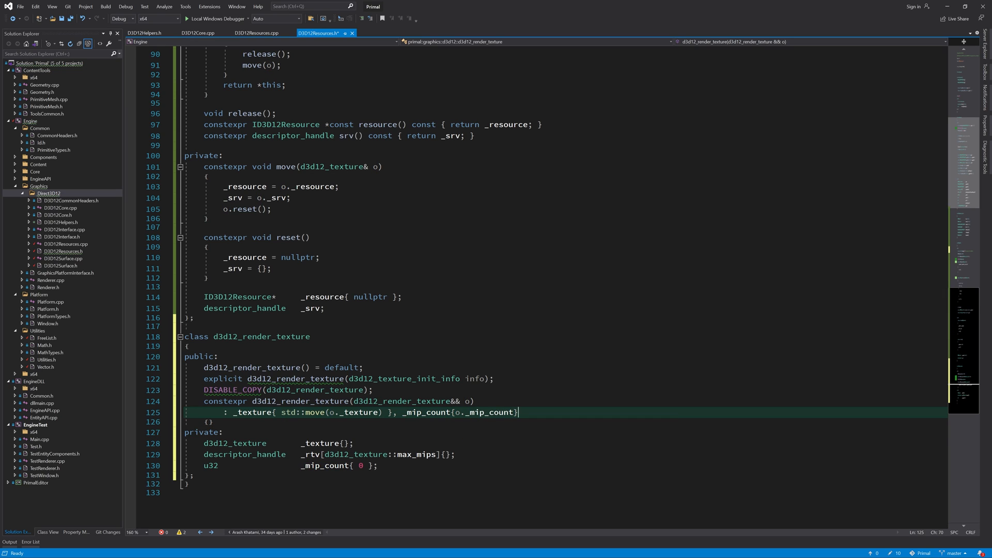
# Step: Finish the move constructor with a loop copying each o._rtv handle and a call to o.reset()
pyautogui.write('for(i')
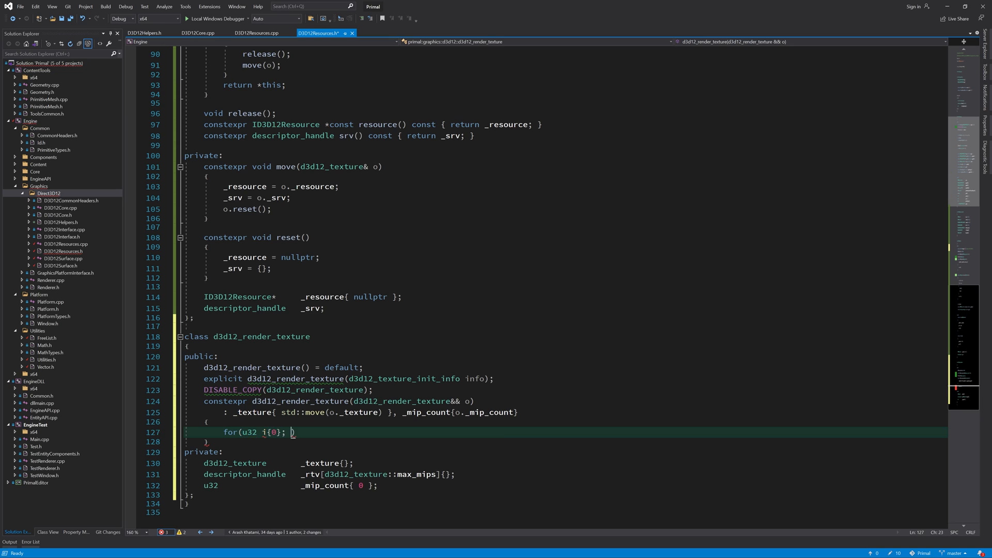
pyautogui.write('i < mip_cou')
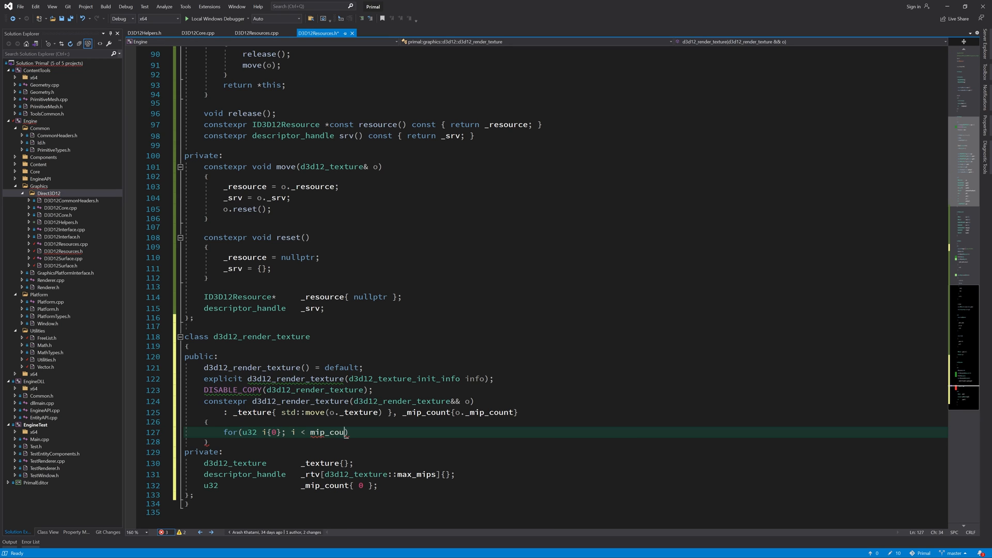
pyautogui.write('_mip_count; ++i)')
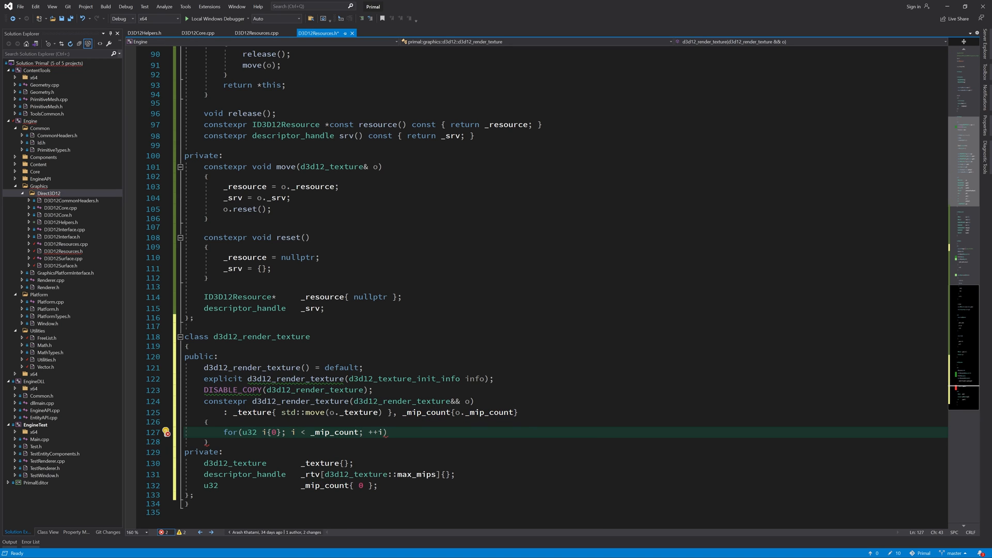
pyautogui.write('_rtv[i] = o._rtv[i];')
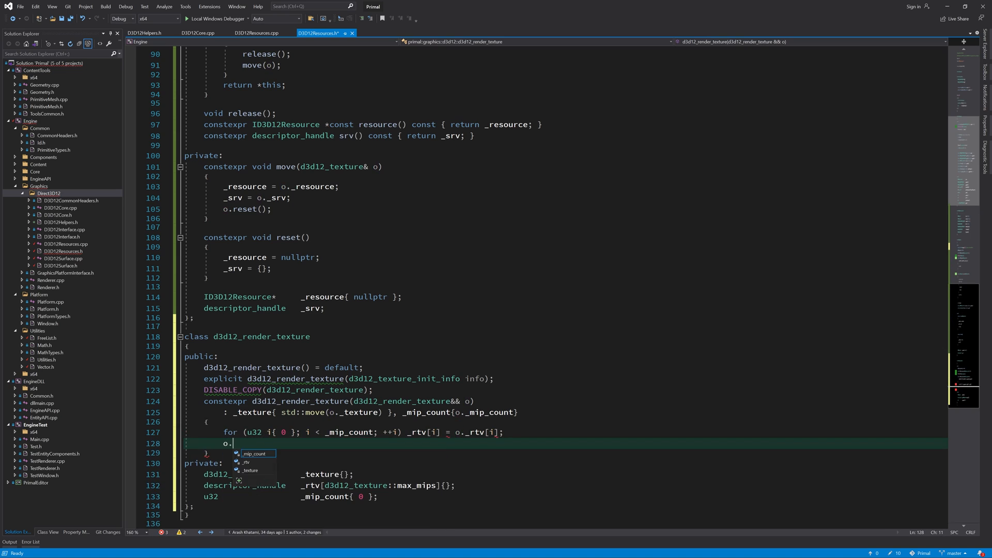
pyautogui.write('_res')
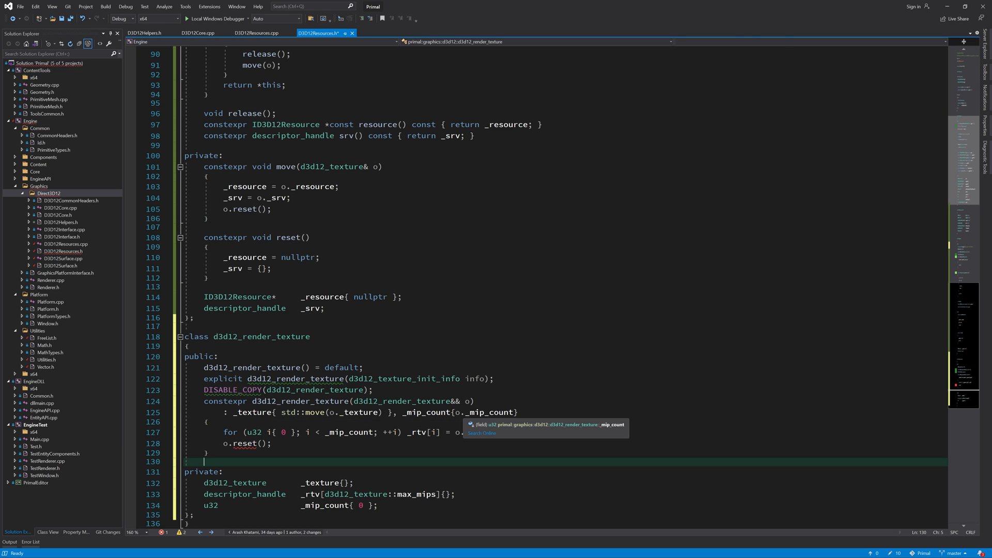
pyautogui.doubleClick(490, 412)
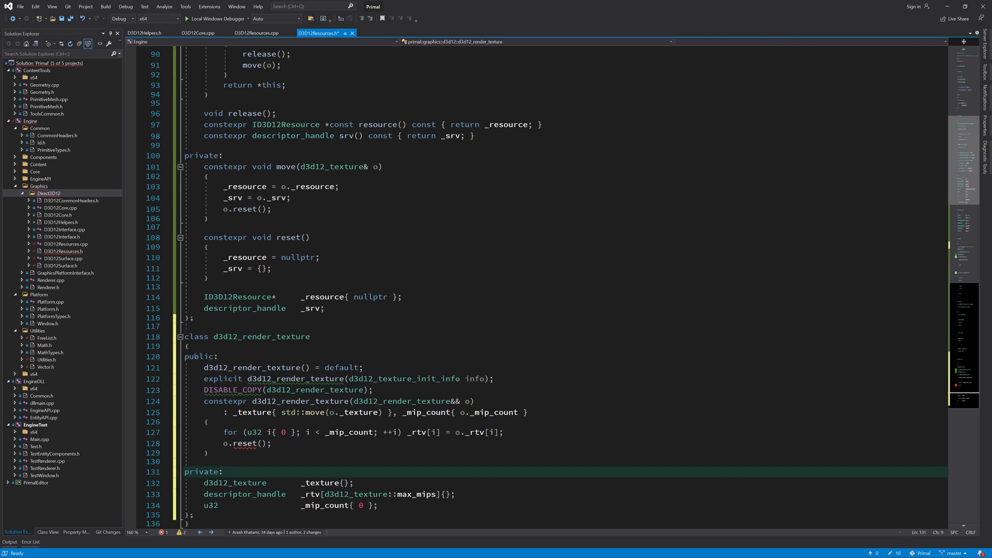
pyautogui.press('enter')
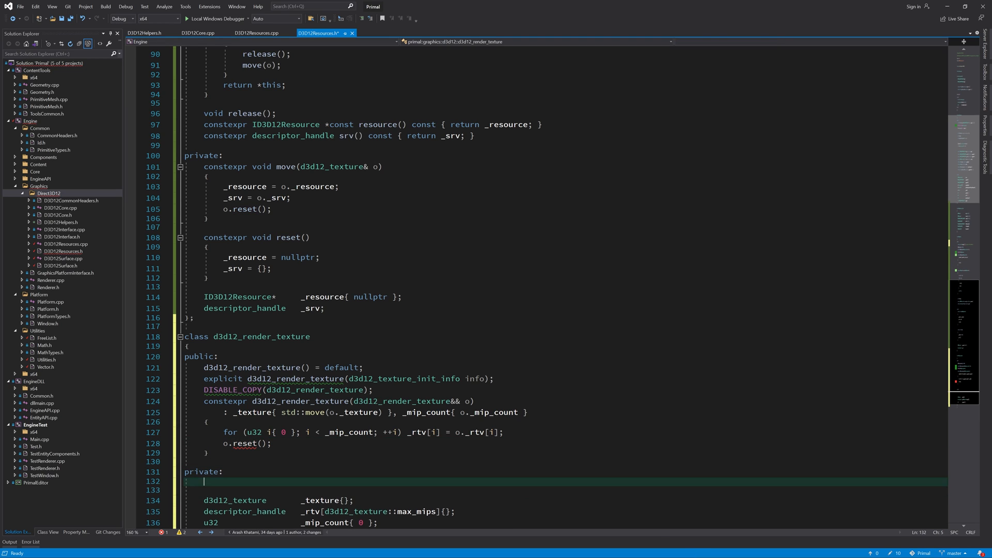
# Step: Write a private constexpr reset() that clears each _rtv handle and sets _mip_count to 0
pyautogui.write('constexpr void reset(')
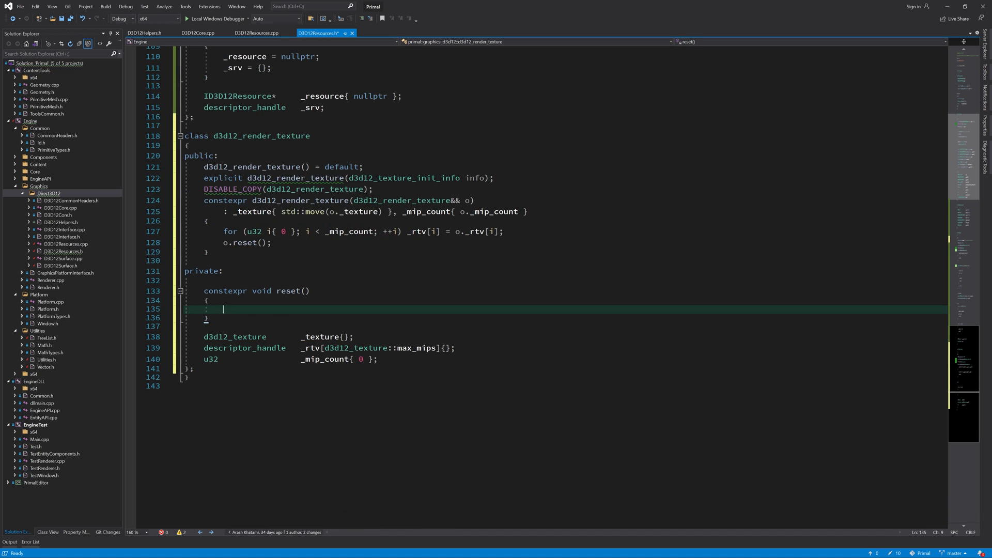
pyautogui.write('for (u32 i{ 0 }; i < _mip_count; ++i) _rtv[i] = o._rtv[i];')
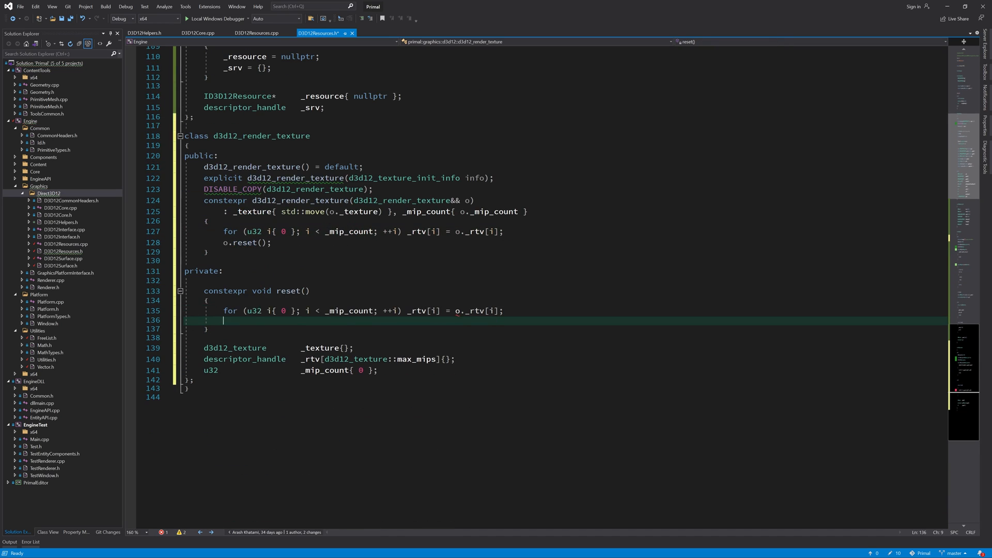
pyautogui.write('_mip_count')
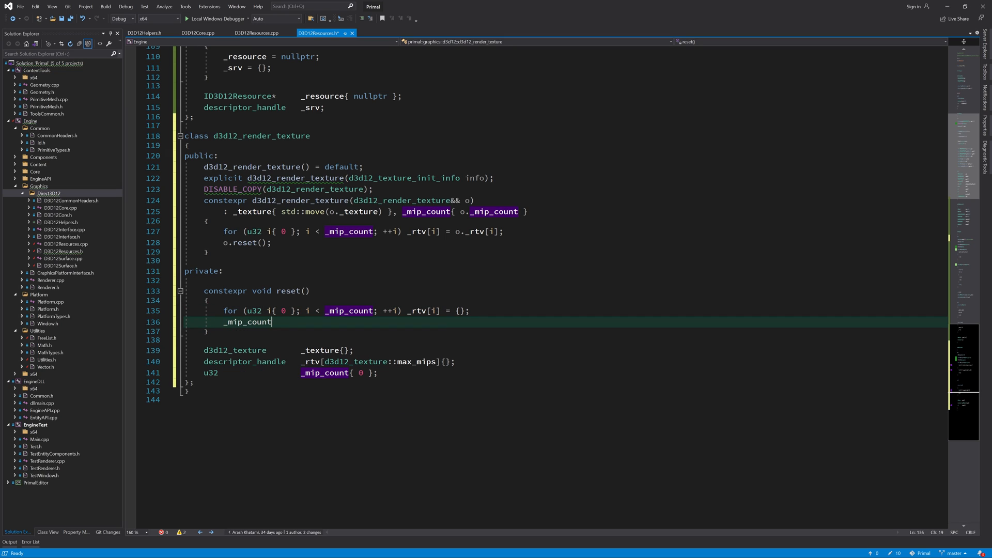
pyautogui.write('= 0;')
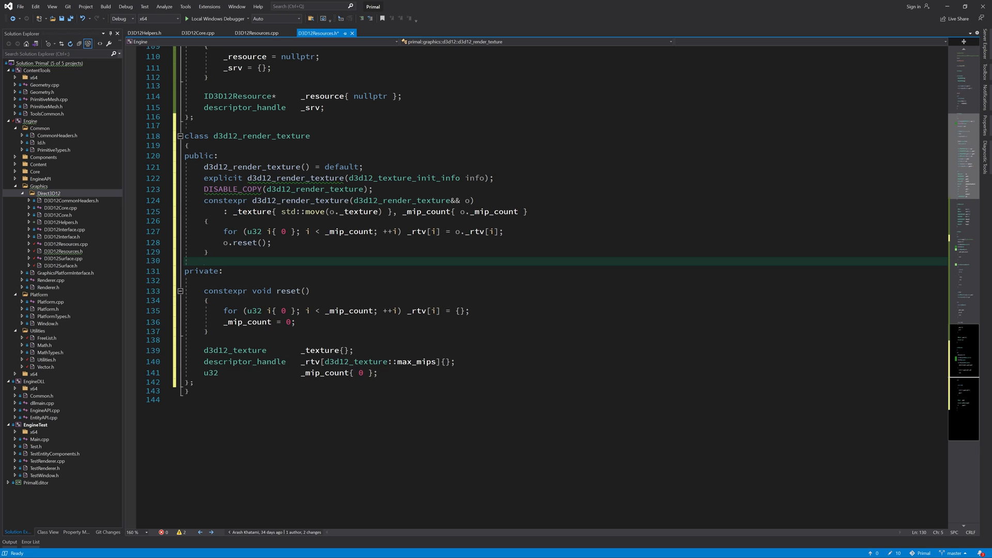
pyautogui.write('constexpr')
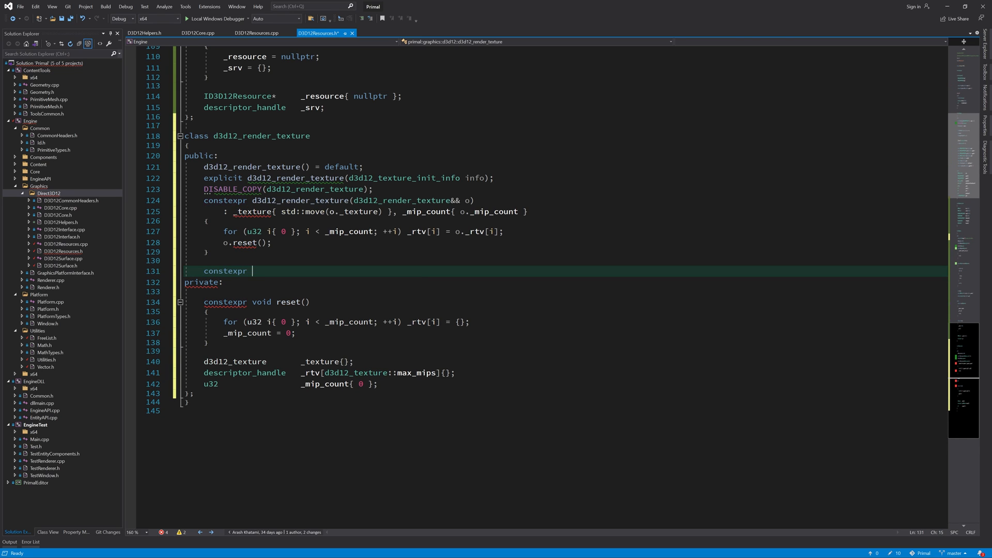
# Step: Add a move assignment operator that asserts, releases, moves o, and returns *this
pyautogui.write('d3d12_render_texture& operator=(d3d12_render_texture&& o')
pyautogui.write('}')
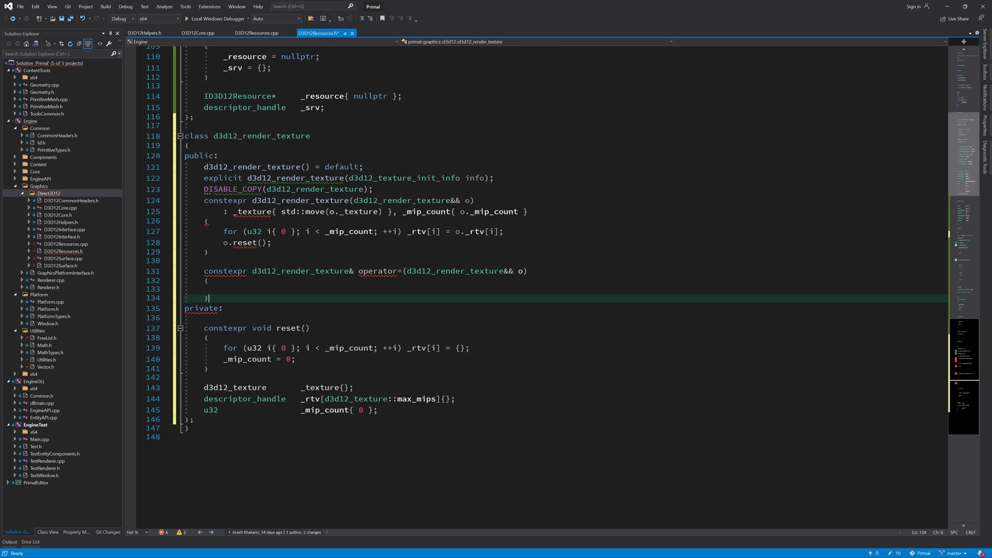
pyautogui.scroll(3)
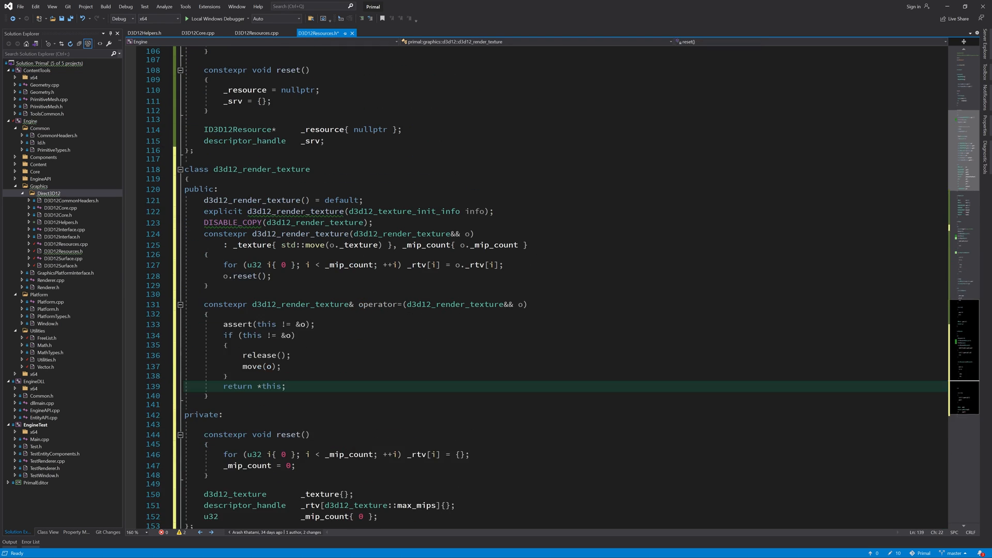
pyautogui.scroll(-3)
pyautogui.write('constexpr void')
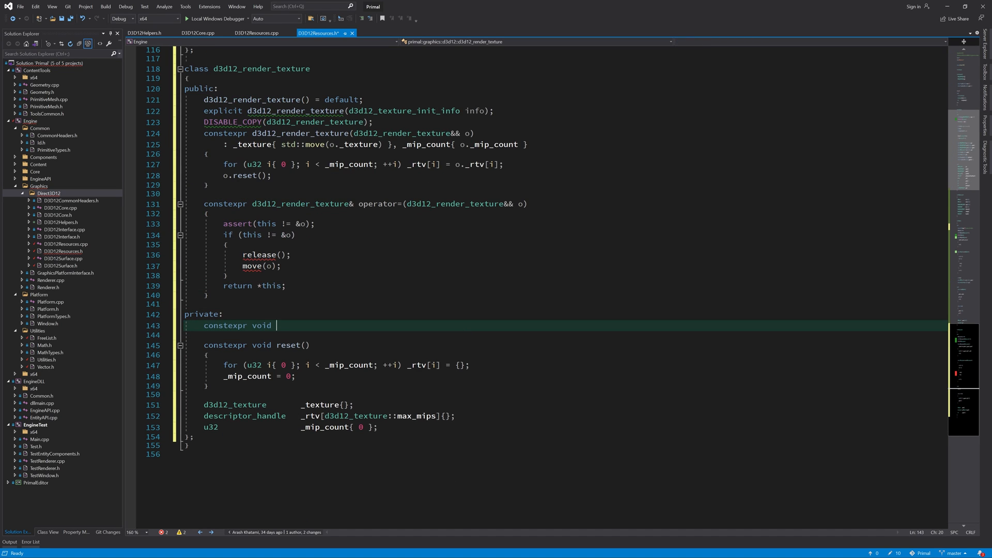
# Step: Write private move(d3d12_render_texture& o) moving _texture and copying _mip_count and every _rtv handle
pyautogui.write('move(d3d12_render_texture& o')
pyautogui.write('_texture = std::move')
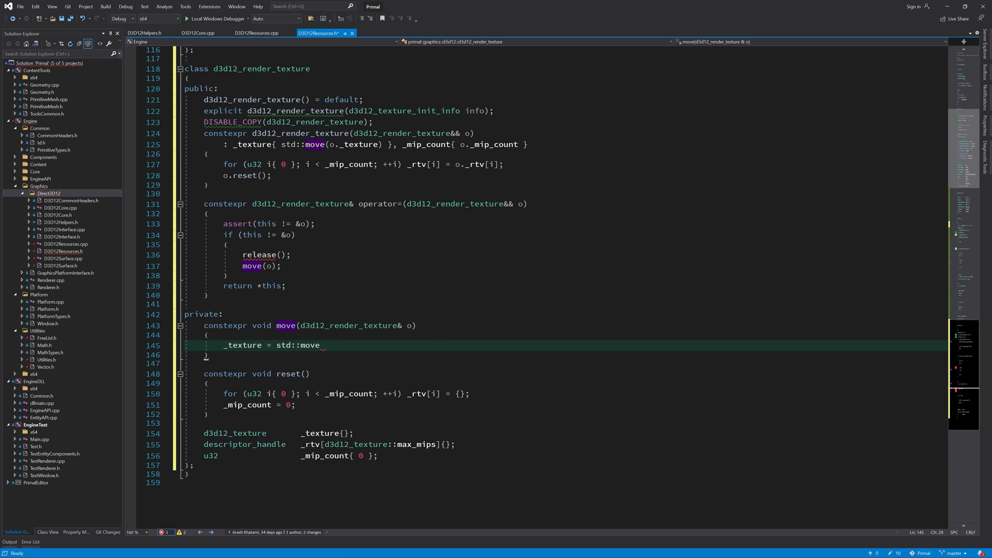
pyautogui.write('(o._texture);')
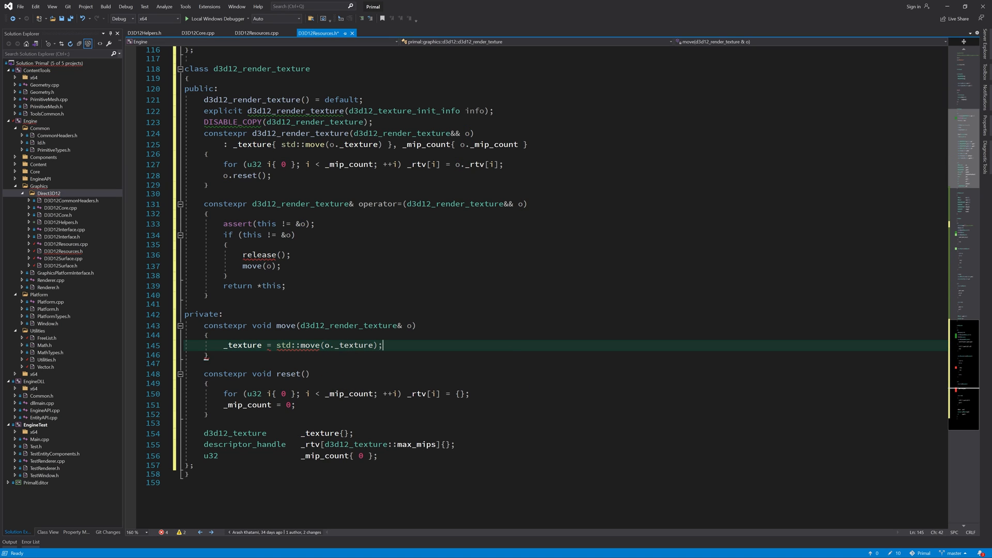
pyautogui.write('_mip_count = o._mip_count;')
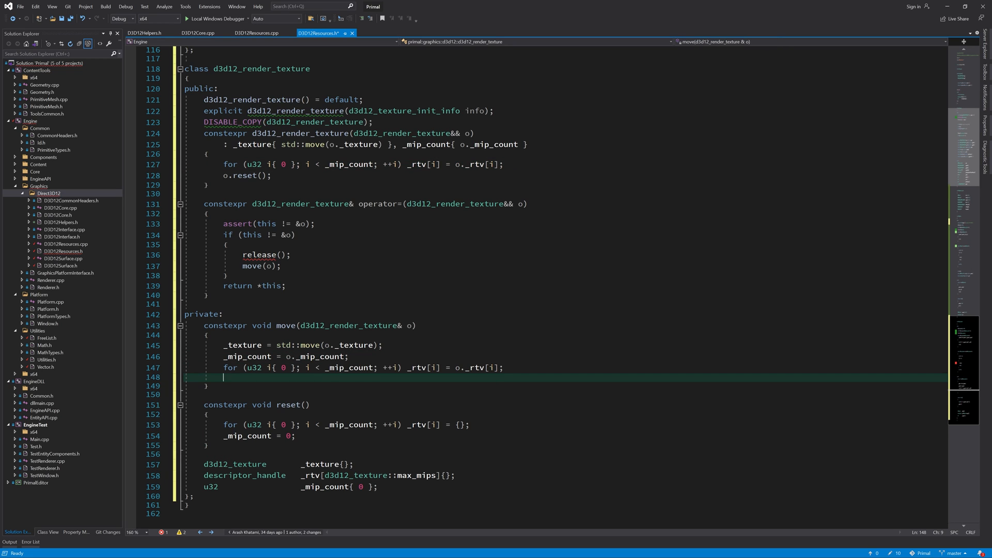
# Step: Declare void release() and add a constexpr mip_count() accessor returning _mip_count
pyautogui.write('void r')
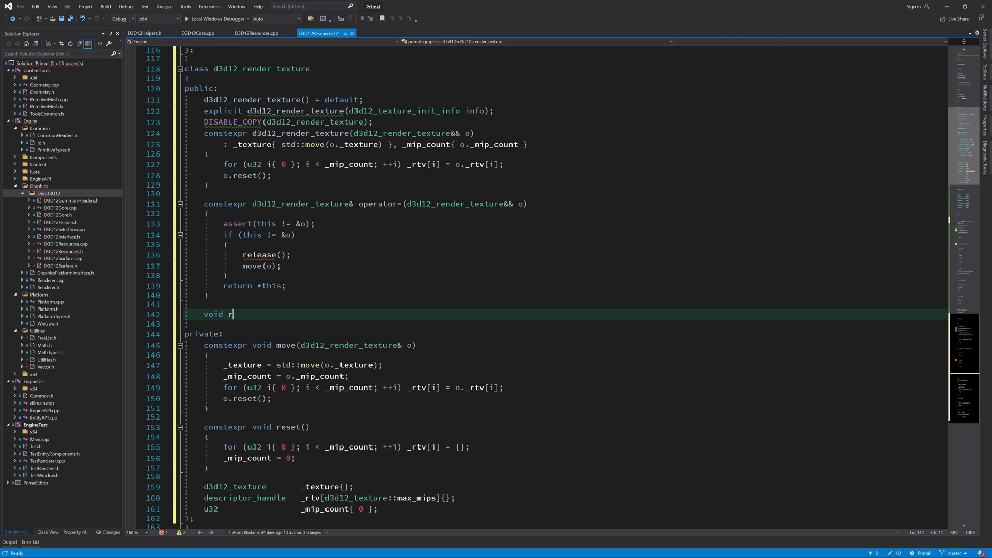
pyautogui.write('elease();')
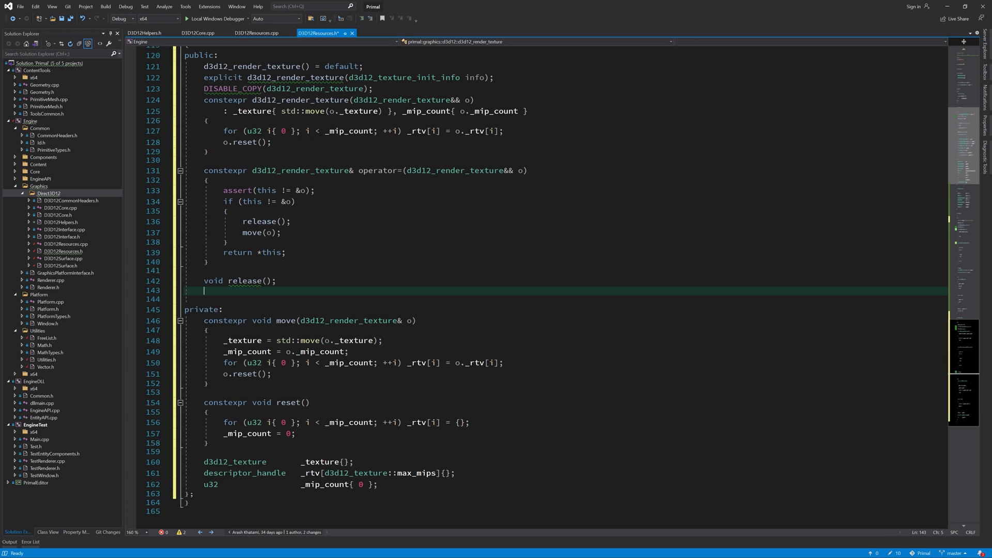
pyautogui.write('constexpr u32 mip_count()')
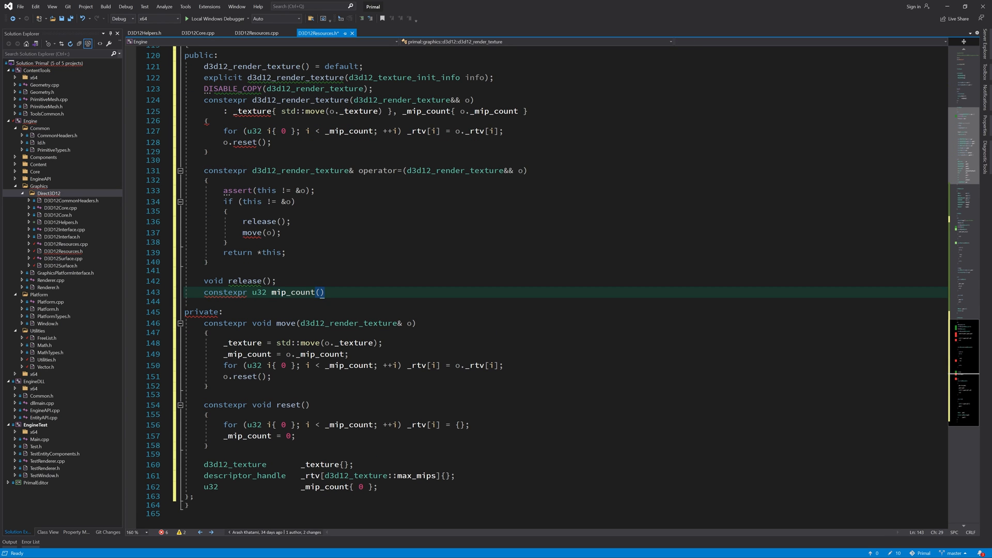
pyautogui.write('const { return _mip_count; }')
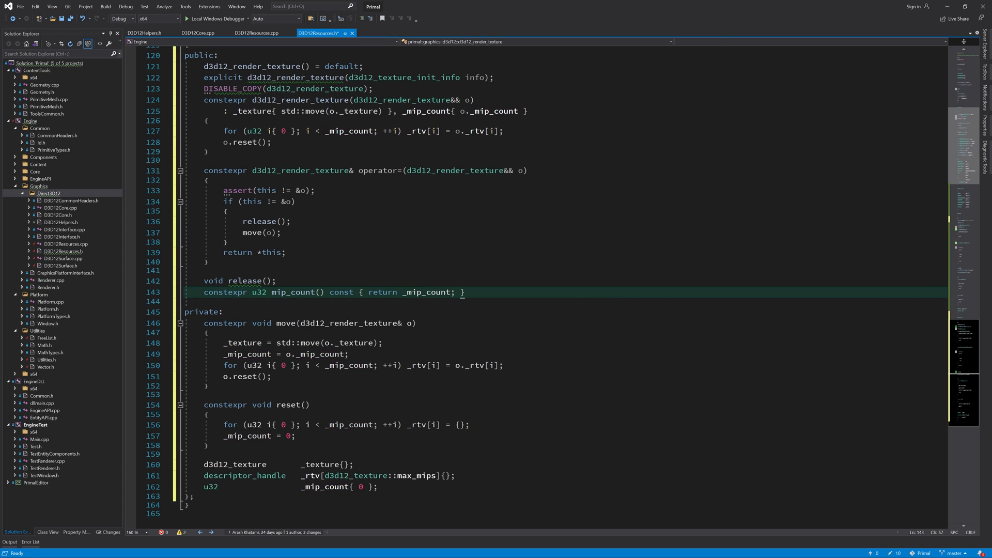
# Step: Add a constexpr rtv(mip_index) accessor returning _rtv[mip_index].cpu with a bounds assert
pyautogui.write('constexpr d3d12')
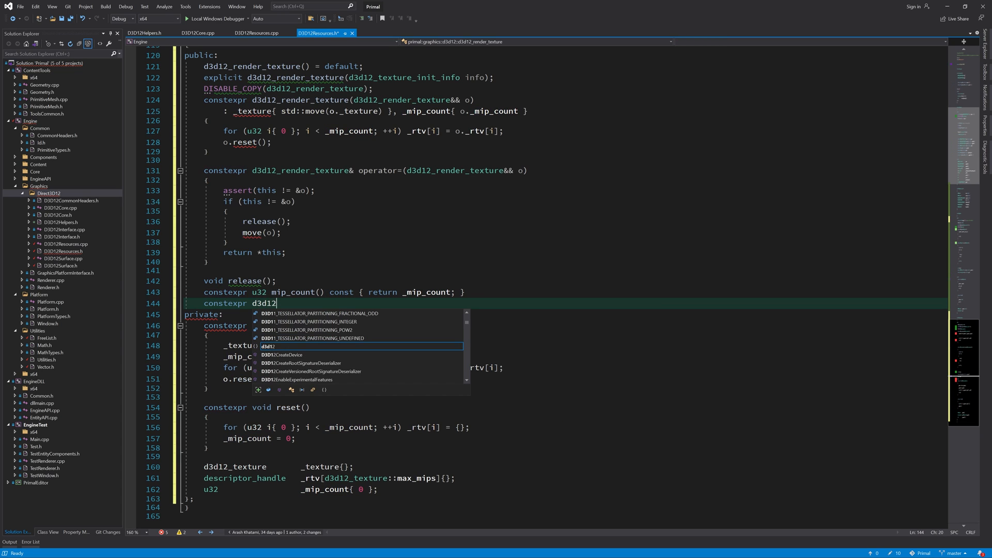
pyautogui.write('_cpu')
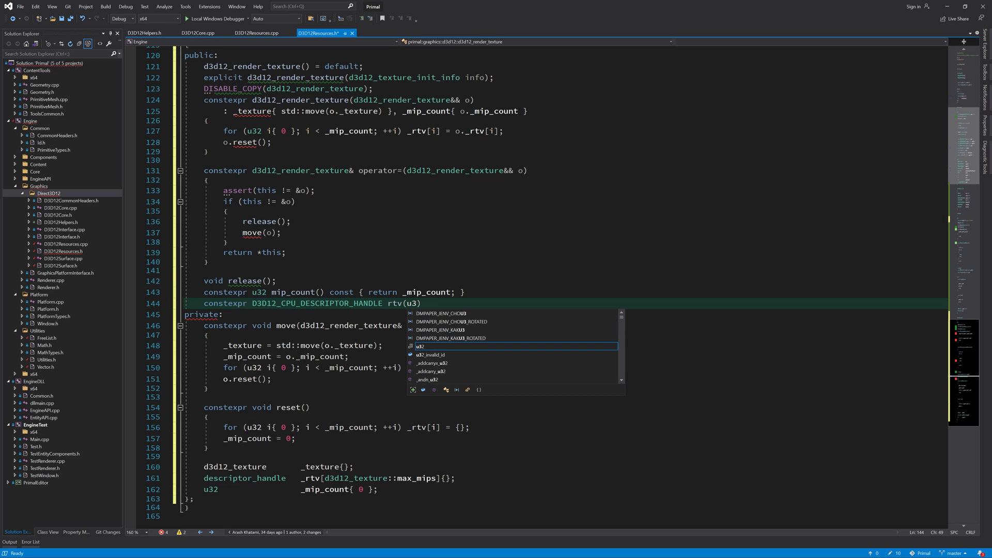
pyautogui.write('mip_index')
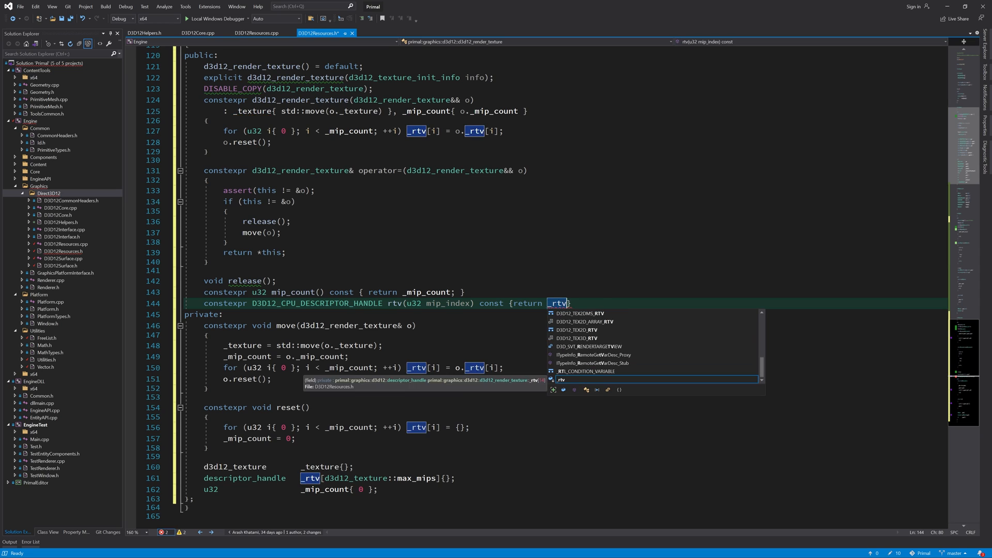
pyautogui.write('[mip_index].cpu;')
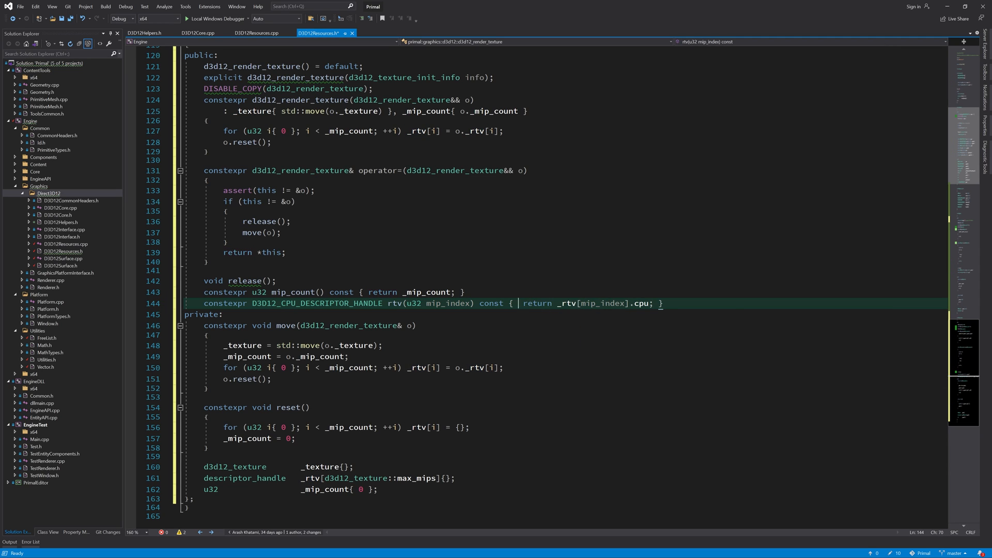
pyautogui.write('assert(mip_index < _mip_count);')
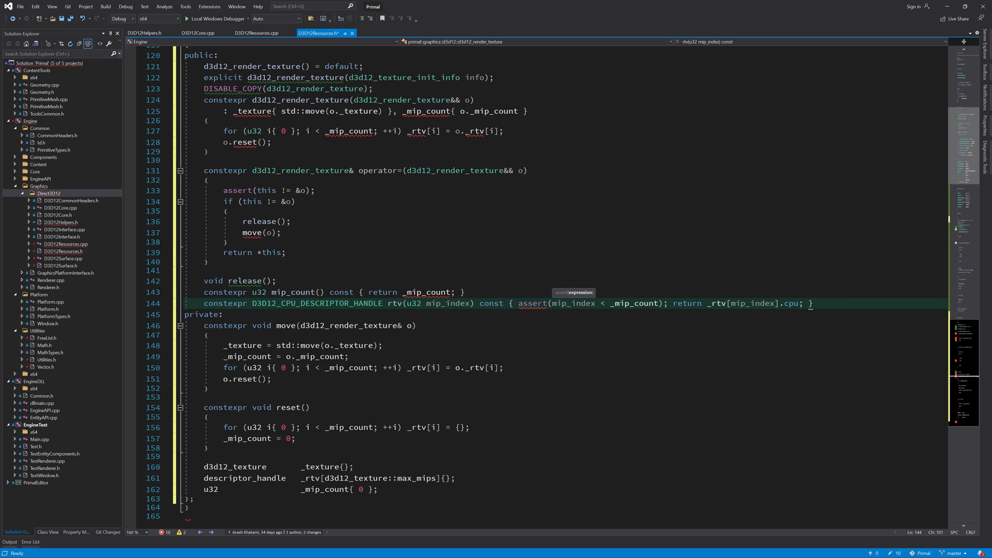
# Step: Add srv() and resource() accessors that return their values from _texture
pyautogui.write('descriptor_handle srv')
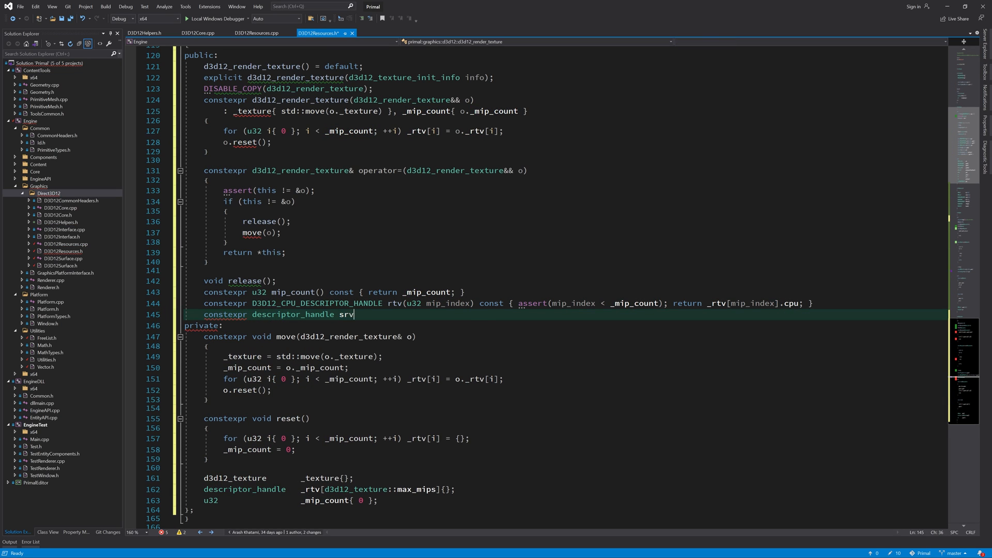
pyautogui.write('() const {return _texture.srv();')
pyautogui.write('constexpr')
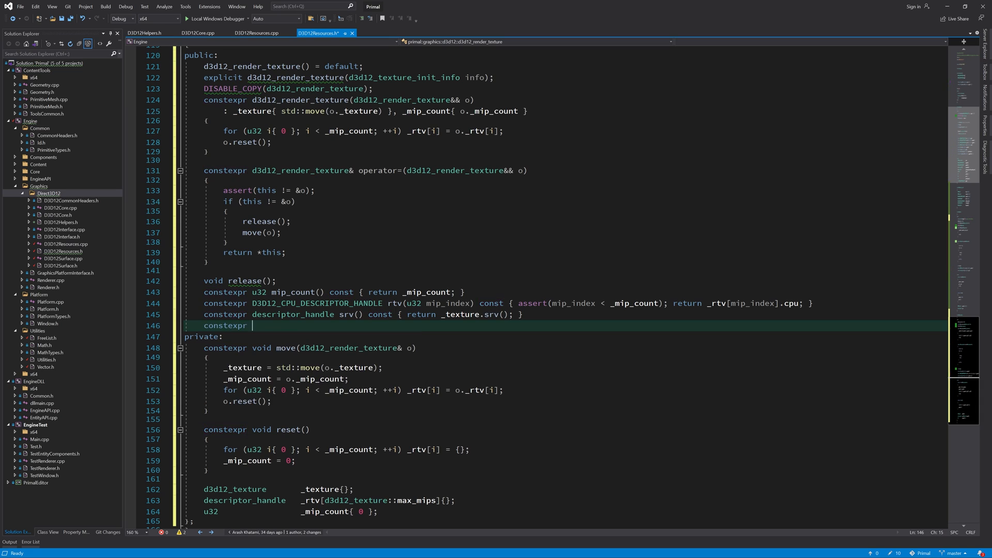
pyautogui.write('ID3D12Resource*')
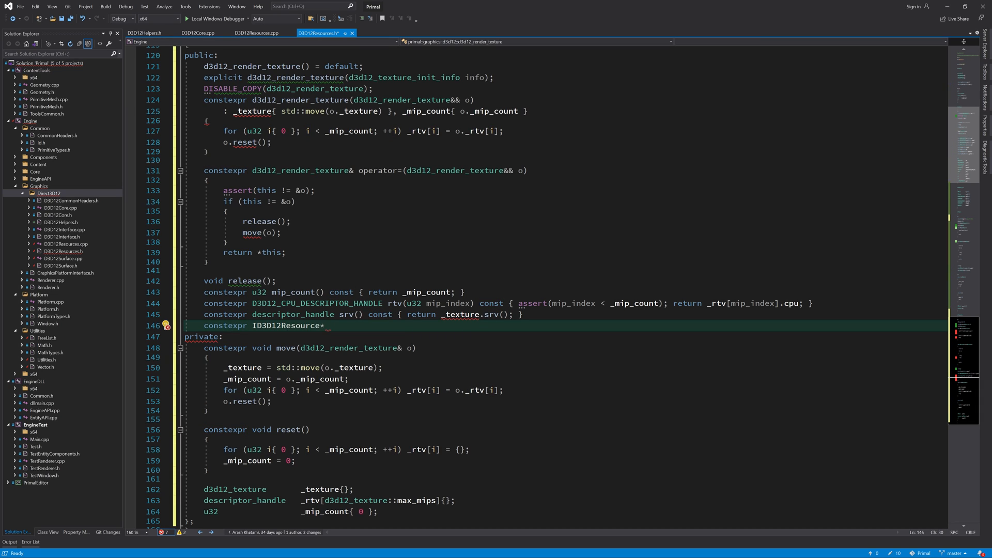
pyautogui.write('const r')
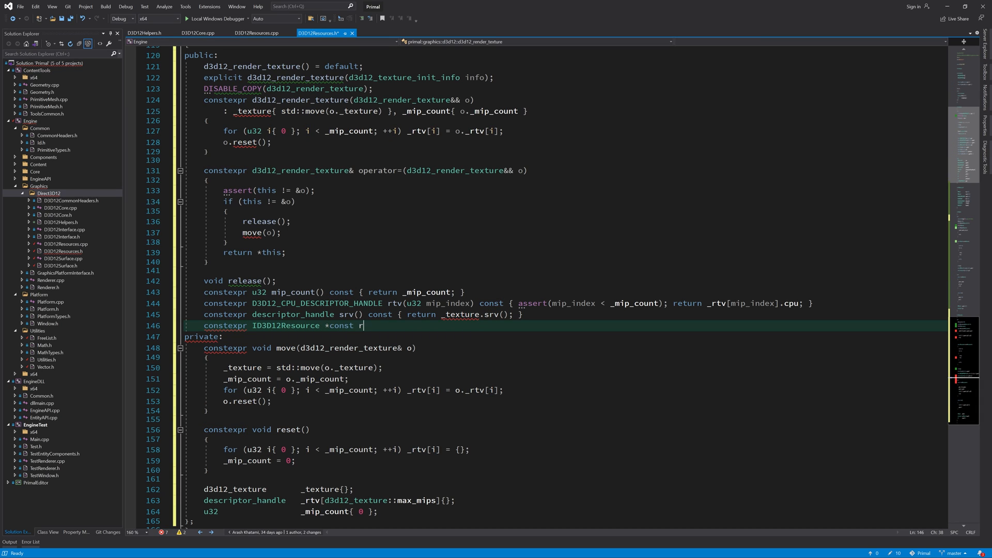
pyautogui.write('esource() const {return')
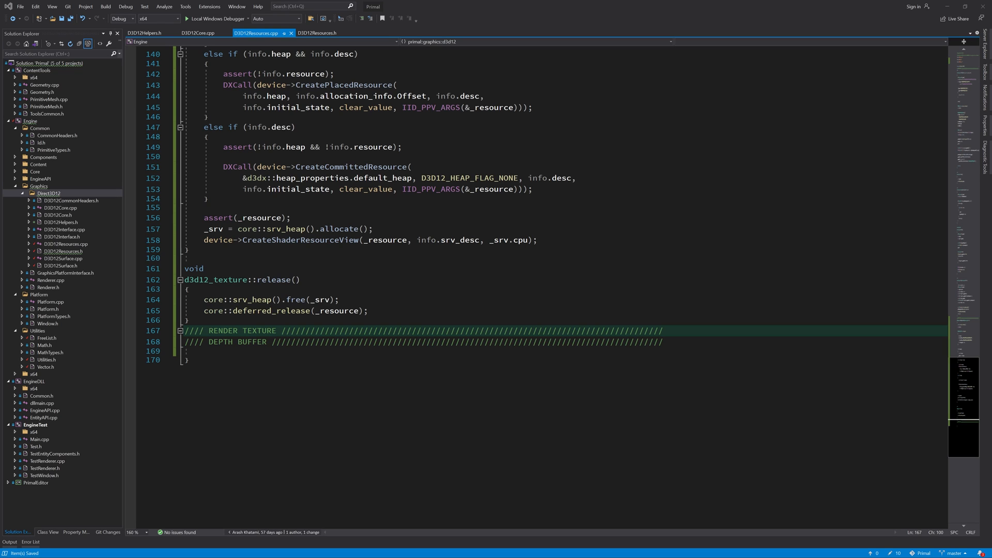
# Step: Implement release(): free each _rtv via core::rtv_heap(), release _texture, zero _mip_count, and save
pyautogui.press('Enter')
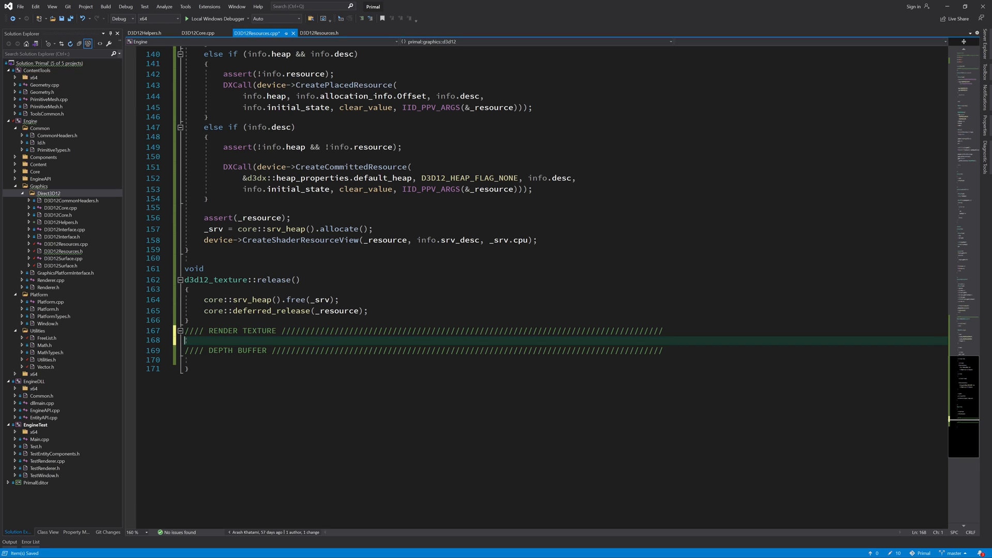
pyautogui.write('d3d12_render_texture::release(')
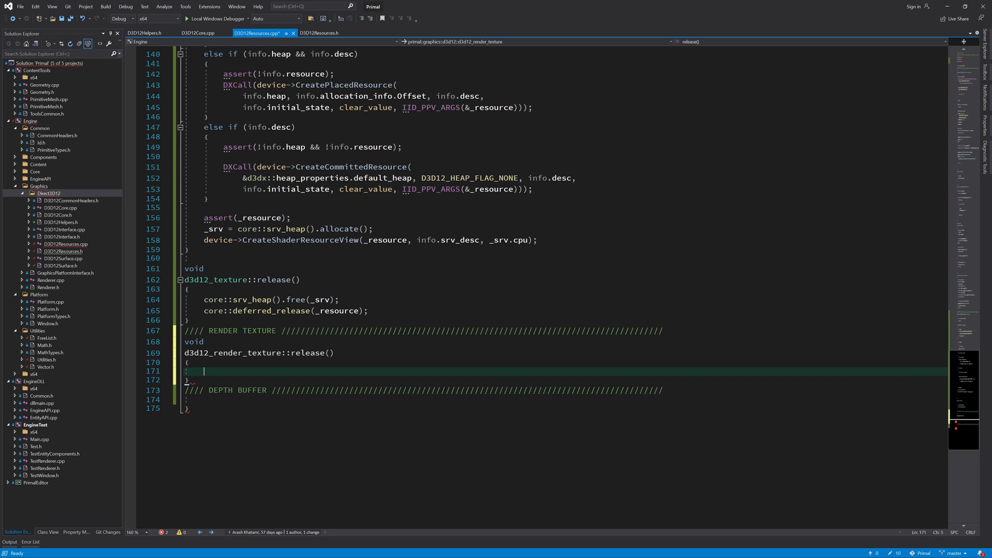
pyautogui.write('for(u32 i{0}')
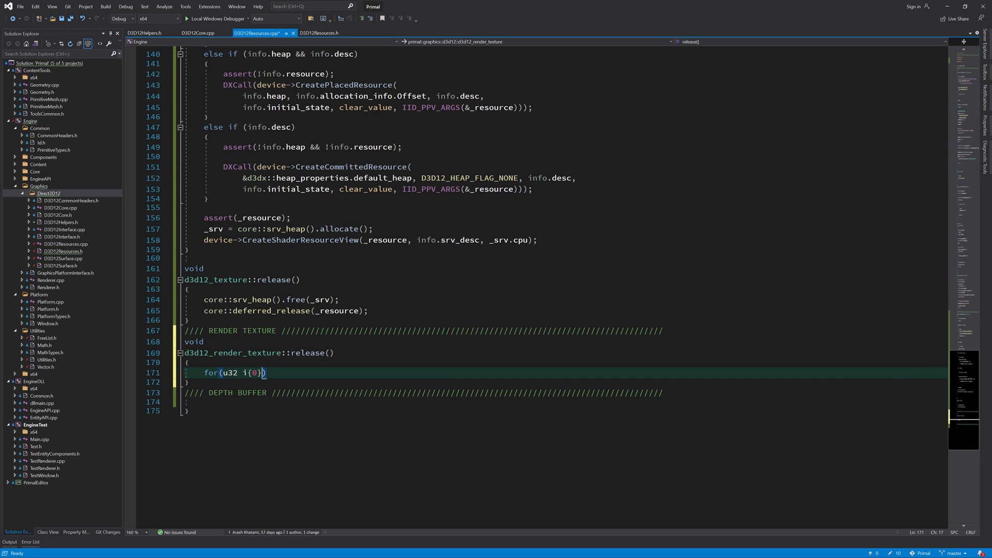
pyautogui.write('; i<_mip_count)')
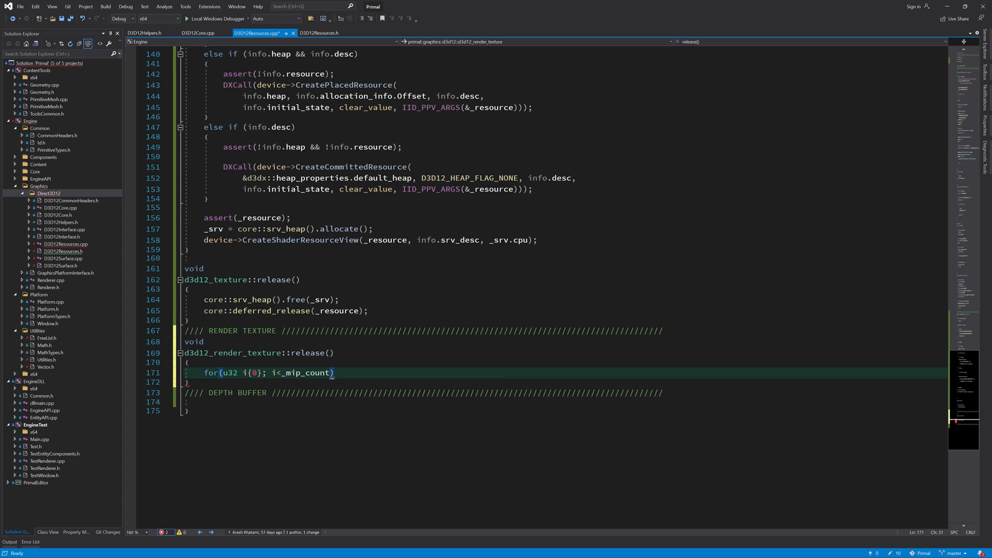
pyautogui.write('; ++i) core::')
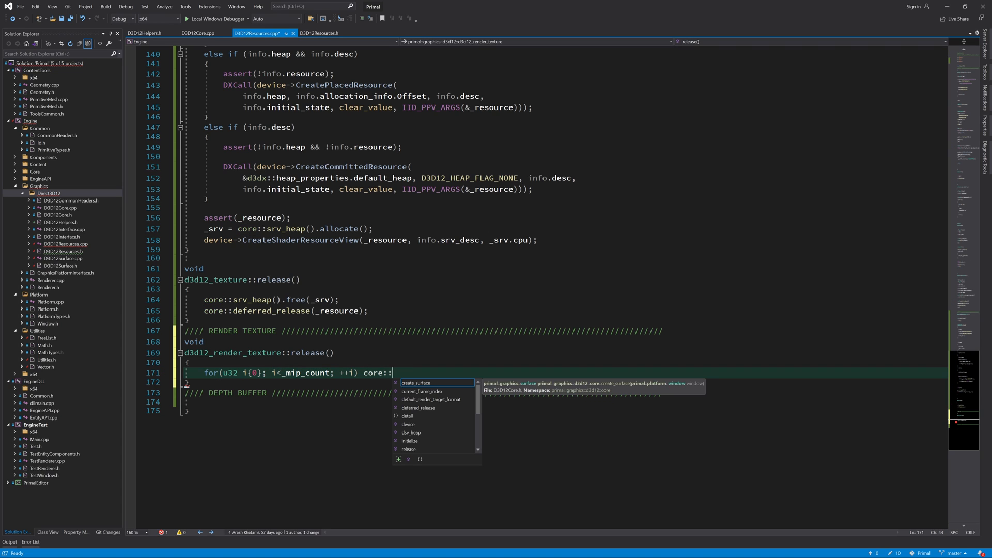
pyautogui.write('rtv_heap().free(_rtv[i]);')
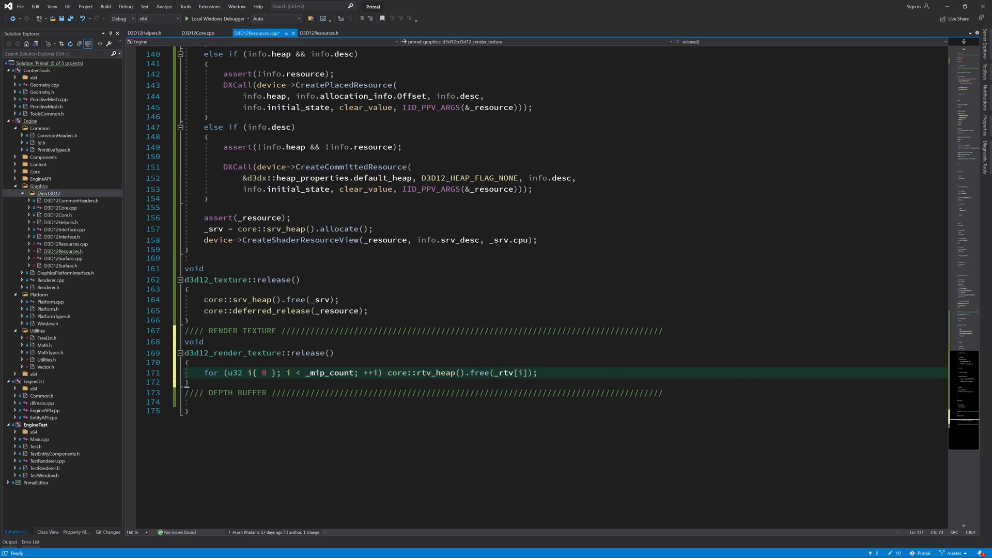
pyautogui.write('_texture')
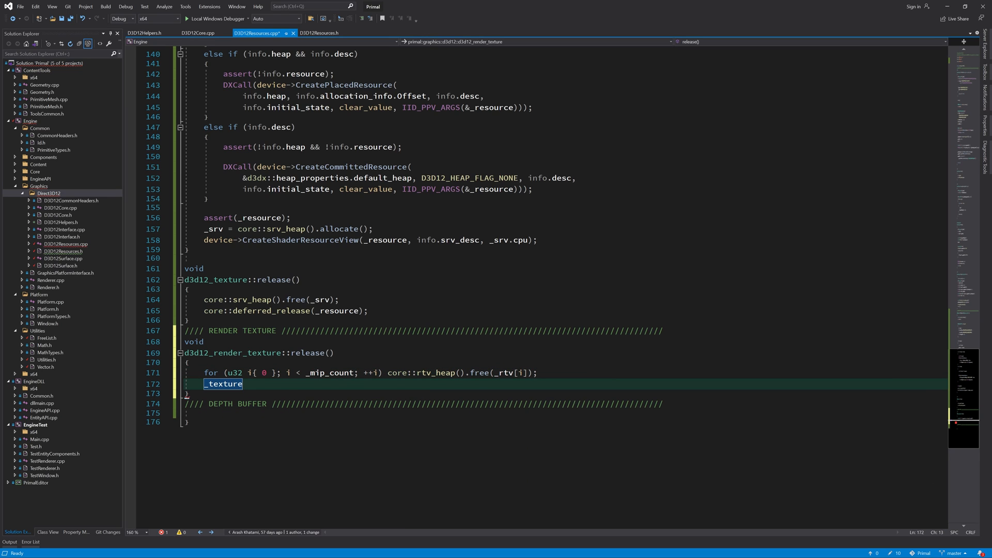
pyautogui.write('.release();')
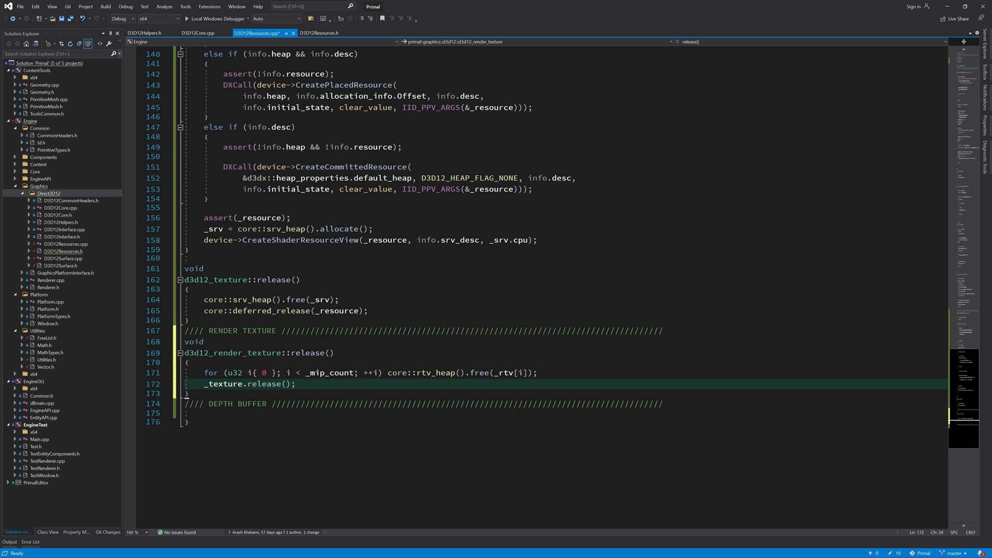
pyautogui.write('_mip_count = 0;')
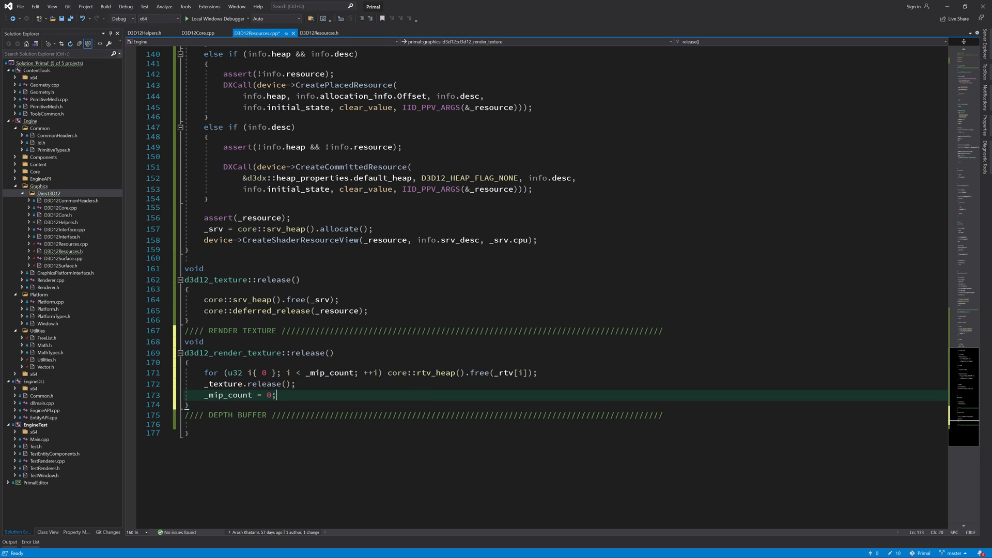
pyautogui.press('ctrl+s')
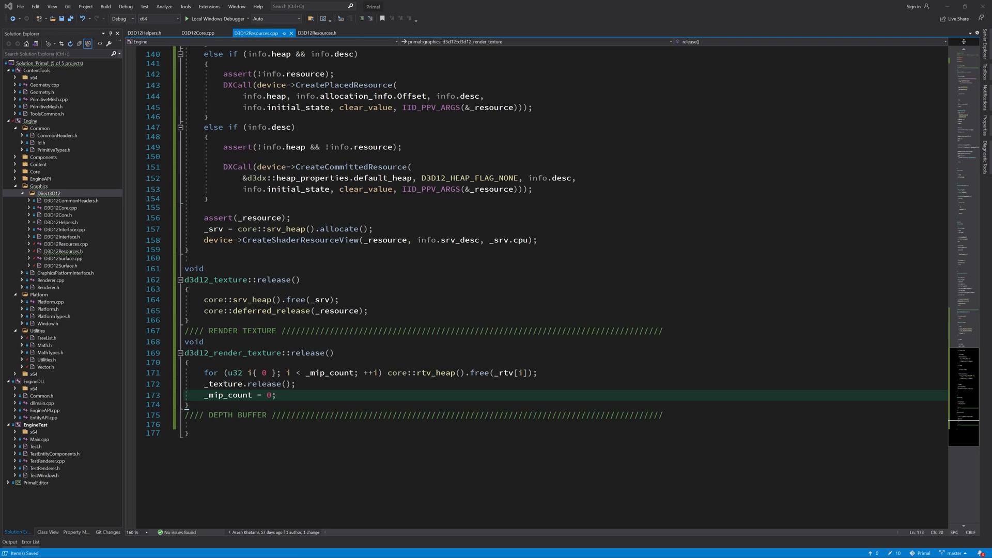
# Step: Add destructor ~d3d12_render_texture() calling release() in the header, save it, and return to the .cpp
pyautogui.click(317, 33)
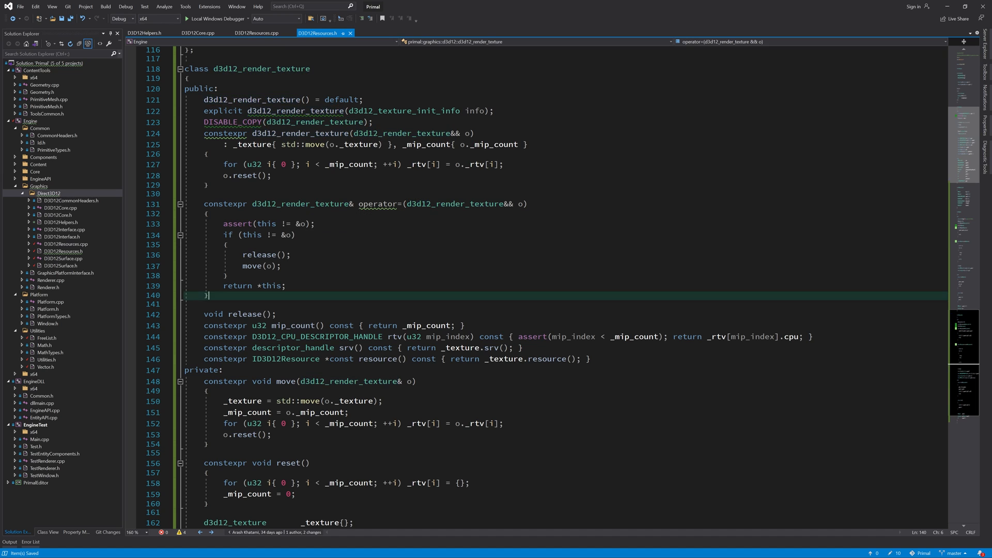
pyautogui.write('~d3d12_render_texture(){rel')
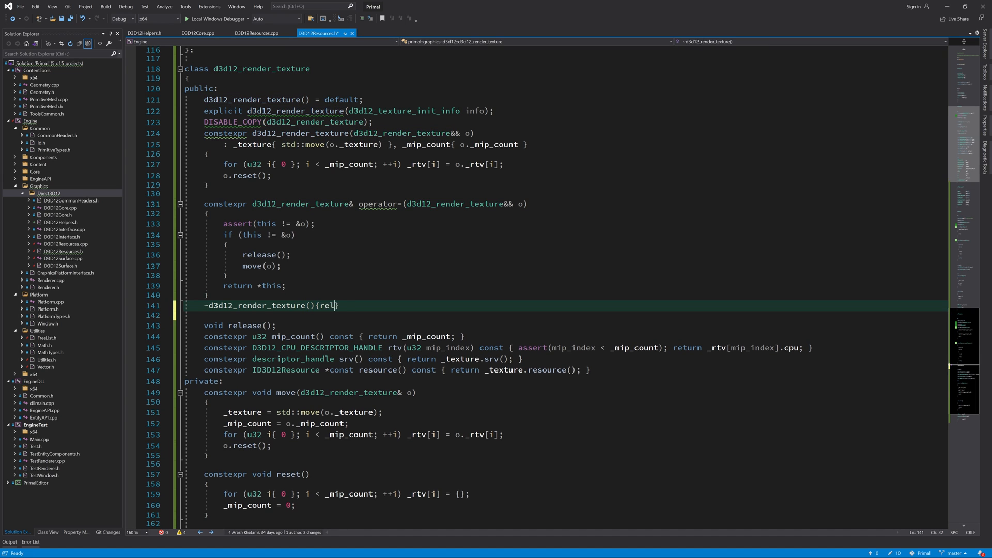
pyautogui.scroll(3)
pyautogui.write('~d3d12_texture() { release(); }')
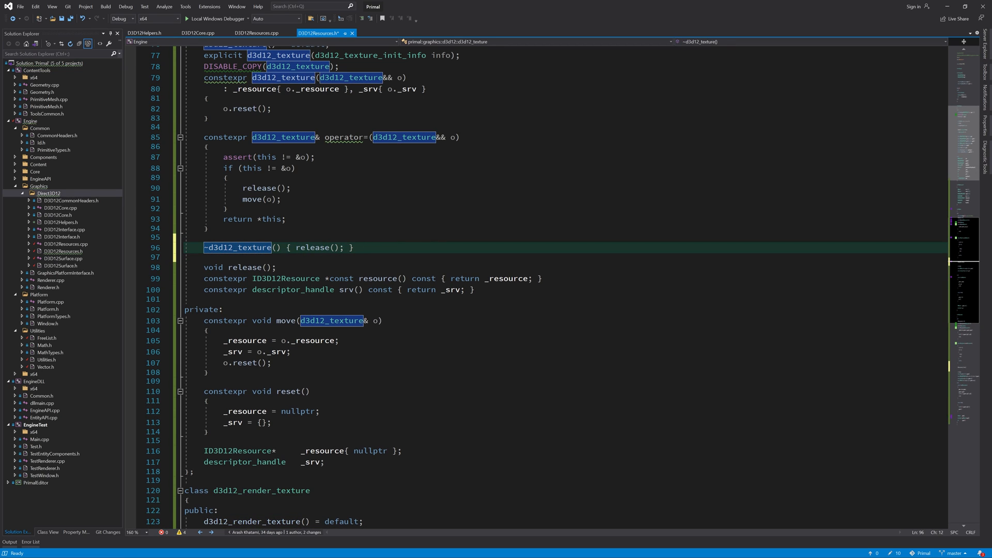
pyautogui.press('ctrl+s')
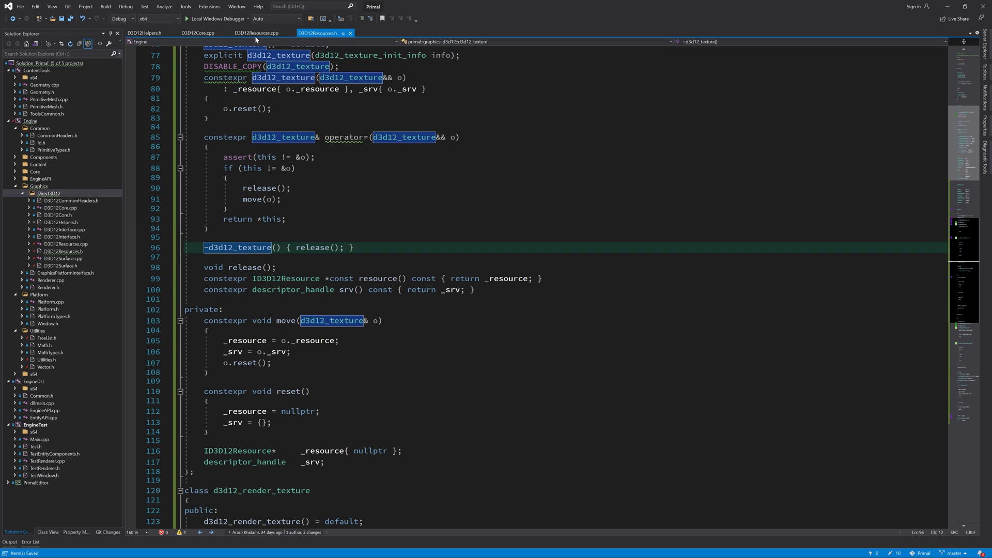
pyautogui.click(255, 33)
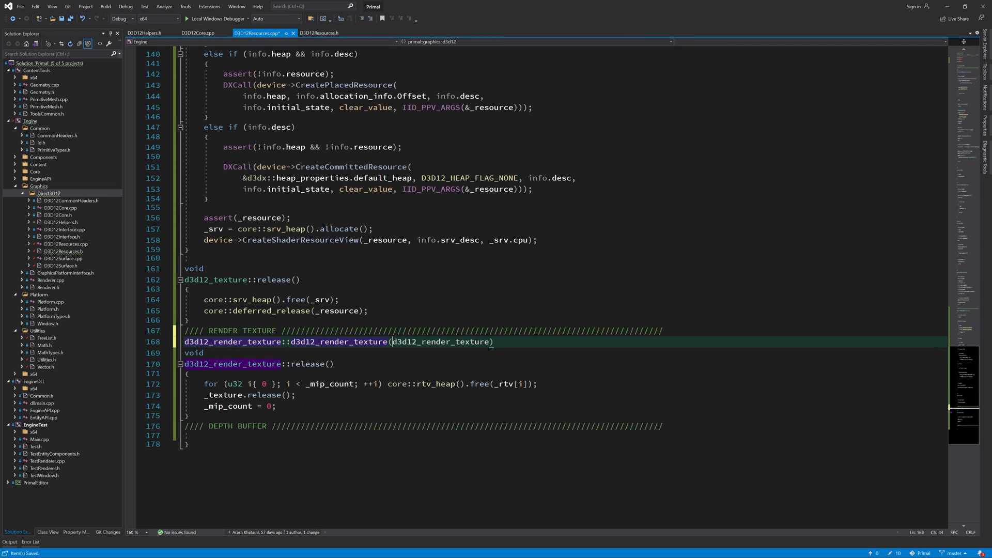
# Step: Start the d3d12_render_texture constructor taking d3d12_texture_init_info, with _texture{ info } and _mip_count from MipLevels
pyautogui.write('d3d12_texture_init_info info')
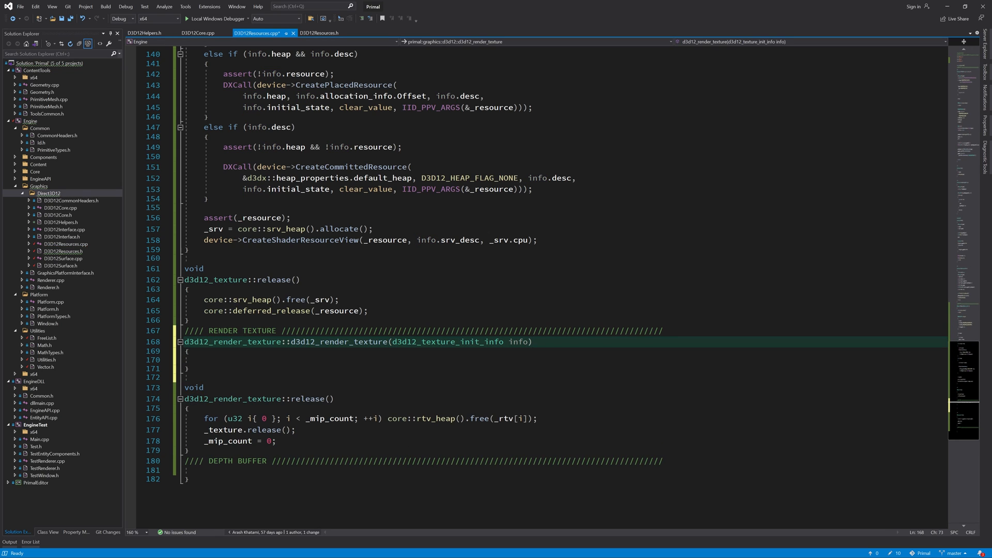
pyautogui.write(': _texture{}')
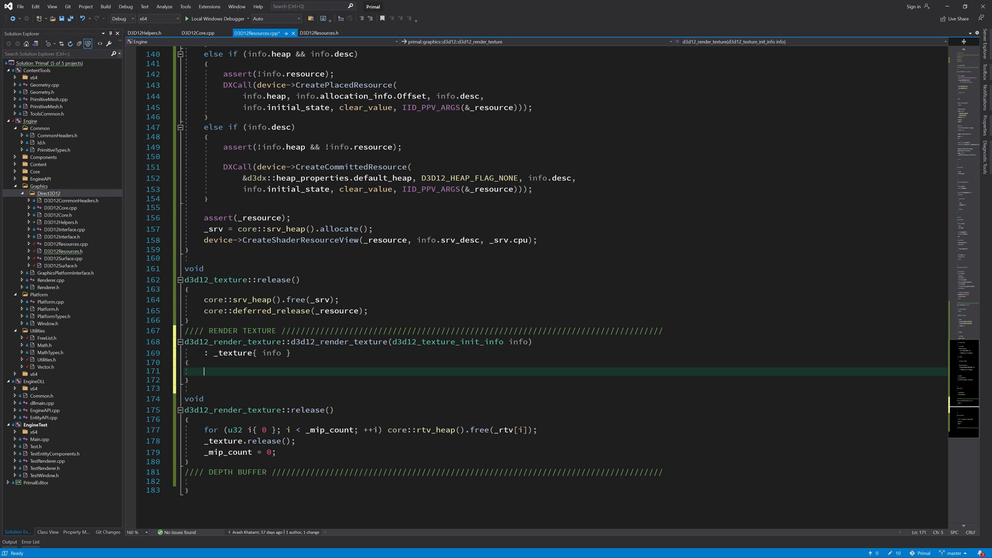
pyautogui.write('_mip_count = resource()->GetDesc(')
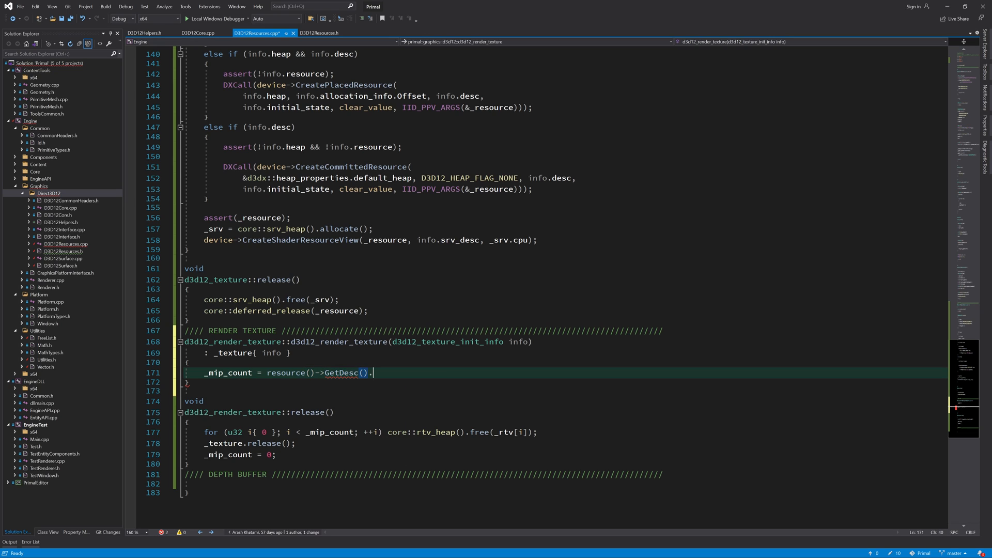
pyautogui.write('.MipLevels;')
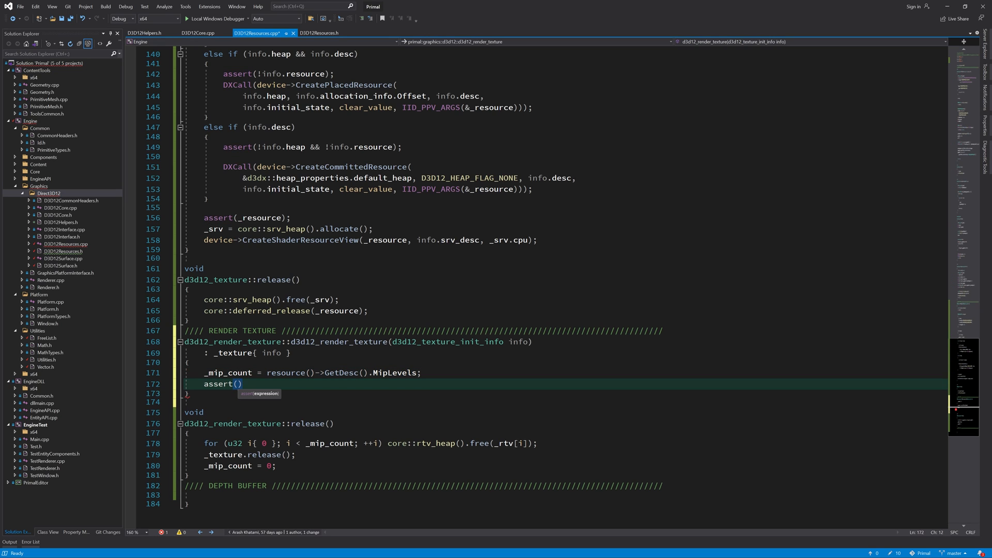
pyautogui.write('_mip_count && _mip_count < d3d12_texture::max_mips')
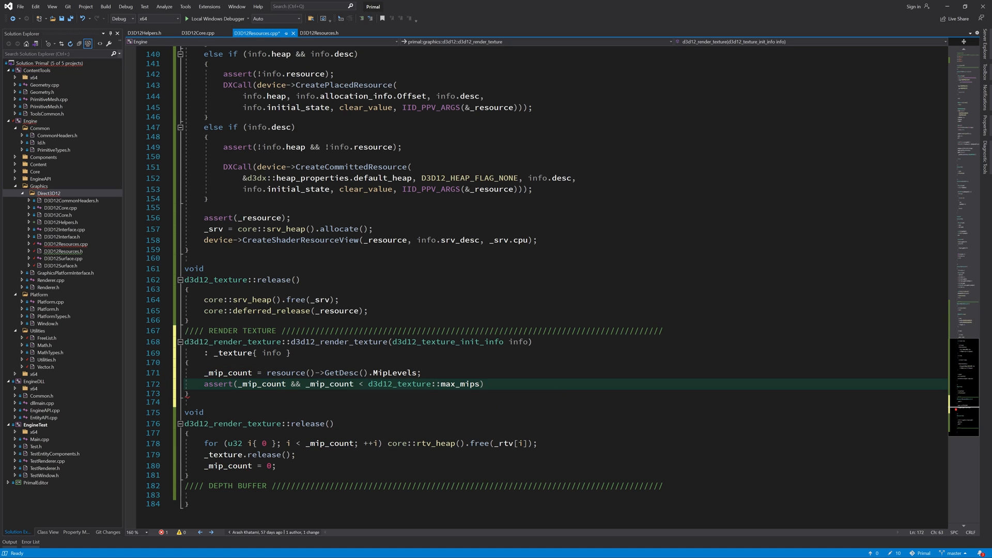
# Step: Assert _mip_count is within max_mips, then declare the rtv_heap reference and a D3D12_RENDER_TARGET_VIEW_DESC desc
pyautogui.doubleClick(462, 384)
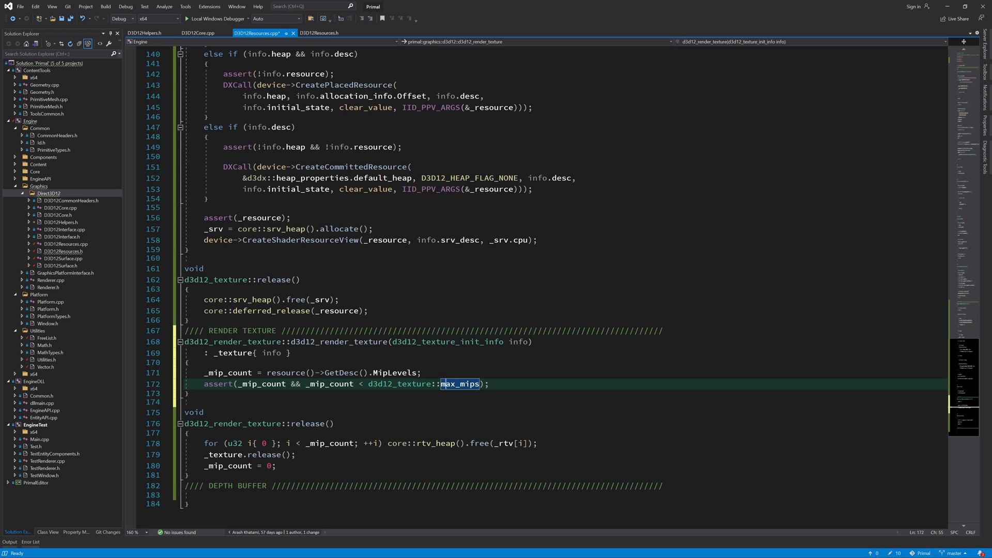
pyautogui.write('=')
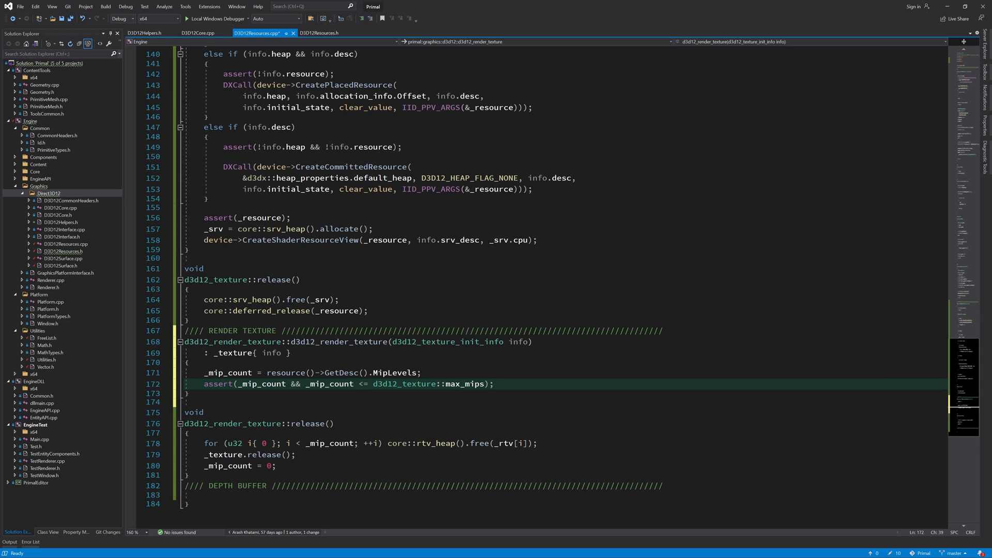
pyautogui.write('descriptor_heap&')
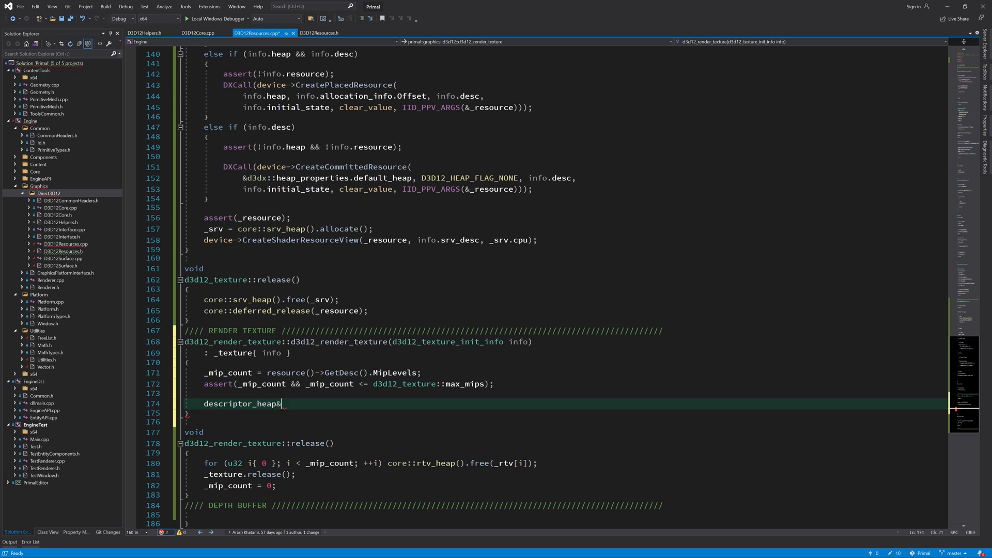
pyautogui.write('rtv_heap{}')
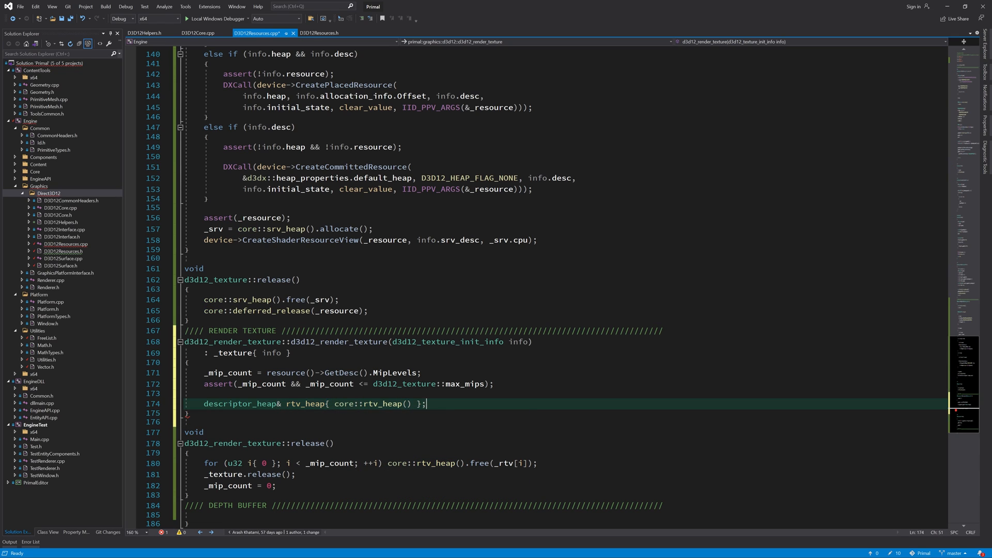
pyautogui.write('d3d12_rend')
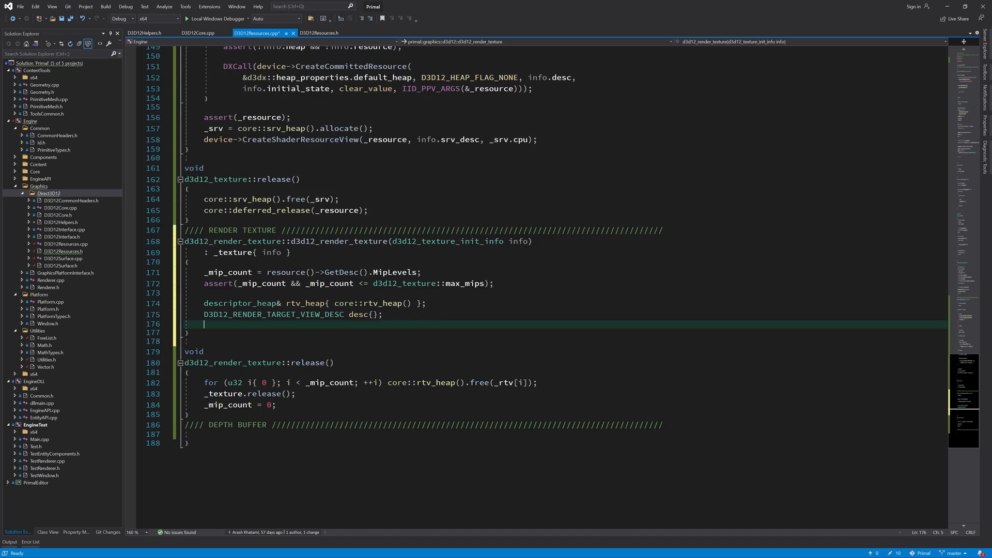
pyautogui.click(288, 315)
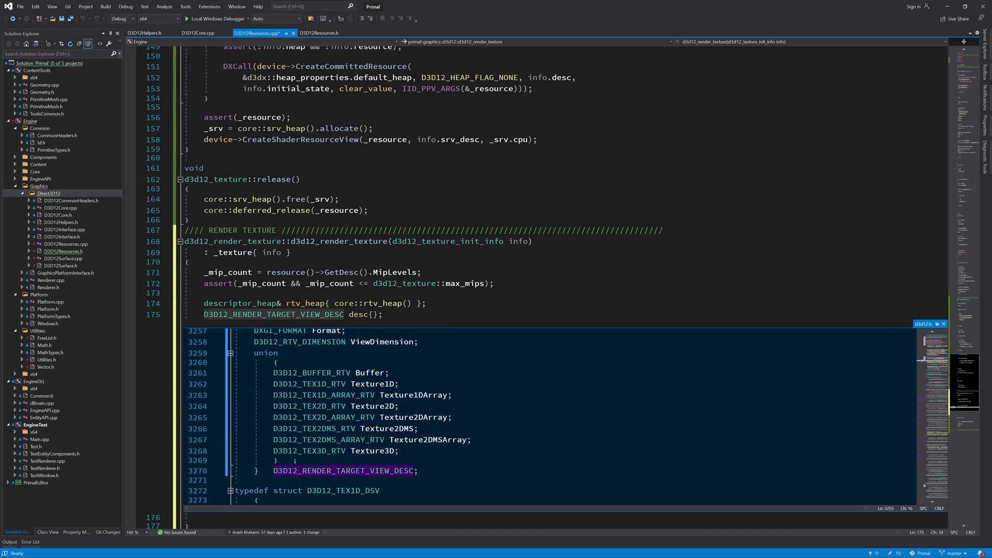
pyautogui.moveTo(323, 417)
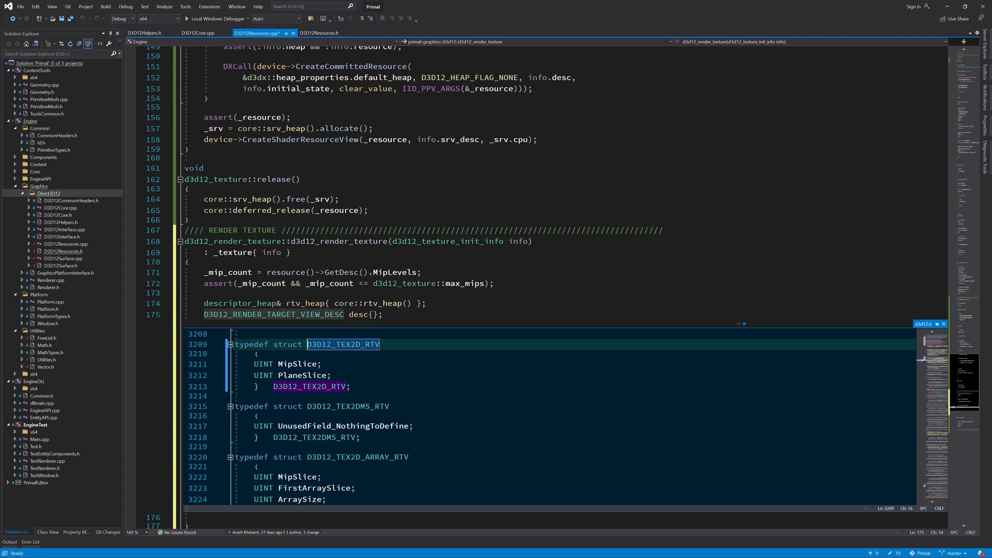
pyautogui.moveTo(943, 324)
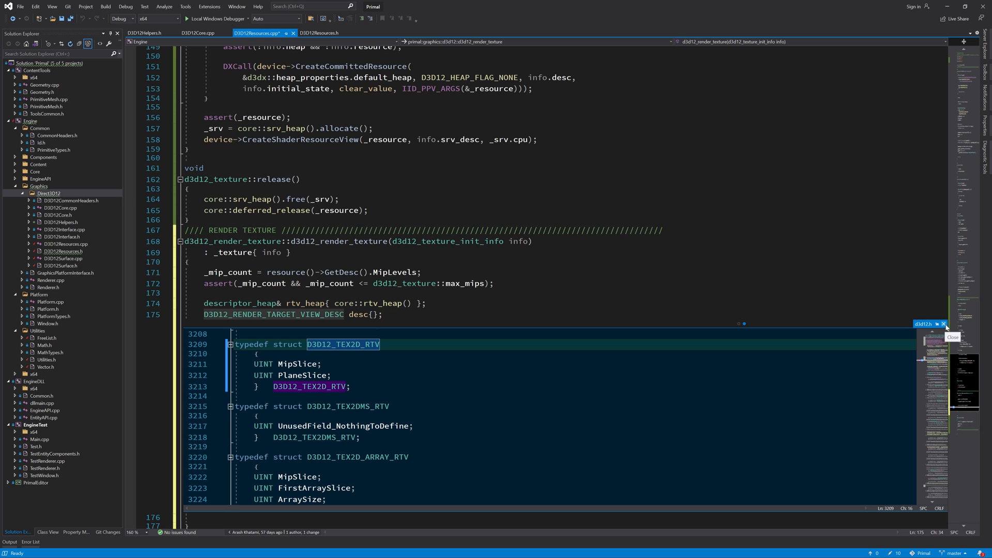
# Step: Set desc's format from info, its view dimension and MipSlice 0, and get and assert the device
pyautogui.write('desc.Format = info.desc')
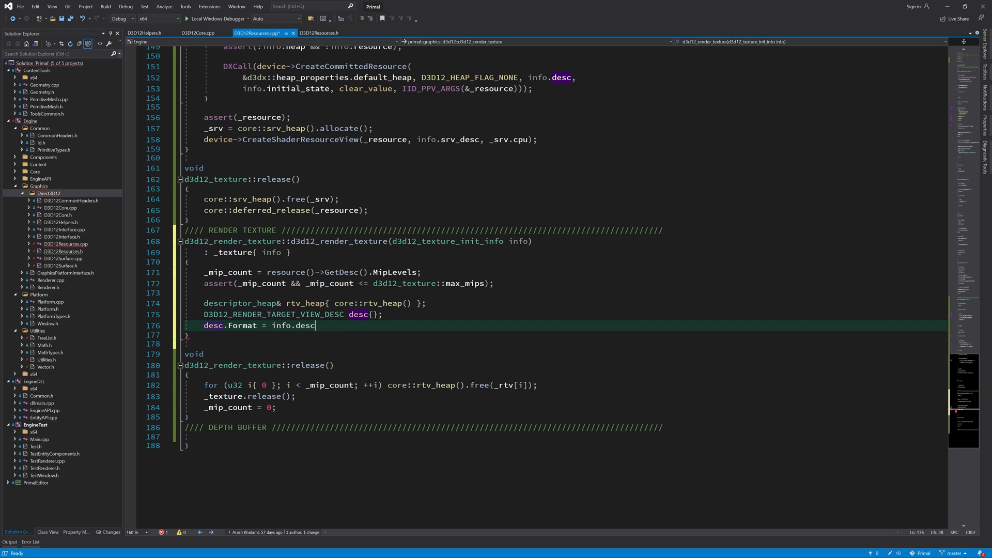
pyautogui.write('->Format;')
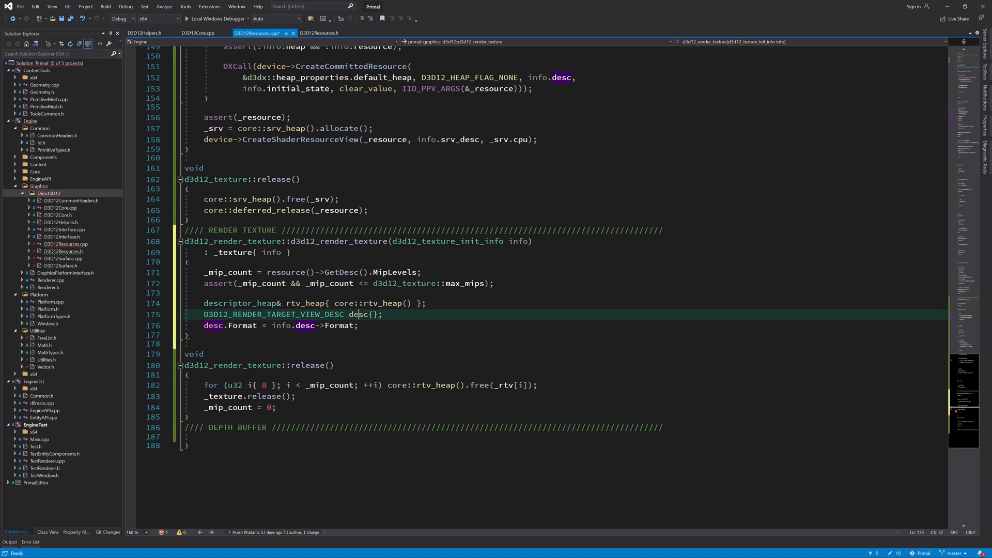
pyautogui.write('assert(info)')
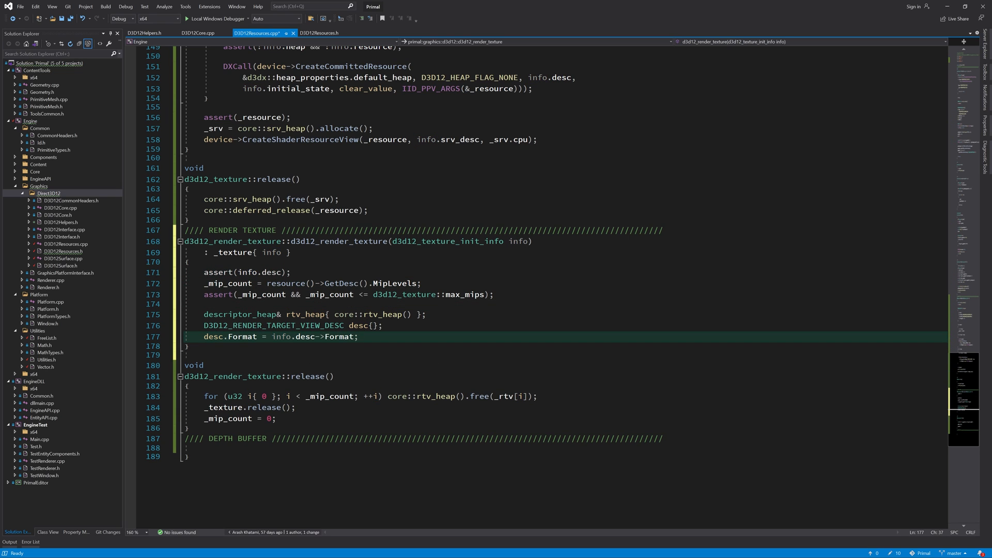
pyautogui.write('desc.ViewDimension = d3d12_RTV_DIMENSION_TEXTURE2D;')
pyautogui.write('desc.Texture2D = {')
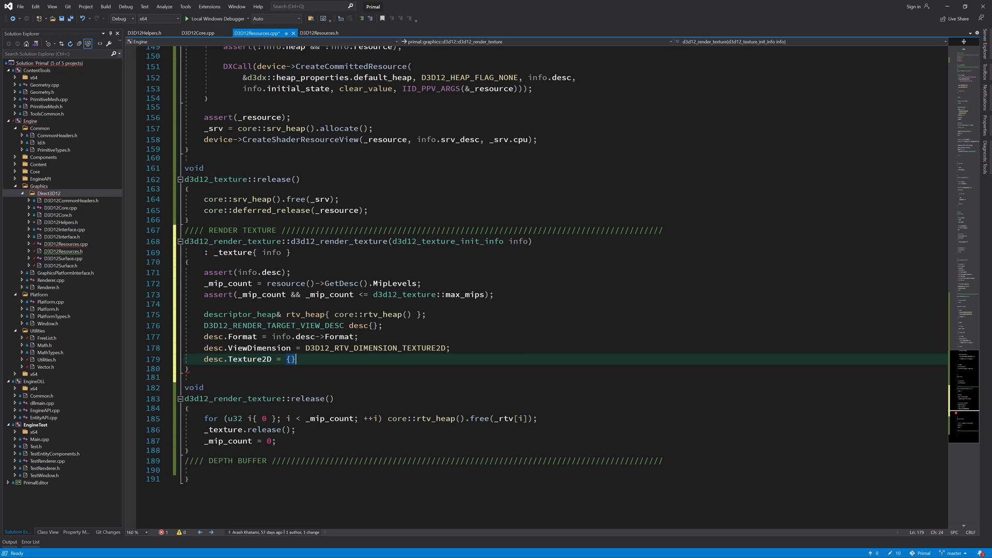
pyautogui.write('.ip')
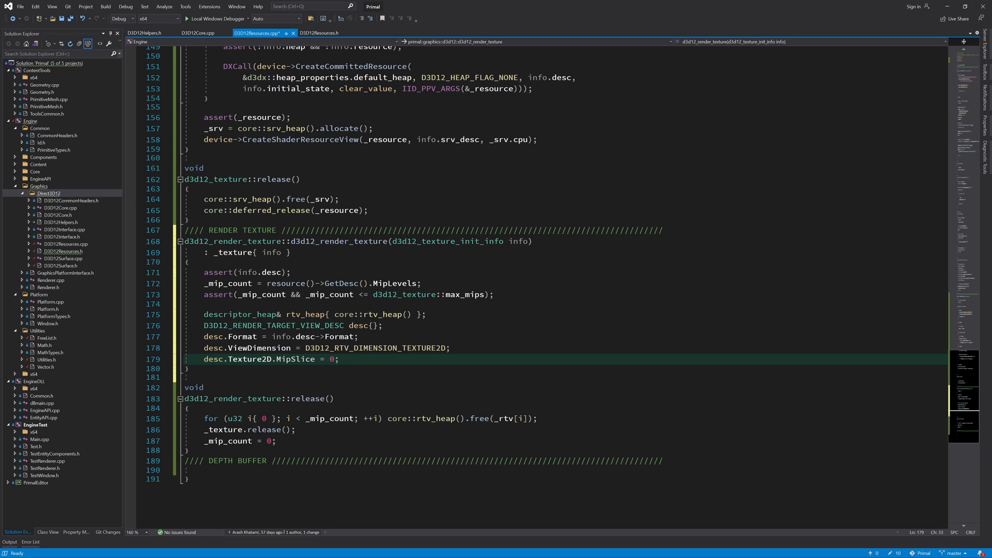
pyautogui.write('auto *const device{core:')
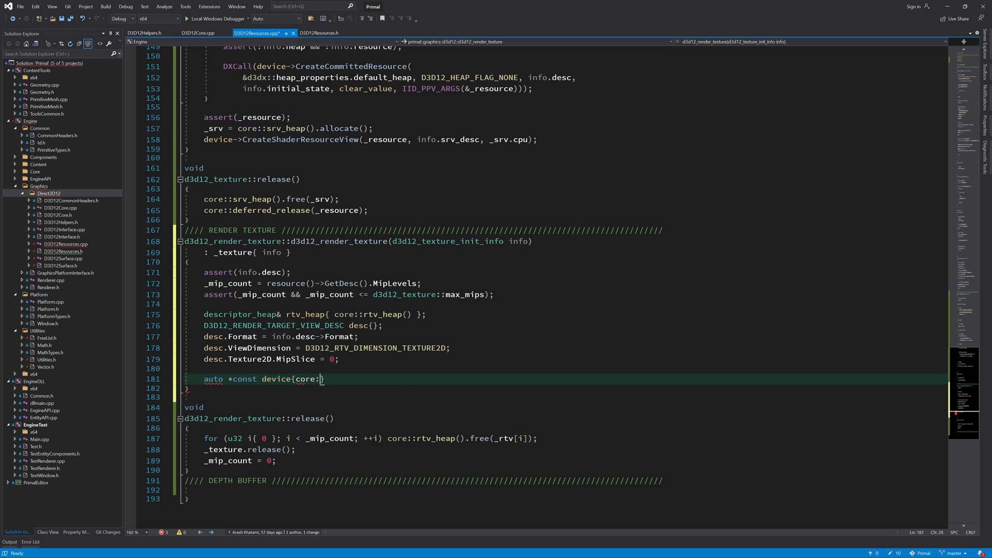
pyautogui.write('device()')
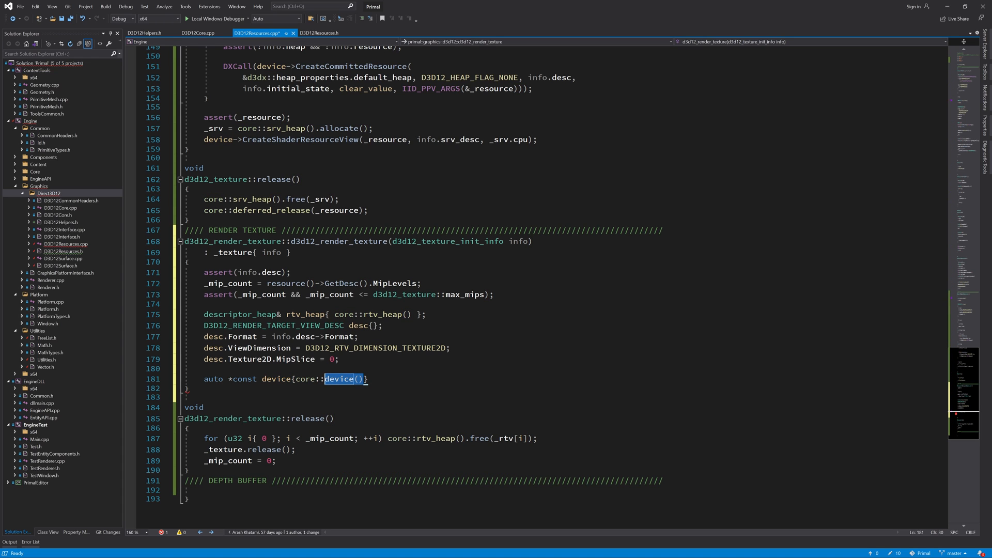
pyautogui.scroll(3)
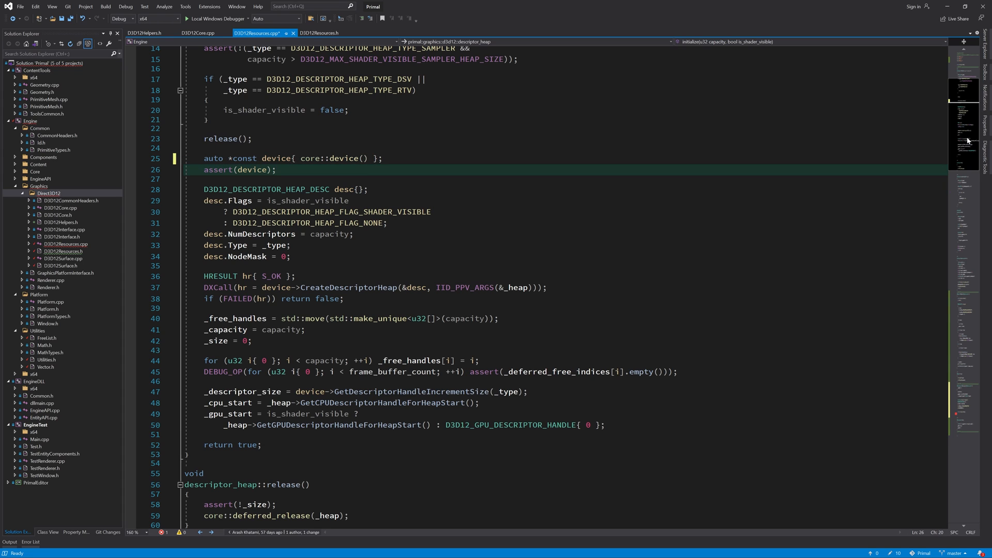
pyautogui.write('assert(device);')
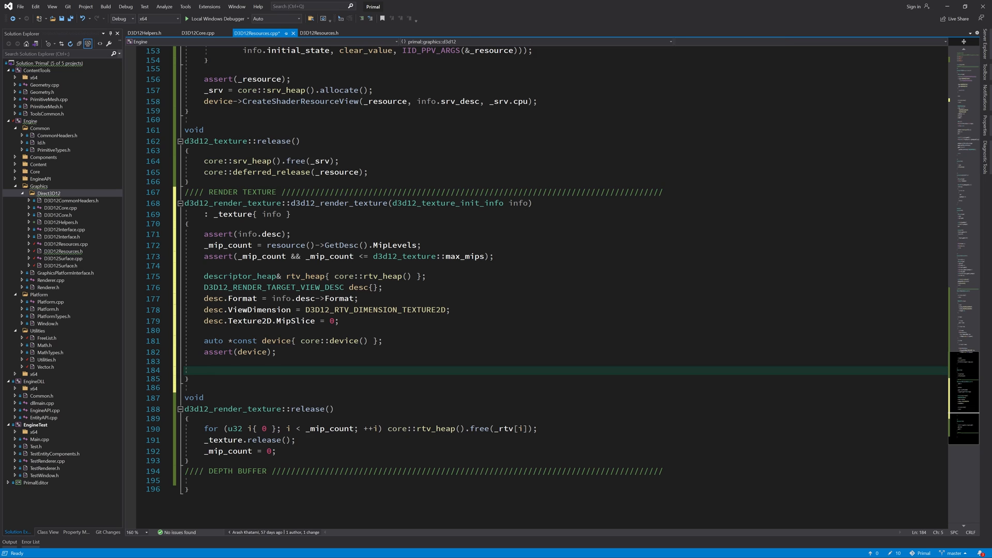
# Step: Loop over mip levels allocating each RTV, calling CreateRenderTargetView, incrementing MipSlice, then save and build
pyautogui.write('for(u32 i)')
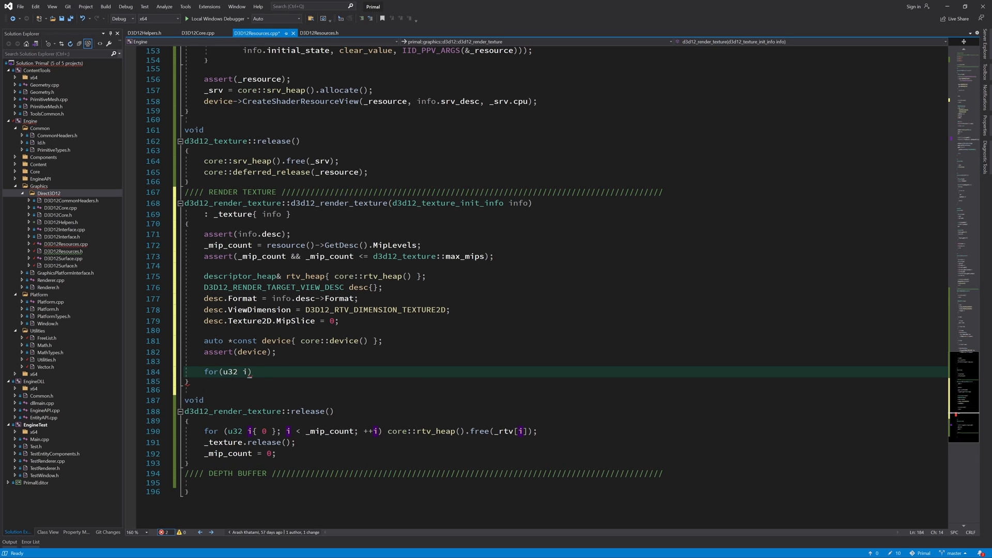
pyautogui.write('{0}; i < mip')
pyautogui.write('_rtv[i')
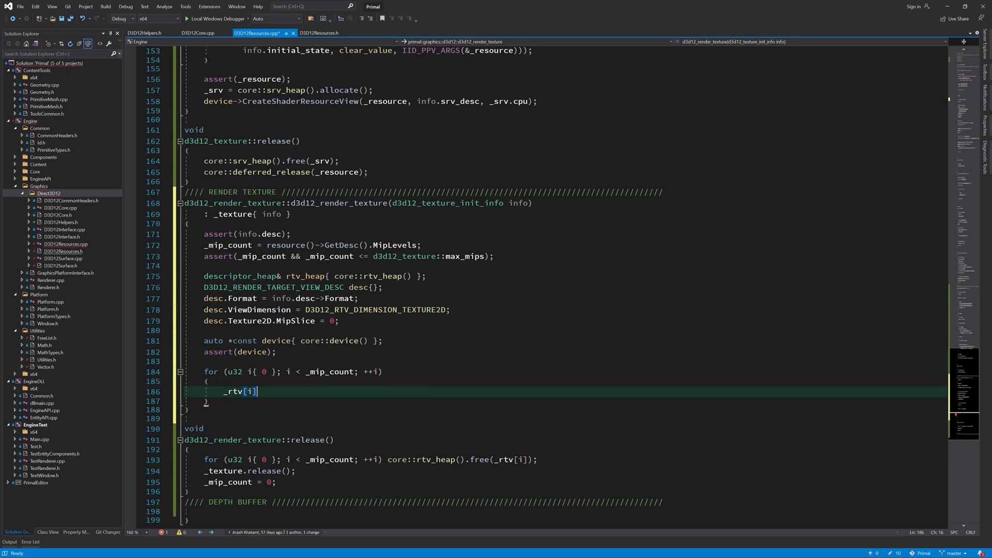
pyautogui.write('= rtv_heap.allocate;')
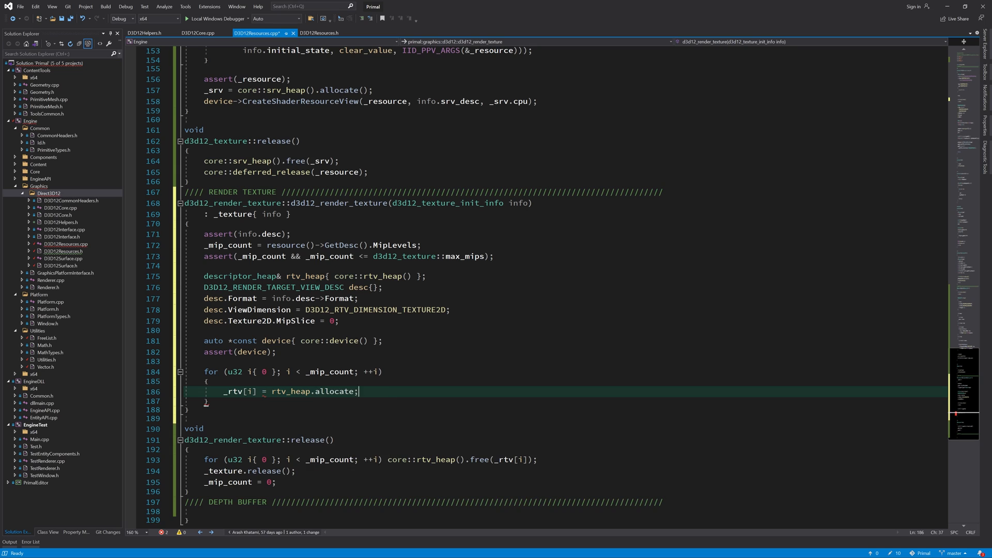
pyautogui.write('device')
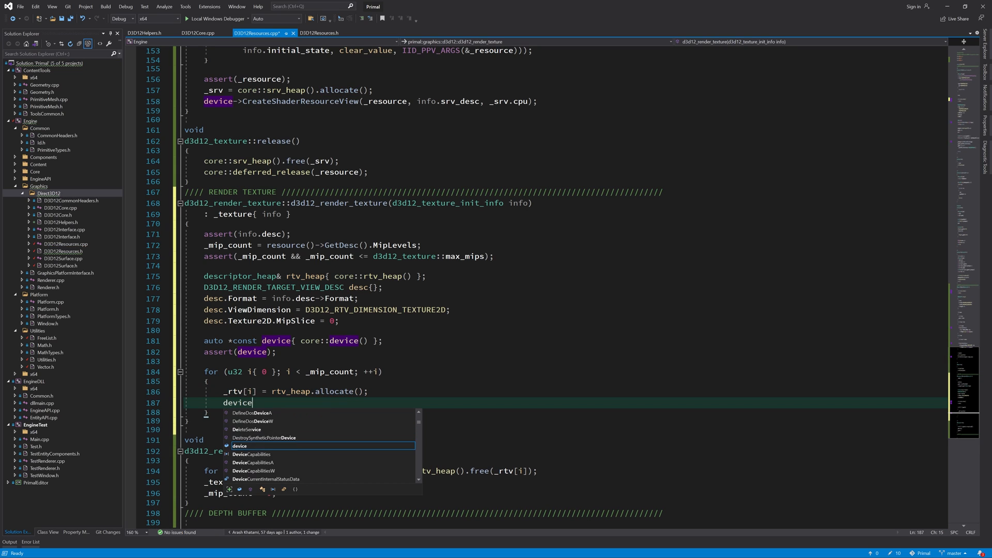
pyautogui.write('->CreateRenderTargetView')
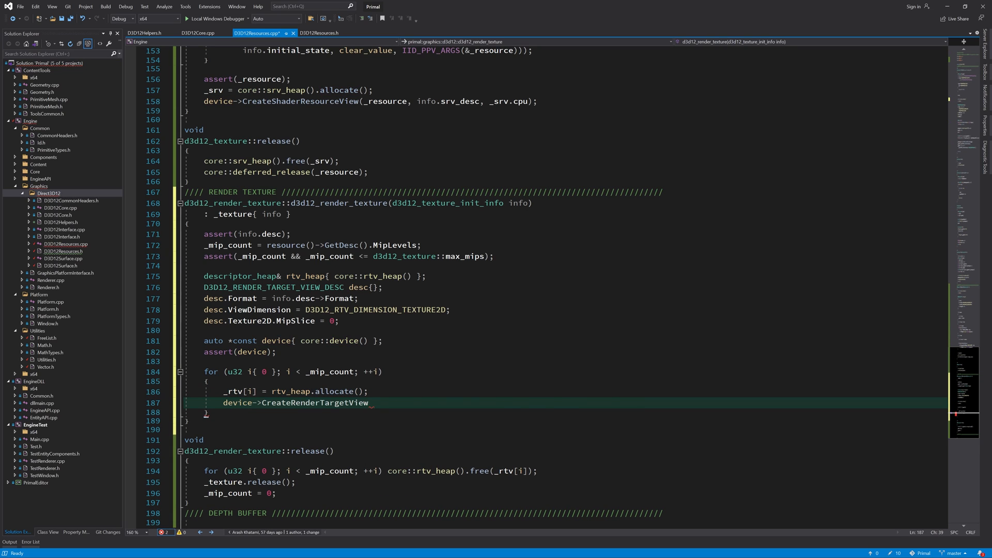
pyautogui.write('(resource(),')
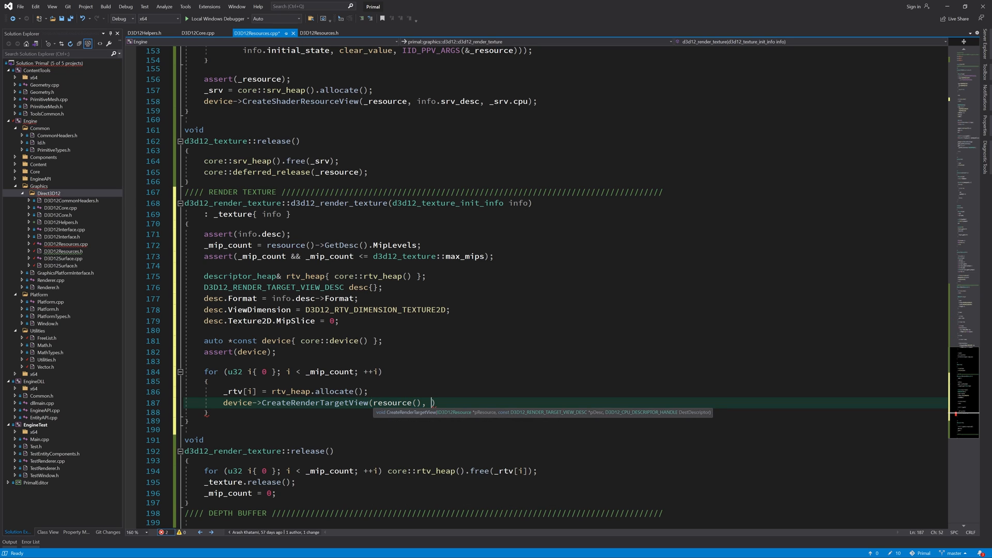
pyautogui.write('&desc, _rtv[i].cpu')
pyautogui.write('++desc.Texture2D.')
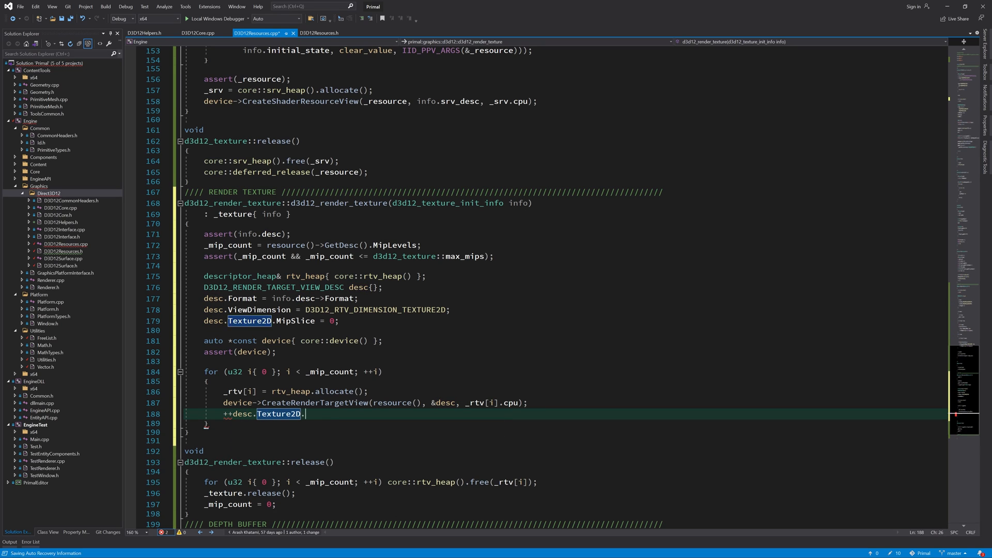
pyautogui.write('MipSlice;')
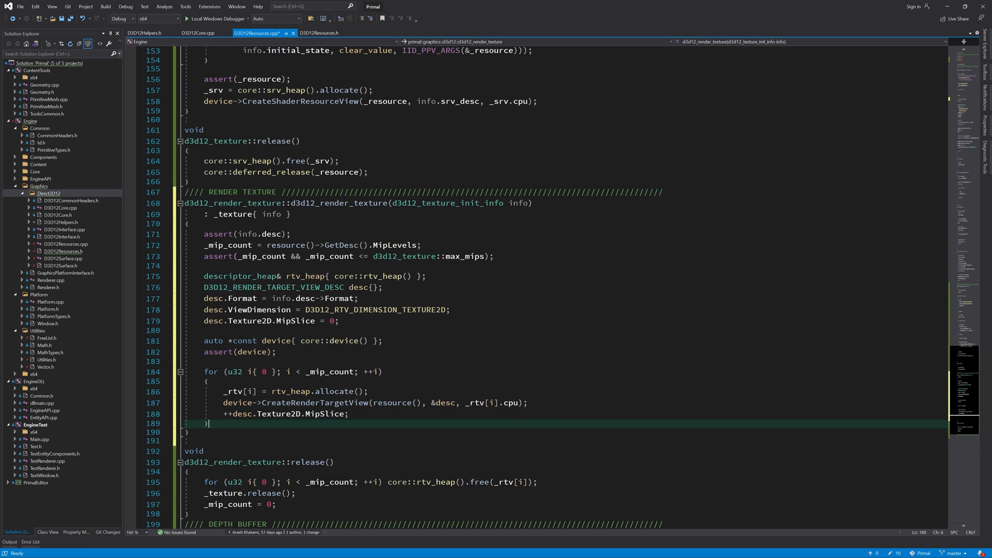
pyautogui.press('ctrl+s')
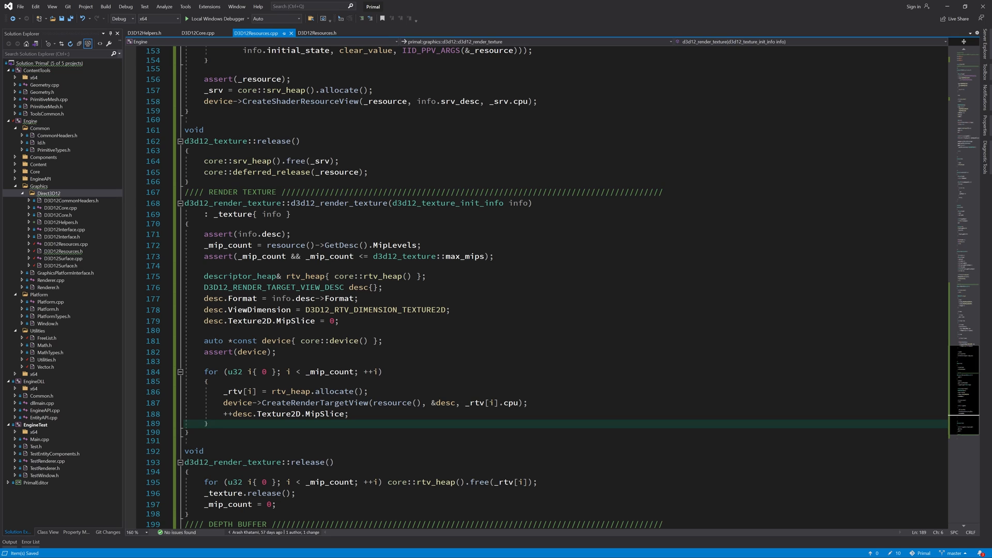
pyautogui.press('F7')
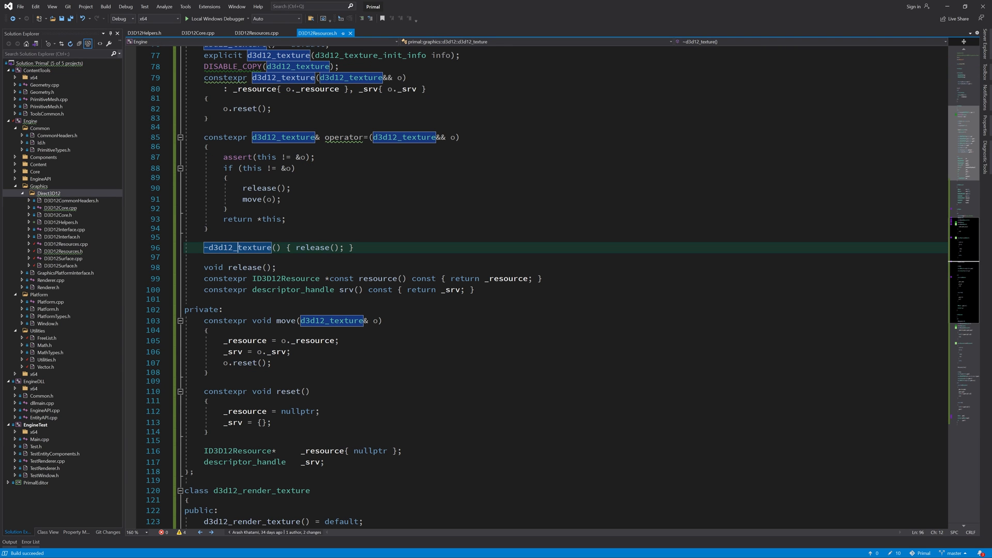
# Step: Declare the d3d12_depth_buffer class in D3D12Resources.h with constructors and DISABLE_COPY
pyautogui.scroll(-3)
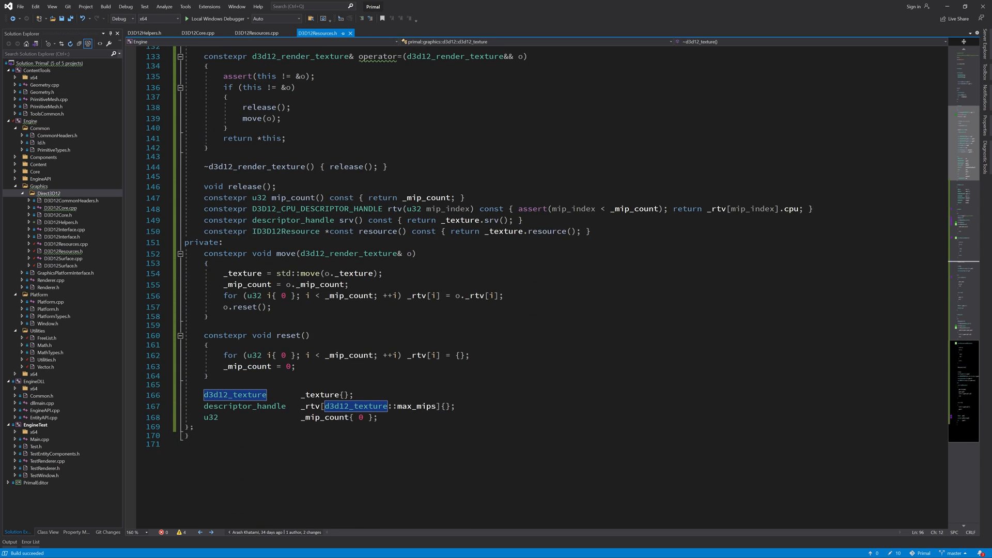
pyautogui.write('class')
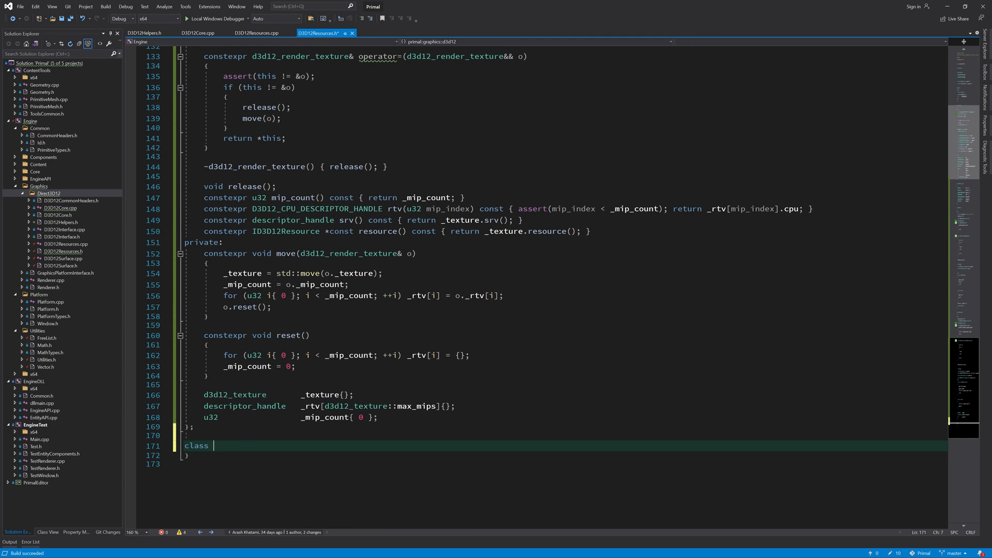
pyautogui.write('d3d12_depth_buffer')
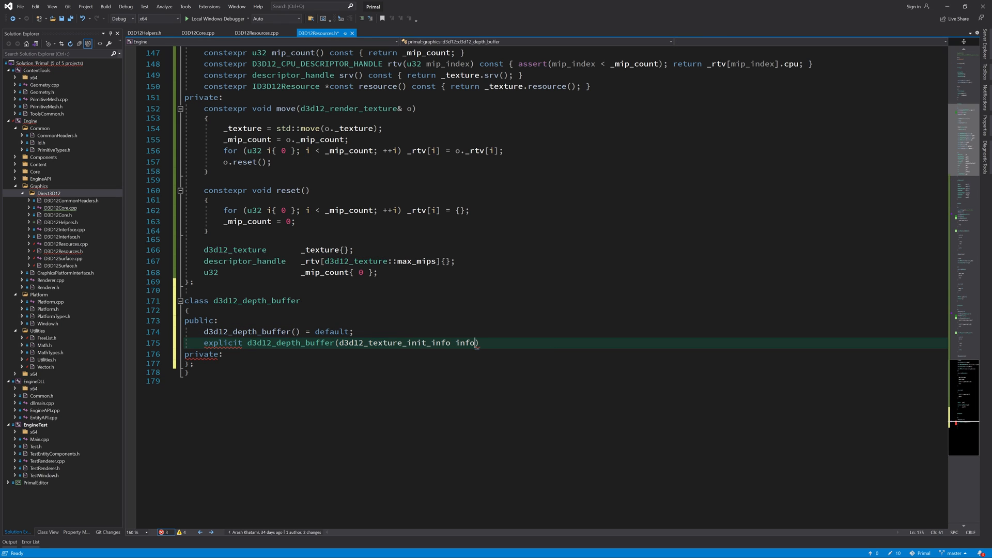
pyautogui.write('disable_co')
pyautogui.write('constexp')
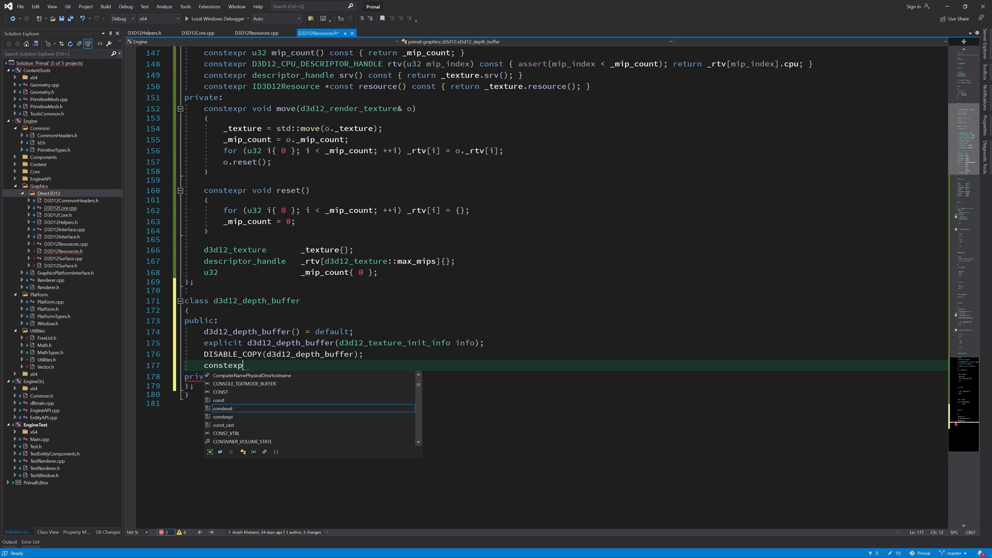
# Step: Add a move constructor transferring _texture and _dsv, plus private _texture and descriptor_handle _dsv members
pyautogui.write('d3d12_depth_buffer(d3d12_depth_buffer&& o')
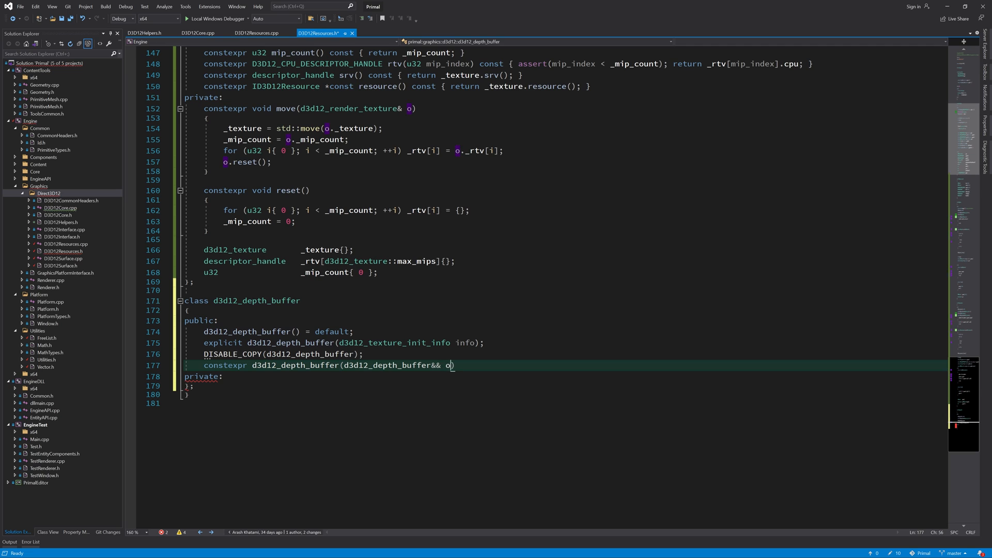
pyautogui.write(')')
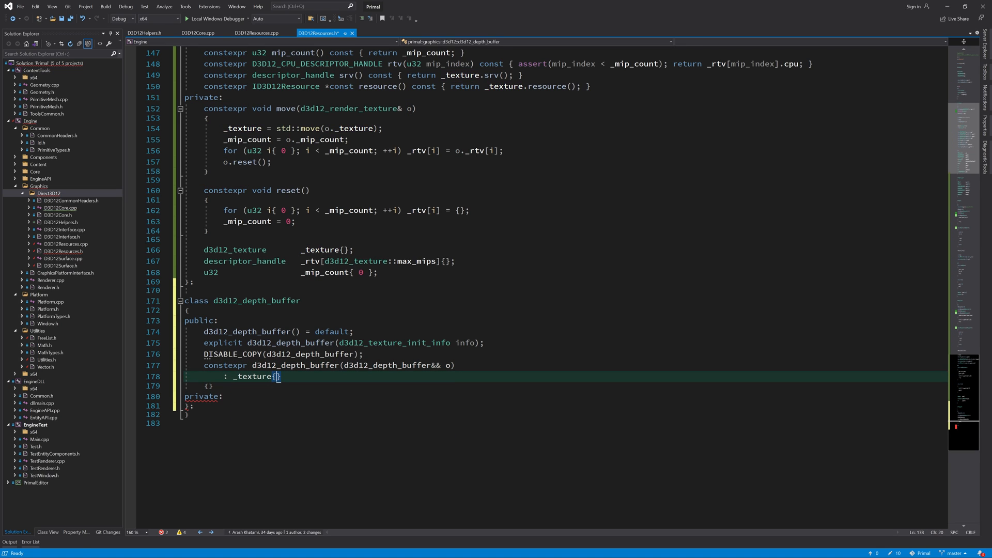
pyautogui.write('o._text')
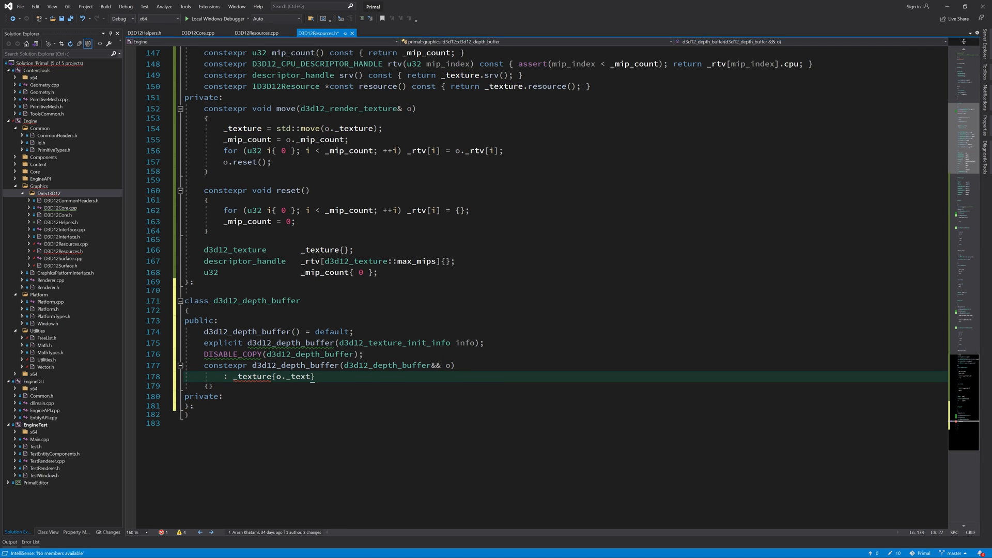
pyautogui.write('_texture       _texture;')
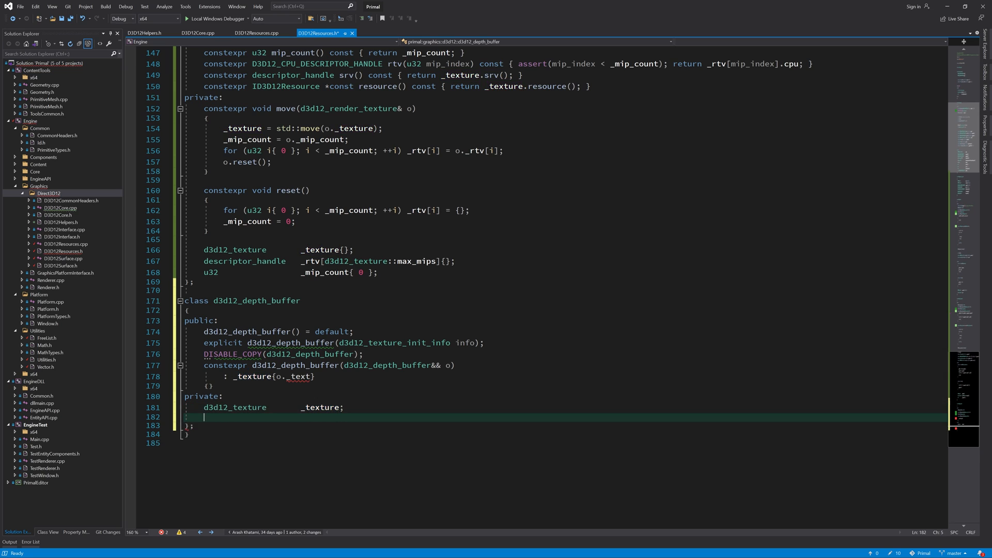
pyautogui.write('descriptor_handle   _dsv{};')
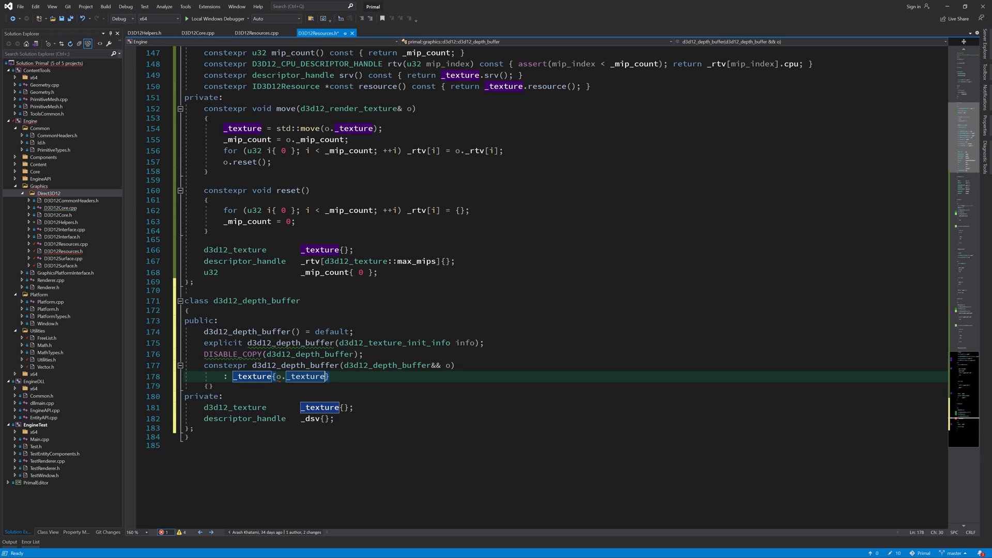
pyautogui.write(', _dsv{o._dsv')
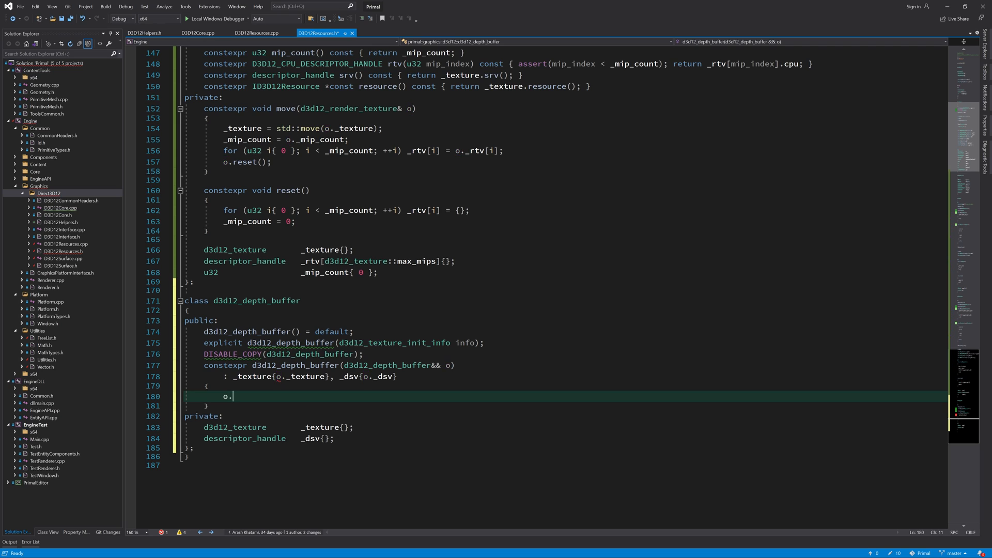
pyautogui.write('_dsv = {};')
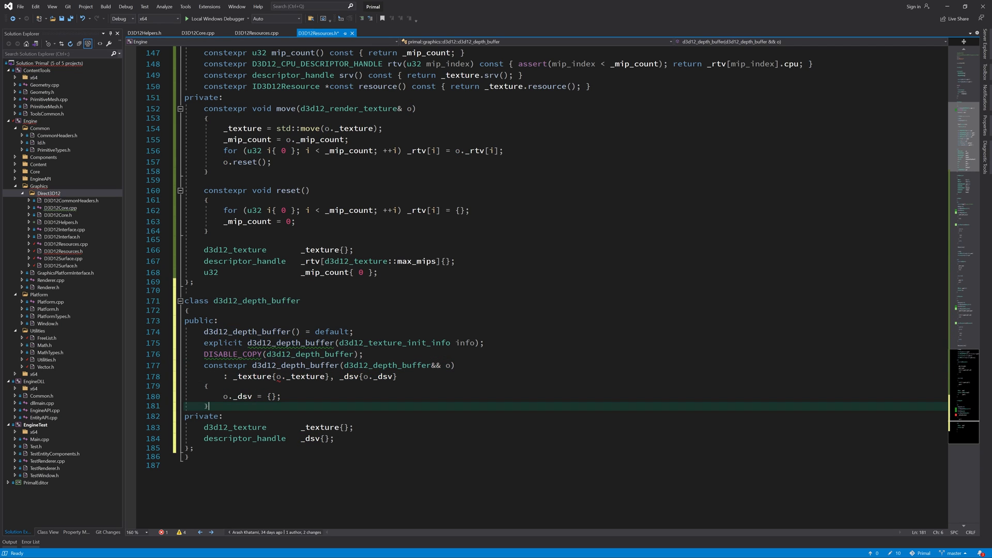
pyautogui.write('std::move(')
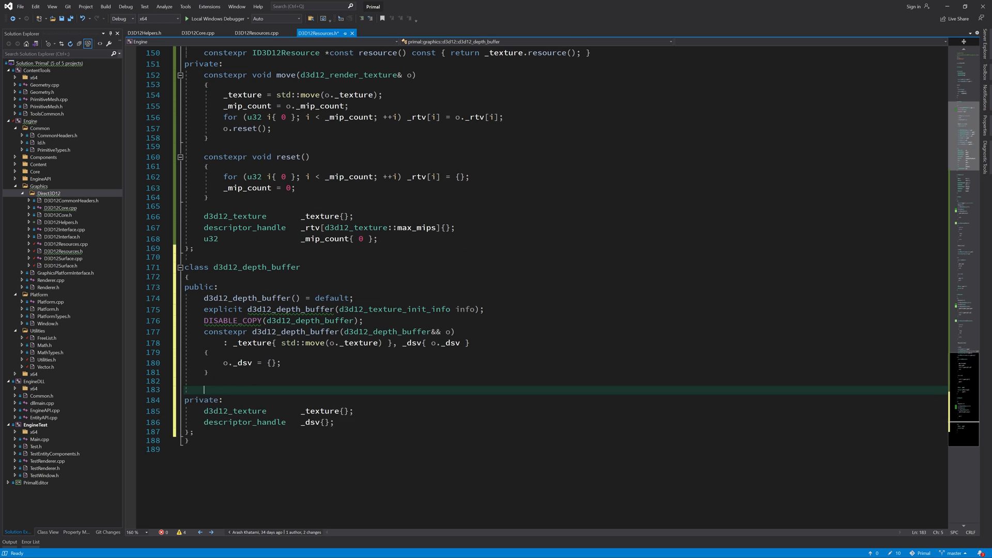
# Step: Begin the constexpr move assignment operator=(d3d12_depth_buffer&& o)
pyautogui.write('constexpr d3d1_texture')
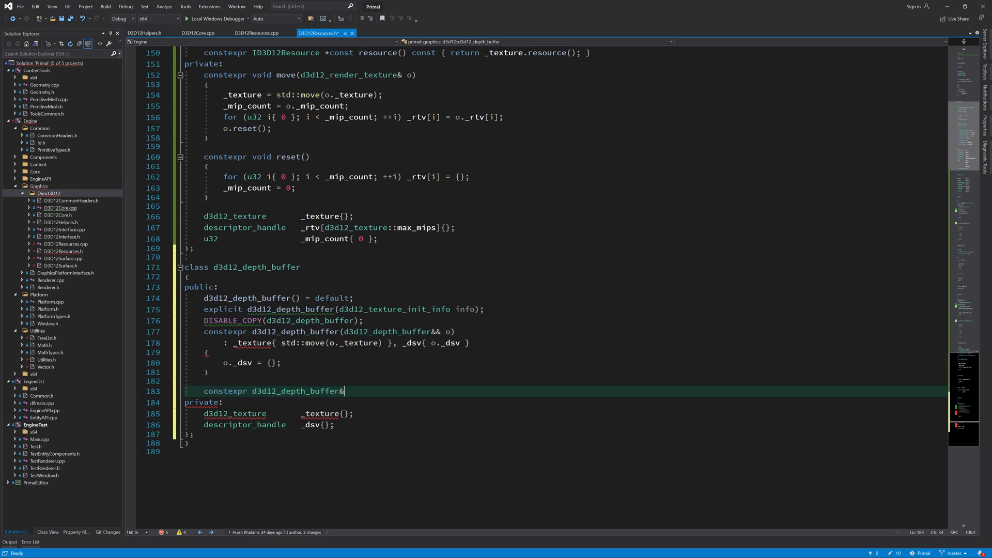
pyautogui.write('operator=(d3d12_depth_buffer&& o')
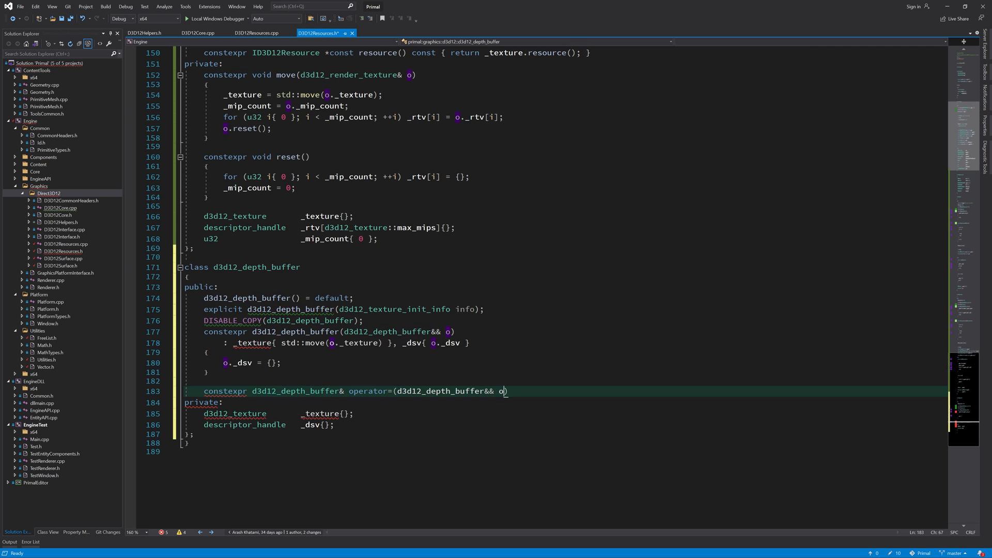
pyautogui.scroll(3)
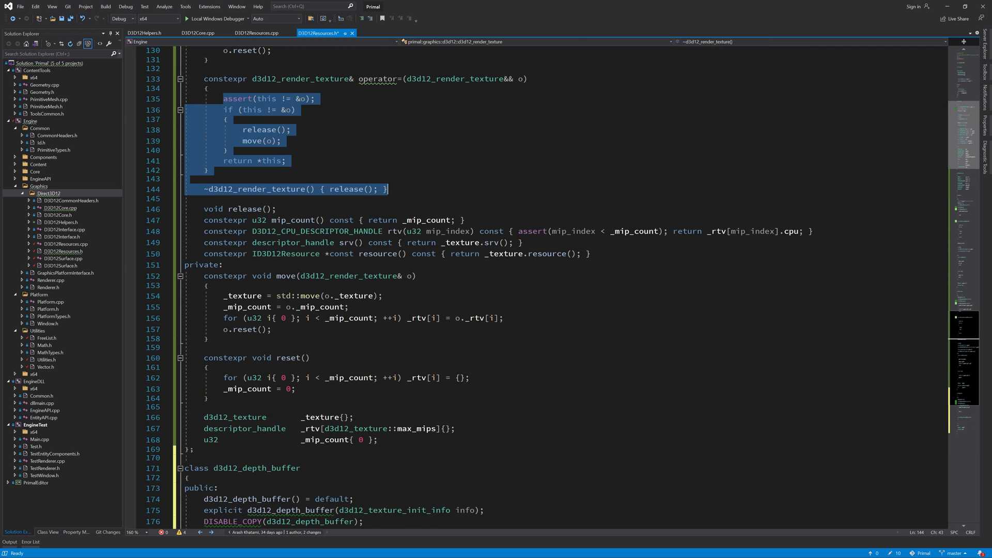
# Step: Adapt the copied move constructor and operator= to move _texture and assign _dsv = o._dsv
pyautogui.scroll(-3)
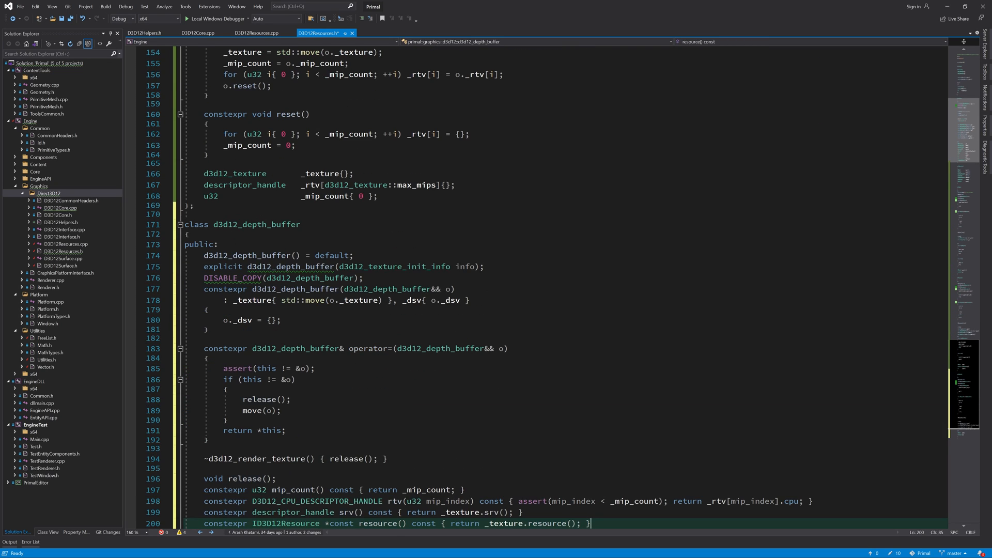
pyautogui.scroll(-3)
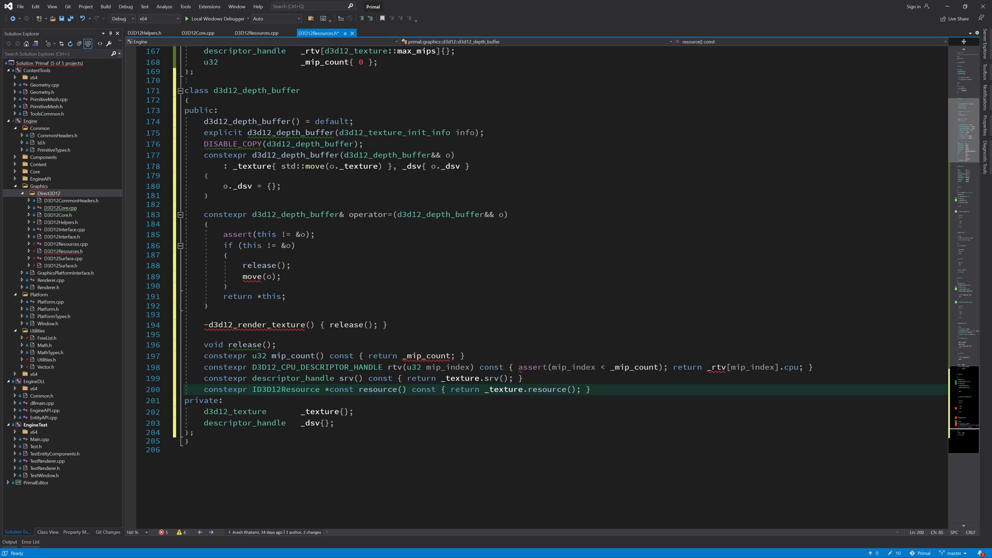
pyautogui.write('_texture = std::mov')
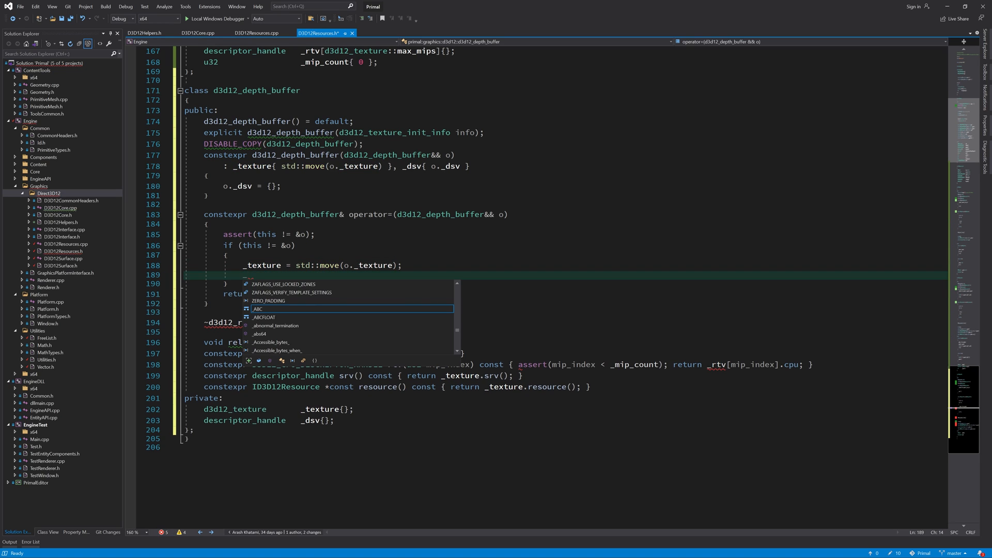
pyautogui.write('_dsv = o._d')
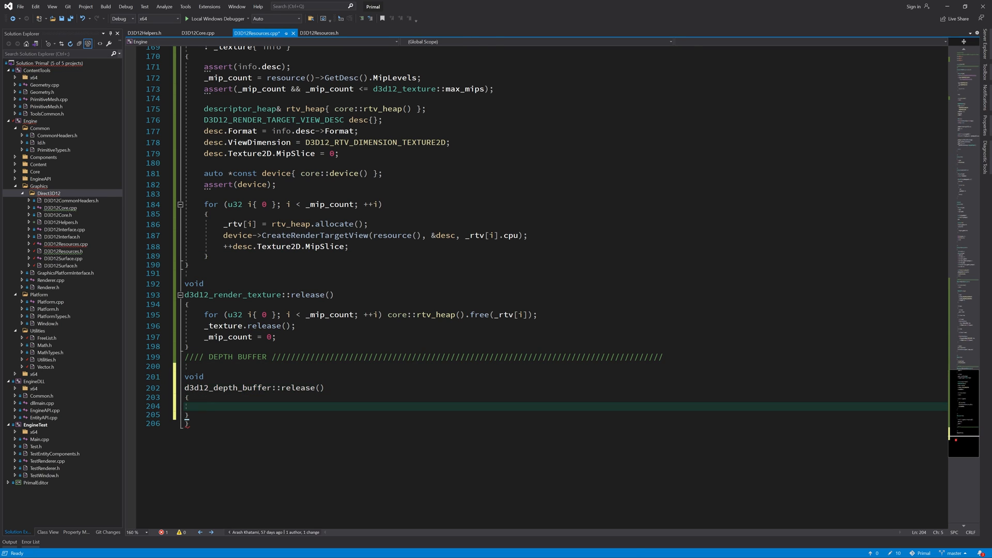
# Step: Write release() freeing the DSV and add the d3d12_depth_buffer constructor taking d3d12_texture_init_info info
pyautogui.write('core::dsv_heap().free(_dsv);')
pyautogui.write('_texture.release();')
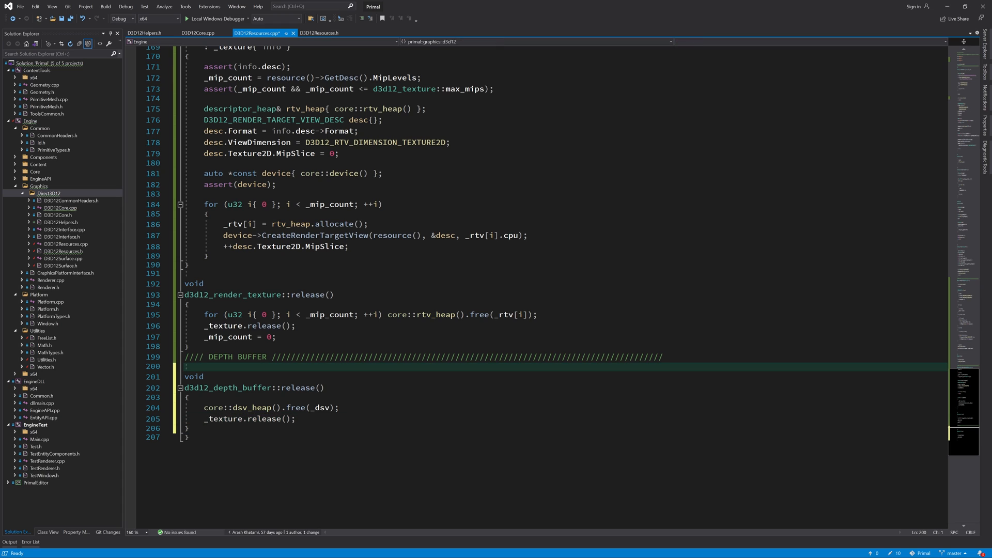
pyautogui.write('d3d12_depth_buffer::d3d12_depth_buffer()')
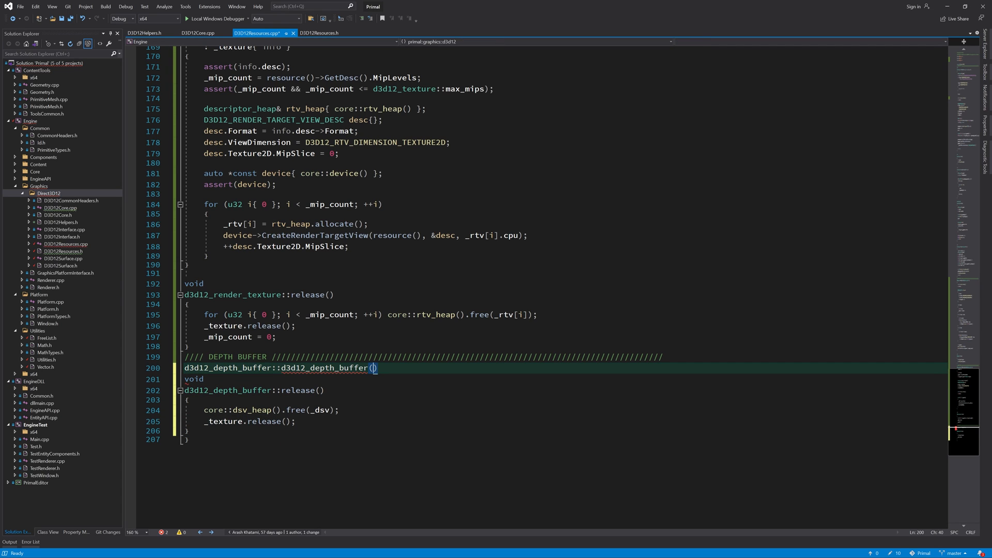
pyautogui.write('d3d12_texture_init_info info')
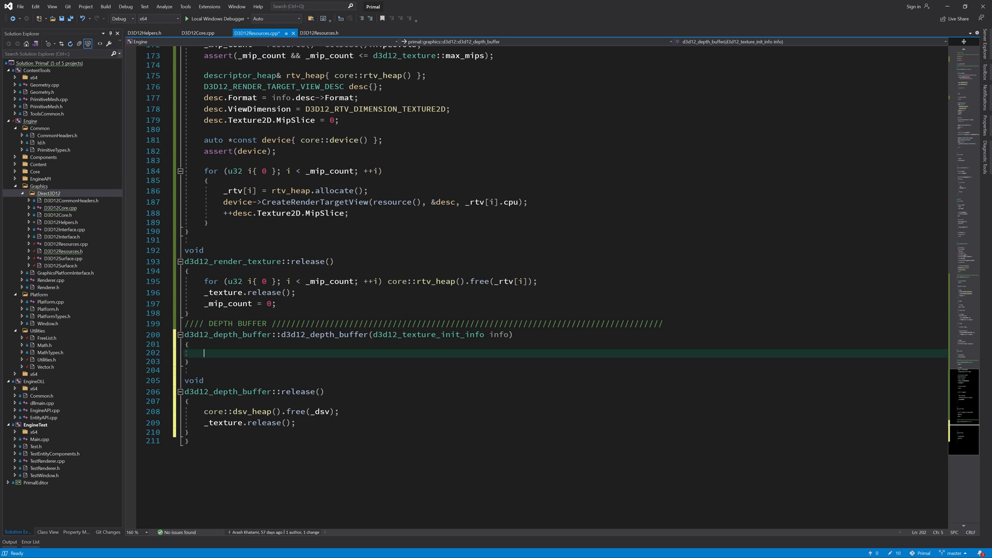
# Step: Declare const DXGI_FORMAT dsv_format{ info.desc->Format } in the constructor
pyautogui.write('const')
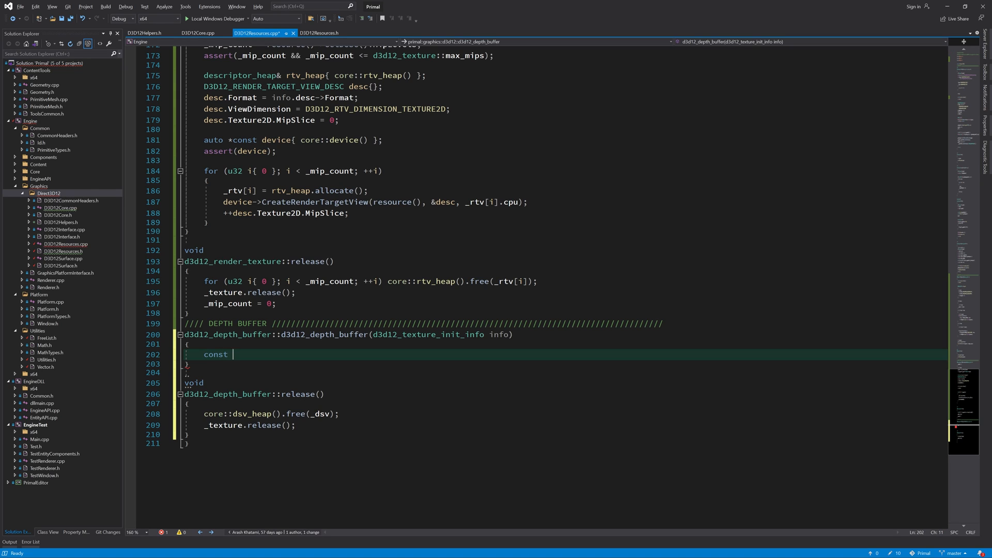
pyautogui.write('dx')
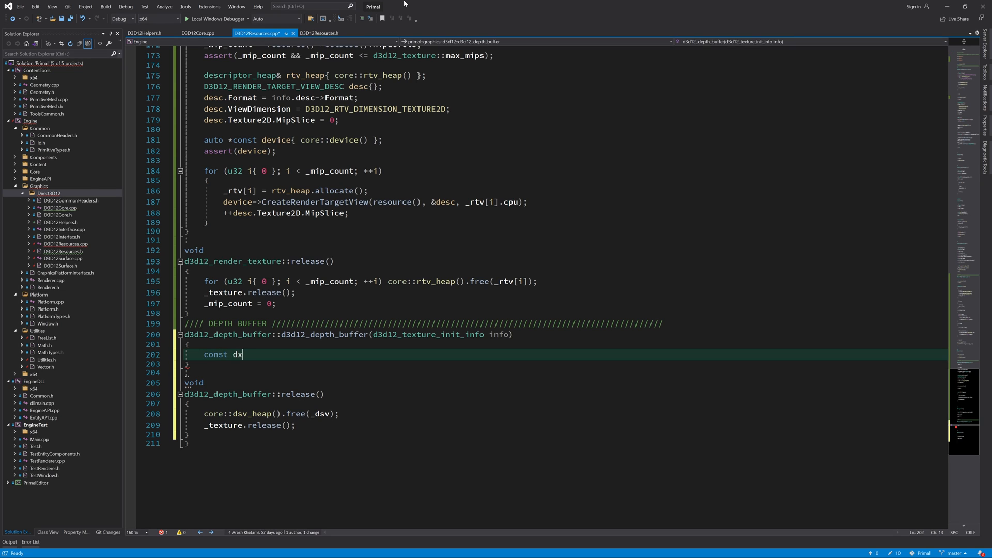
pyautogui.write('DXGI_FORMAT')
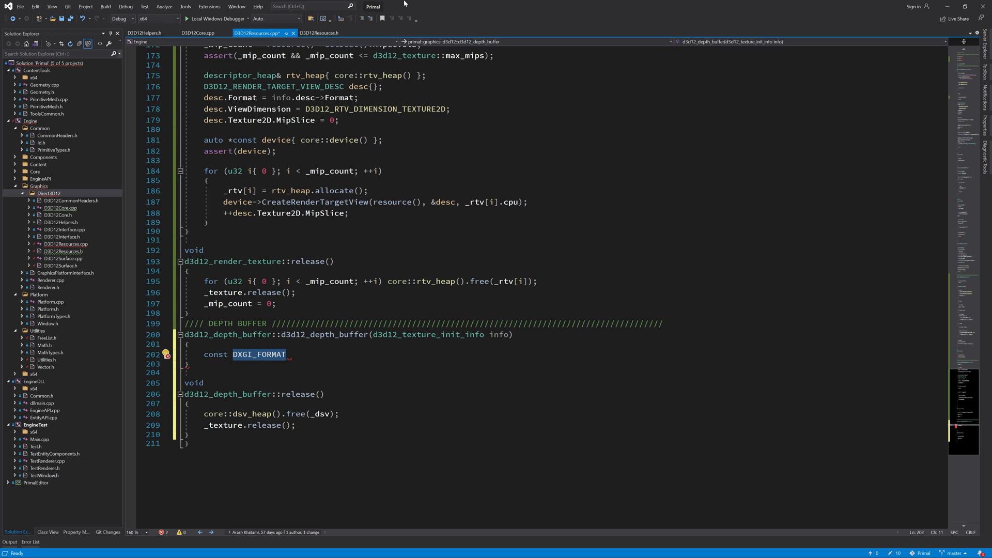
pyautogui.write('dsv_format')
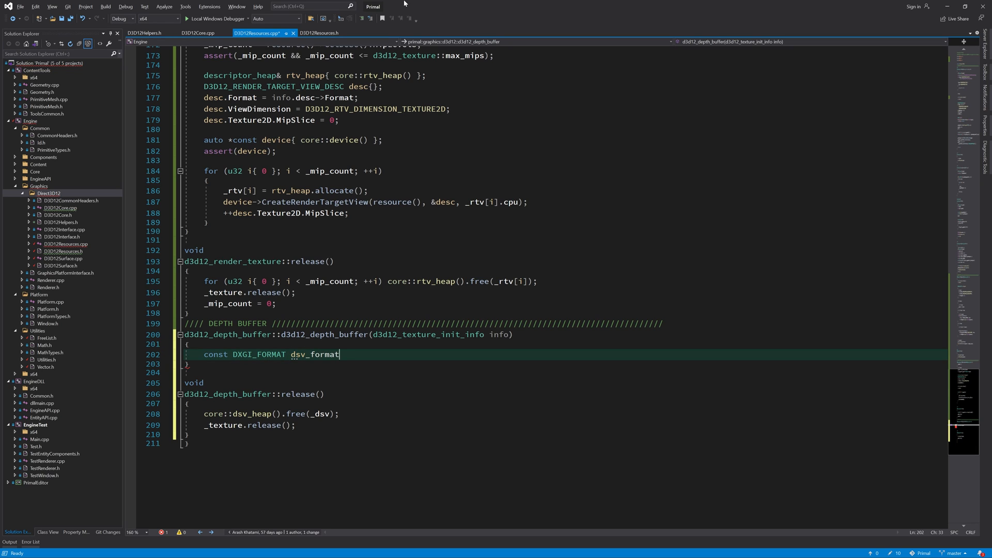
pyautogui.write('{info.desc->Format };')
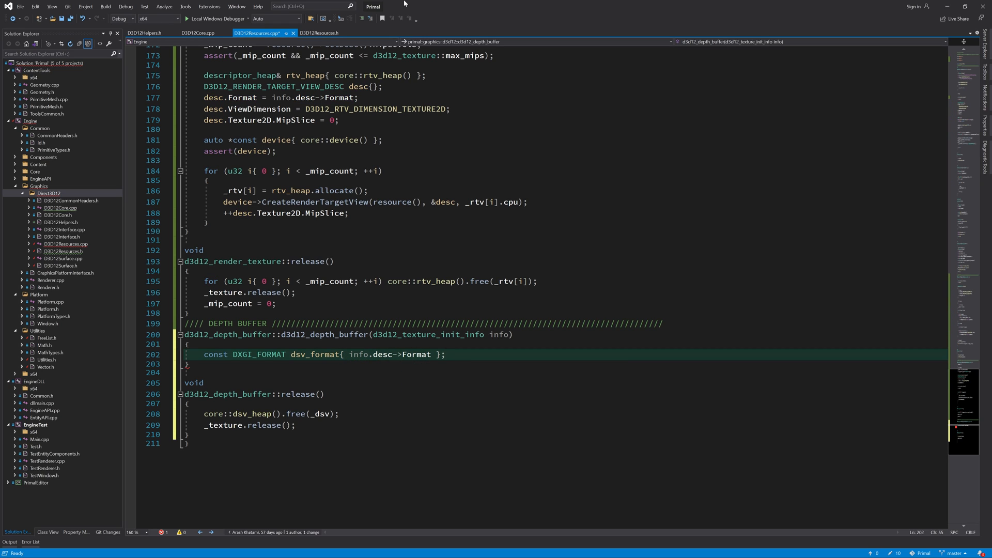
pyautogui.click(259, 355)
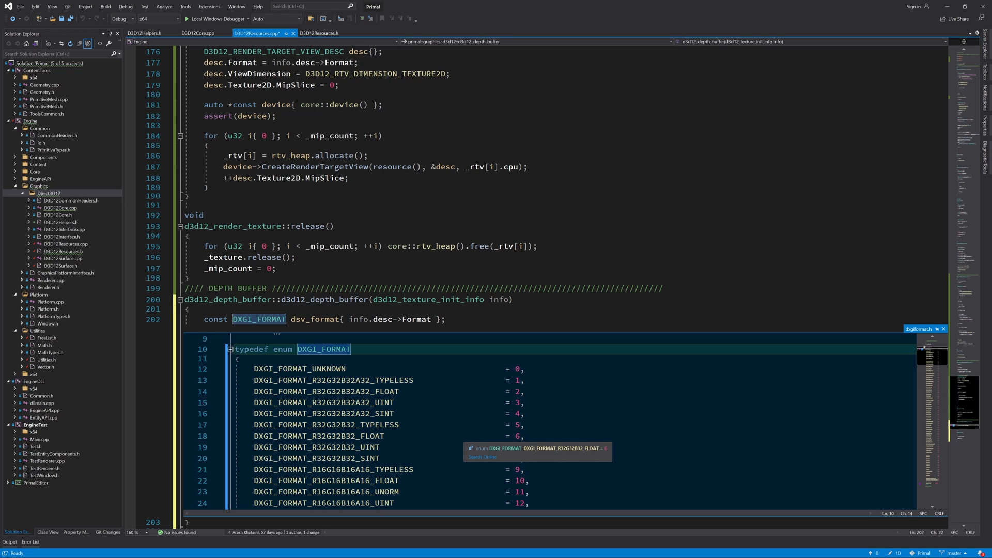
# Step: Scroll the peeked DXGI_FORMAT definition down to the D32_FLOAT and R32_FLOAT values
pyautogui.scroll(-3)
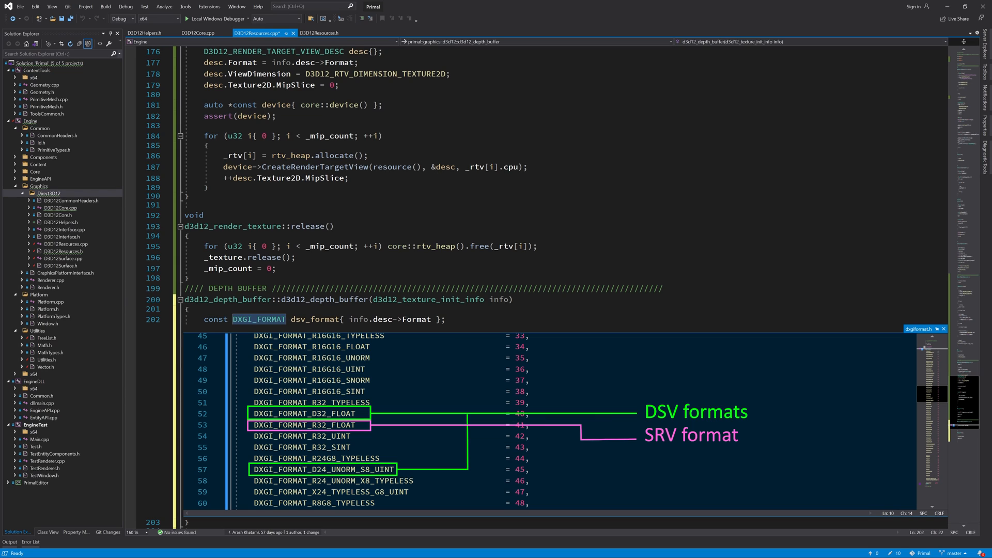
pyautogui.moveTo(307, 425)
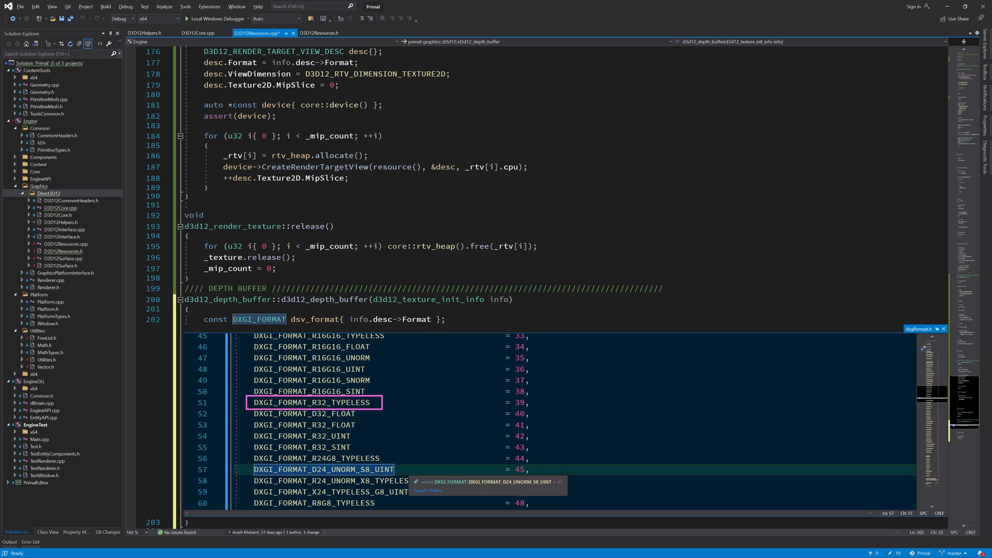
# Step: Declare D3D12_SHADER_RESOURCE_VIEW_DESC srv_desc{} and begin the if checking Format == DXGI_FORMAT_D32_FLOAT
pyautogui.scroll(3)
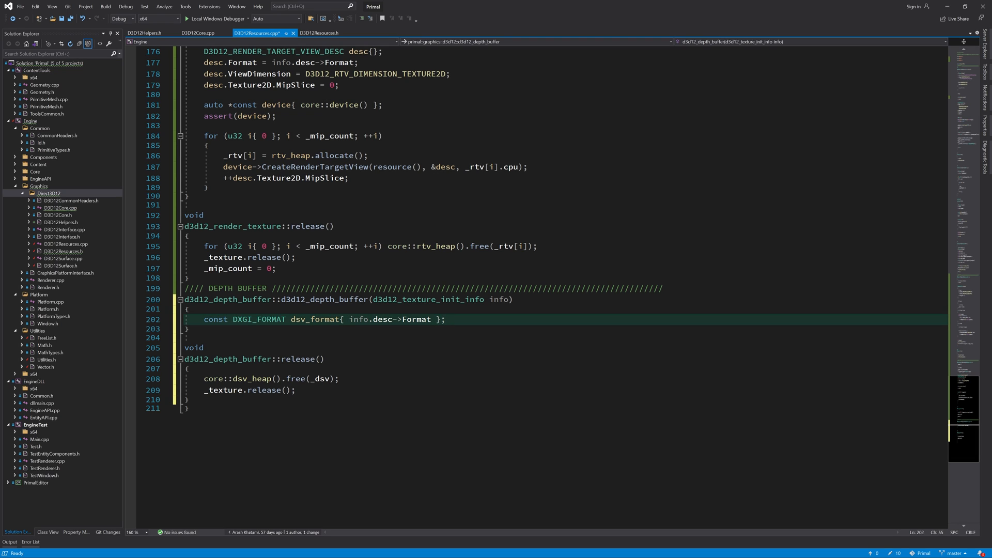
pyautogui.write('d3d12_')
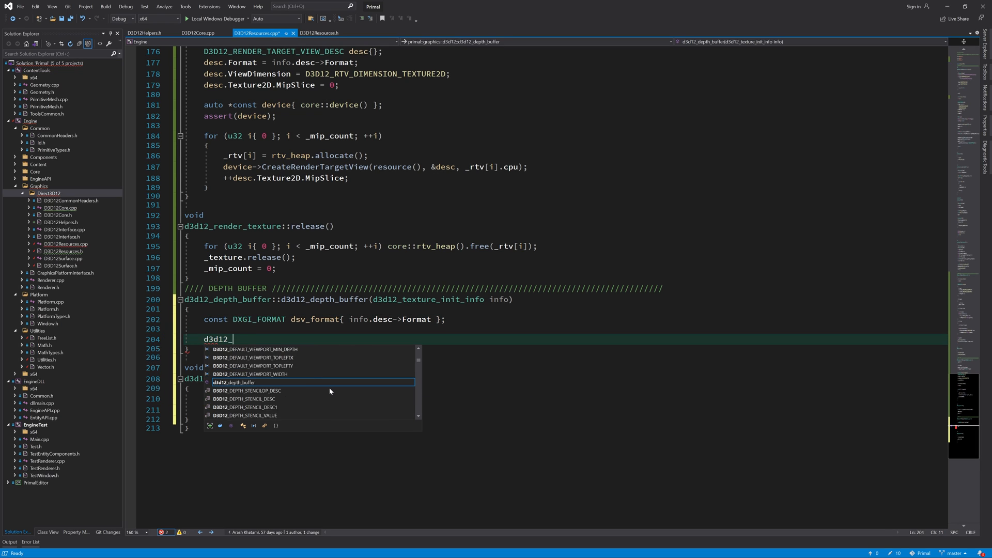
pyautogui.write('D3D12_SHADER_RESOURCE_VIEW_DESC srv_desc{};')
pyautogui.write('if(info.desc->Format')
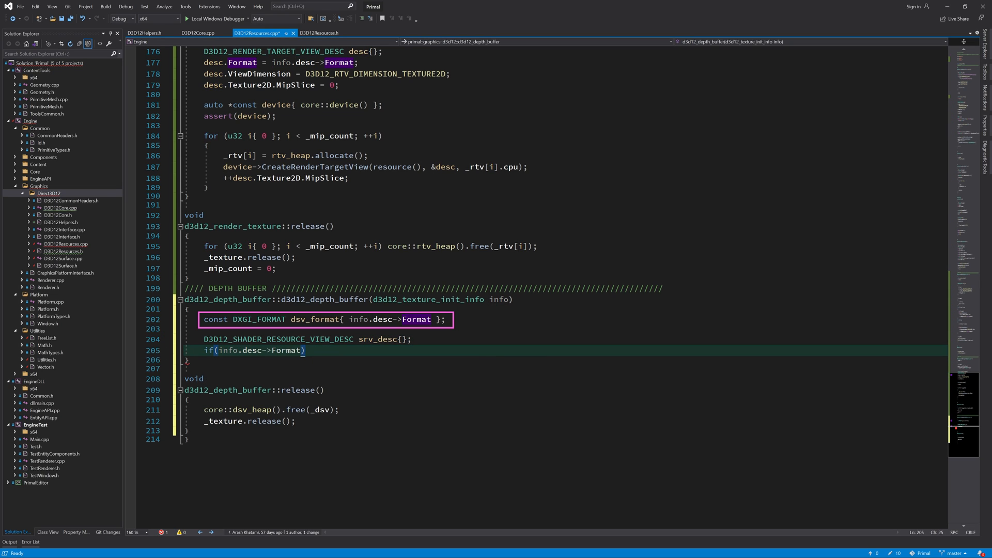
pyautogui.write('== dxgi_form')
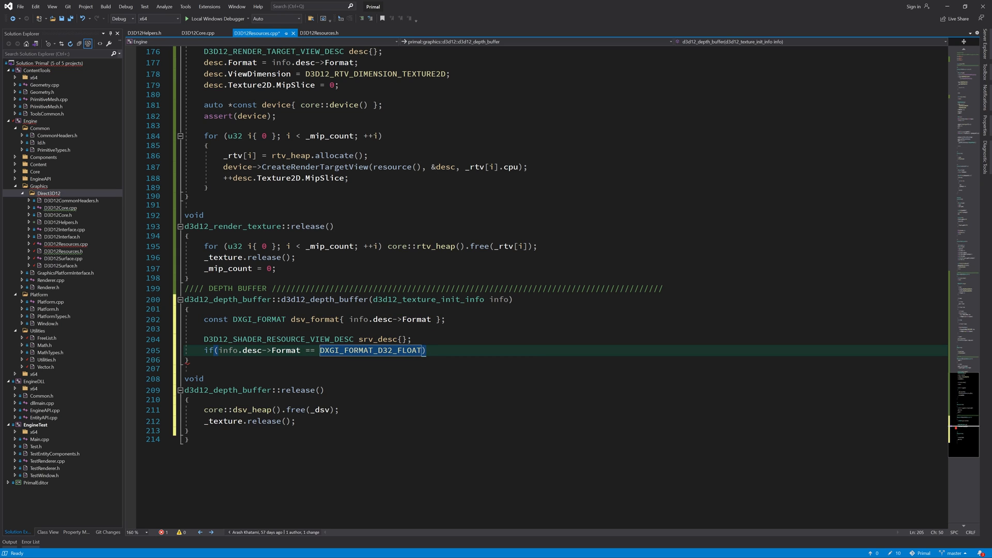
# Step: Add assert(info.desc); and make the D32_FLOAT branch use R32_TYPELESS with srv_desc.Format R32_FLOAT
pyautogui.write('assert(info.des')
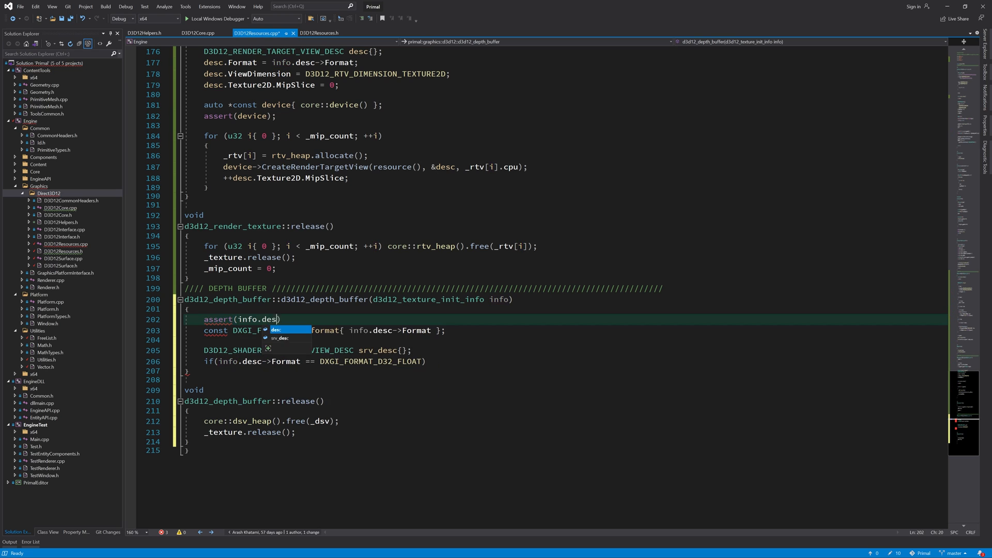
pyautogui.write('info.desc')
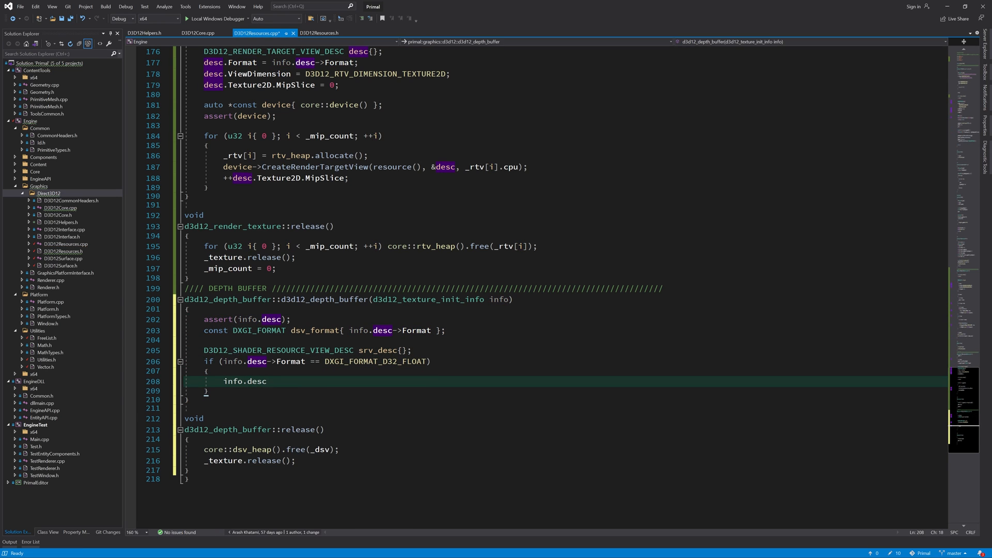
pyautogui.write('->Format == des')
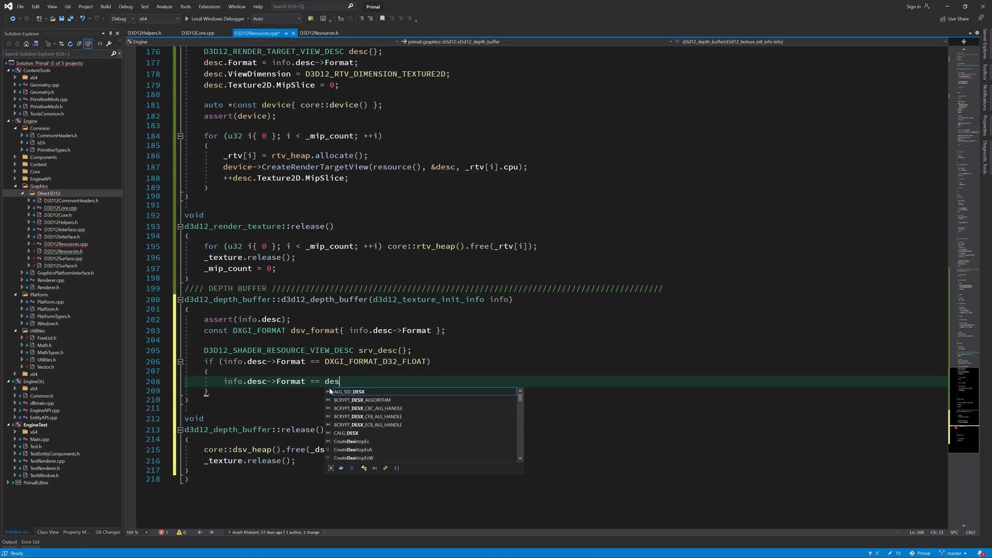
pyautogui.write('dxgi_format')
pyautogui.write('srv_desc.Format =')
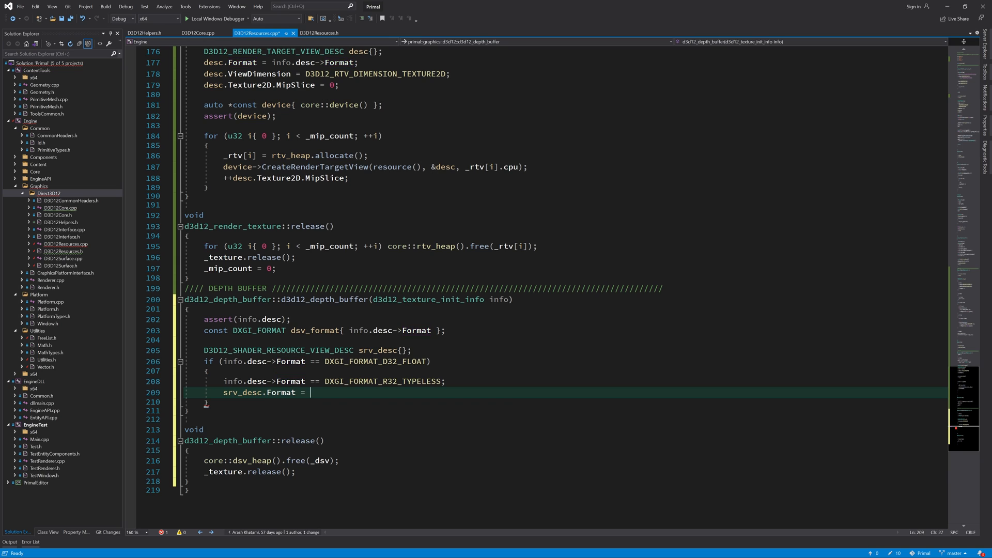
pyautogui.write('DXGI_FORMAT_r32')
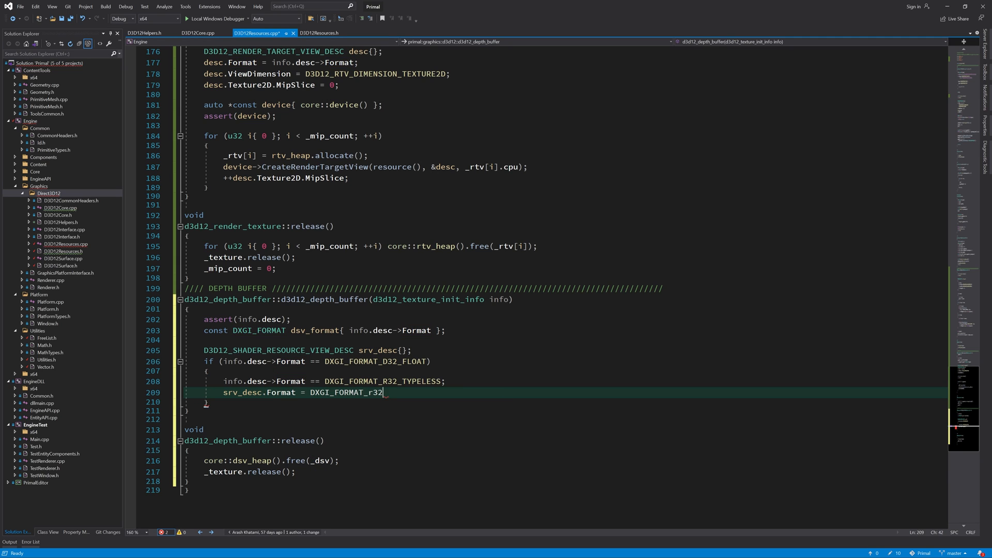
pyautogui.write('2_FLOAT;')
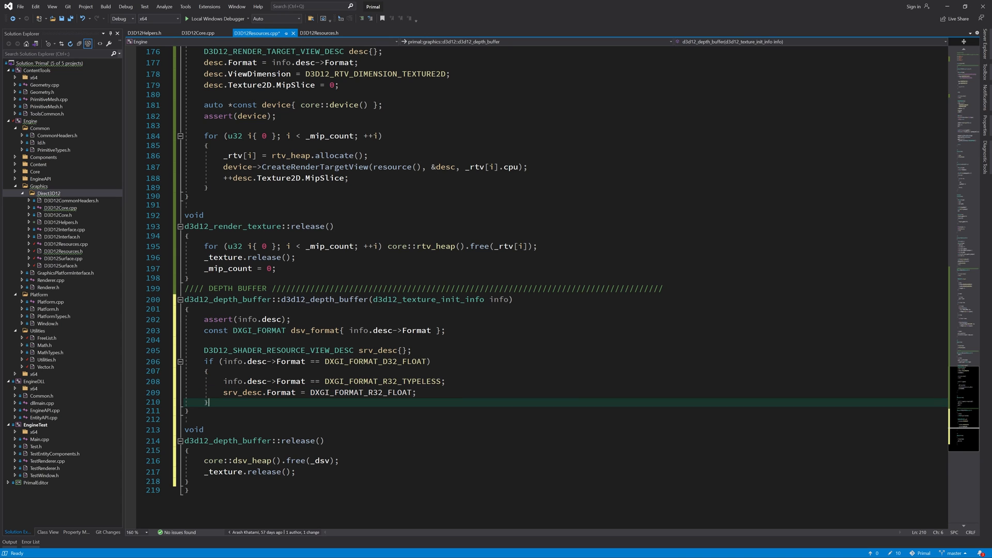
pyautogui.press('enter')
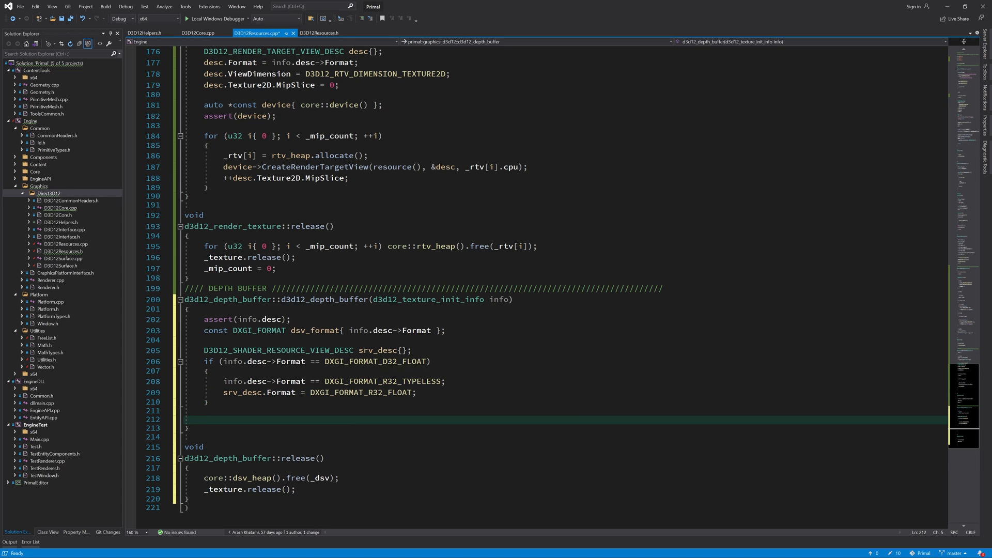
# Step: Fill srv_desc: default component mapping, Texture2D view dimension, MipLevels 1, MostDetailedMip, ResourceMinLODClamp 0
pyautogui.write('srv_desc.Shader4ComponentMapping')
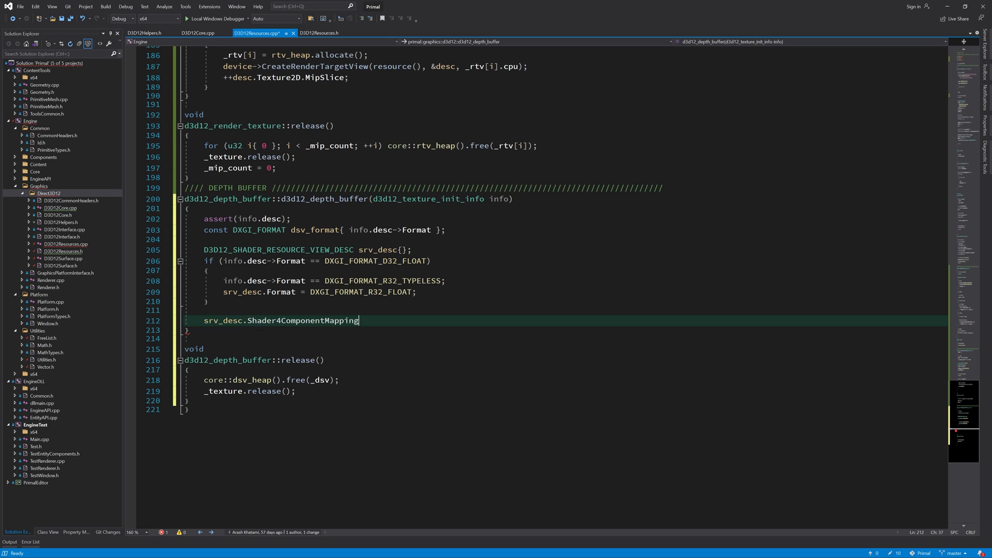
pyautogui.write('= d3d12_default')
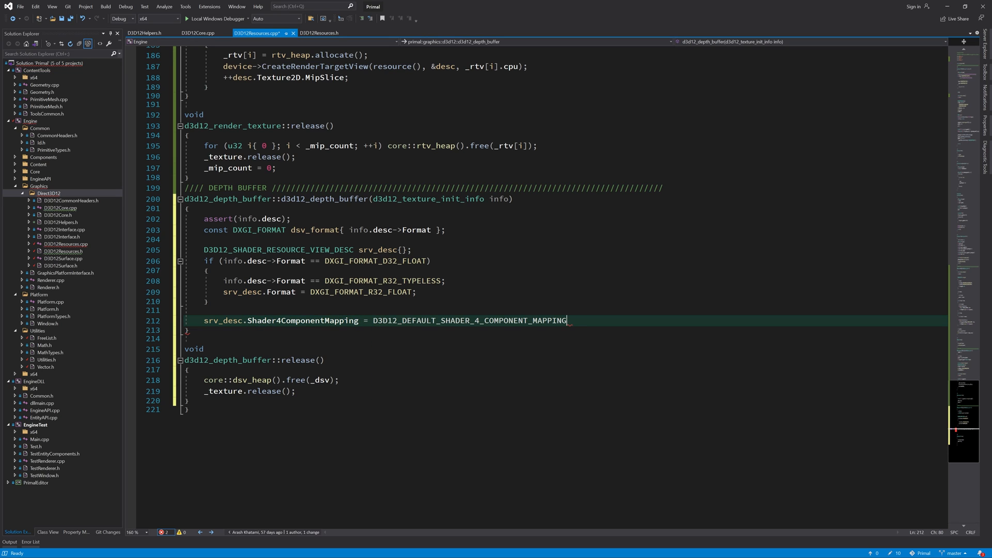
pyautogui.write('srv_des')
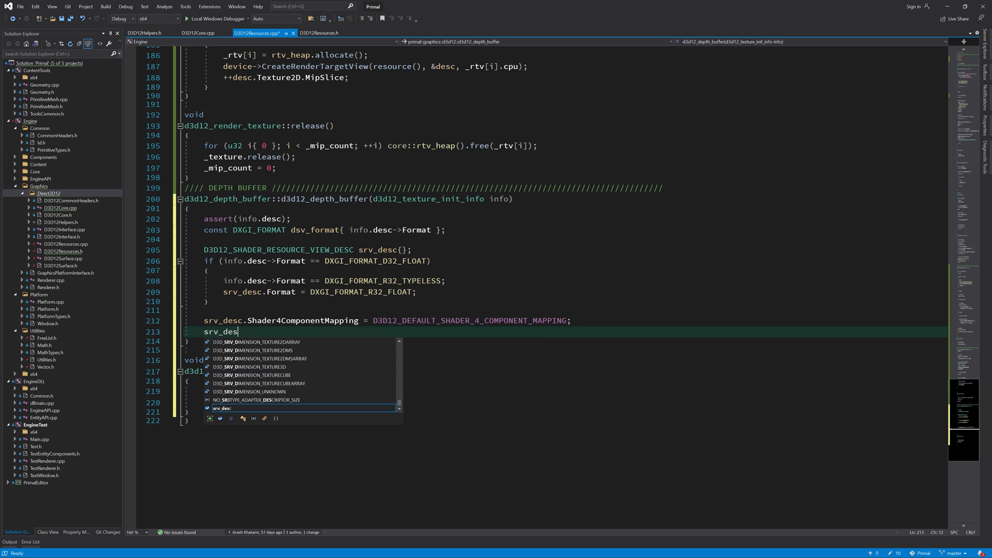
pyautogui.write('.ViewDimension = d3d12_srv')
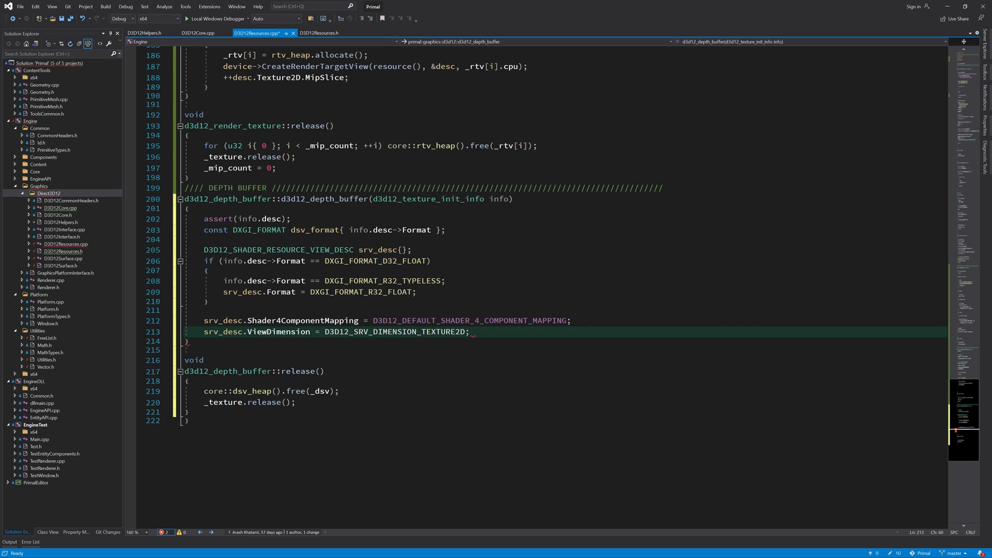
pyautogui.write('srv_desc.Texture2D')
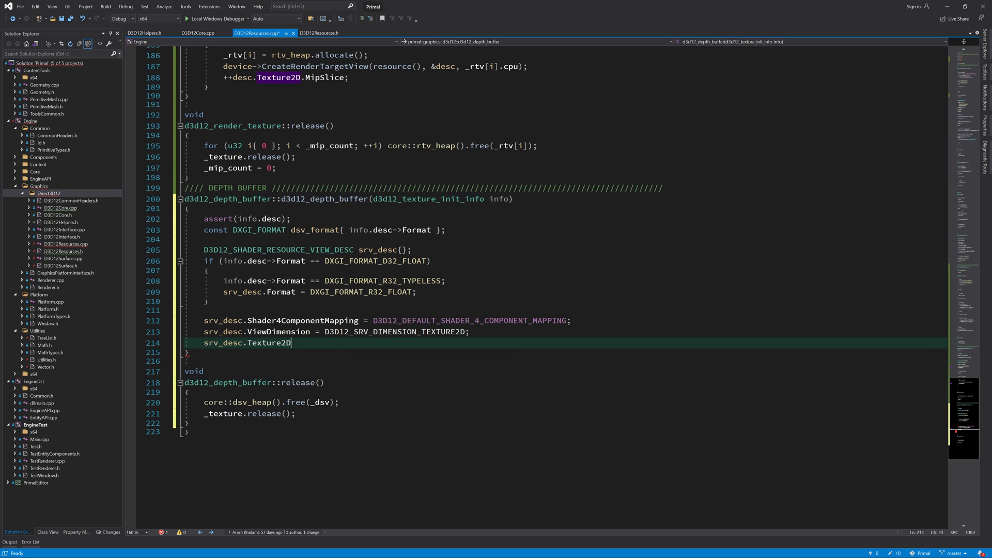
pyautogui.write('.MipLevels = 1;')
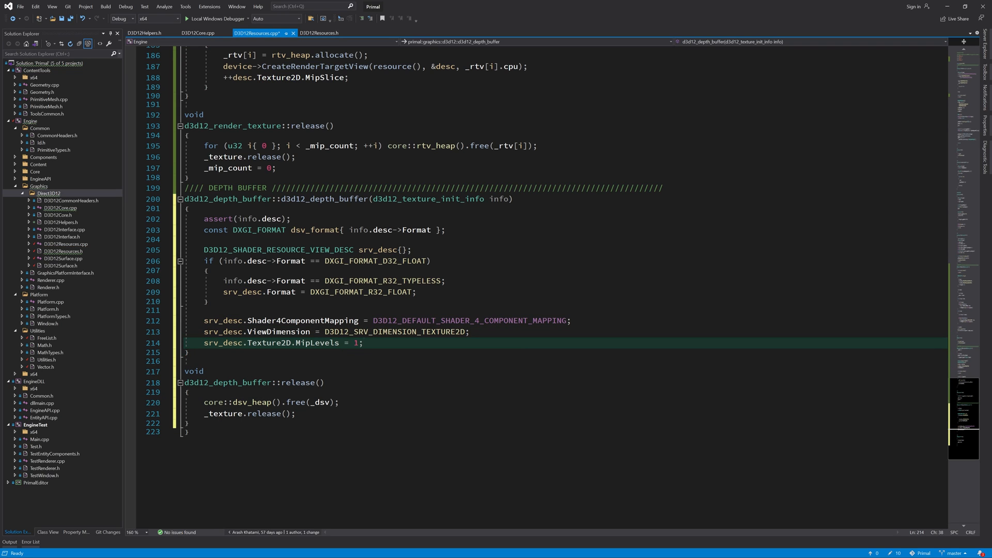
pyautogui.write('srv_desc.Texture2D.MostDetailedMip = 0;')
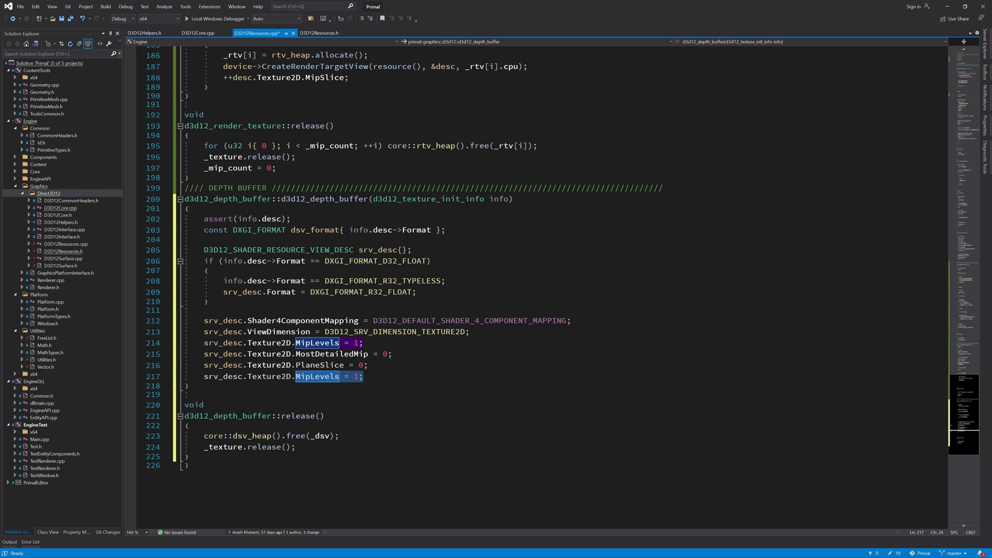
pyautogui.write('ResourceMinLODClamp = 0.f;')
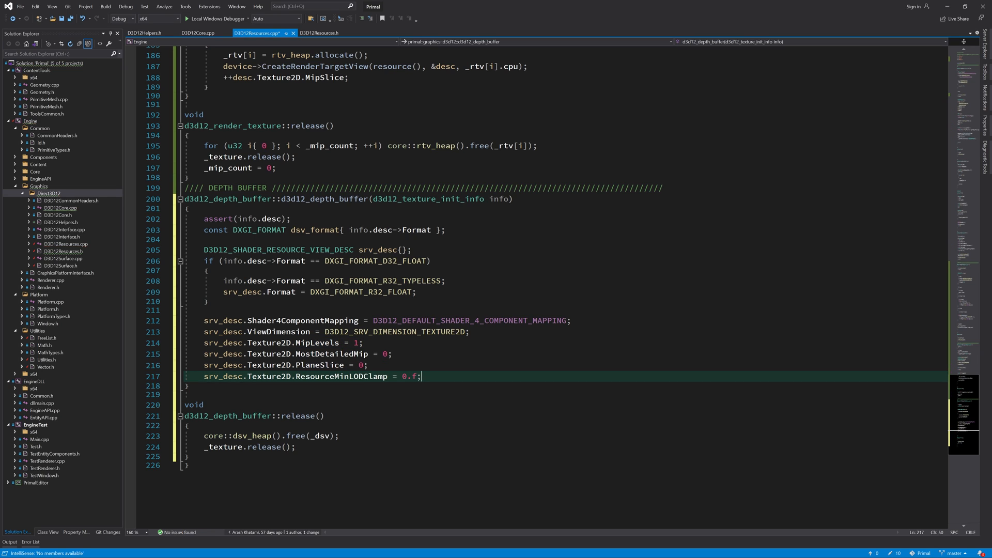
# Step: Assert info has no srv_desc or resource, assign info.srv_desc, and build _texture from info
pyautogui.write('assert')
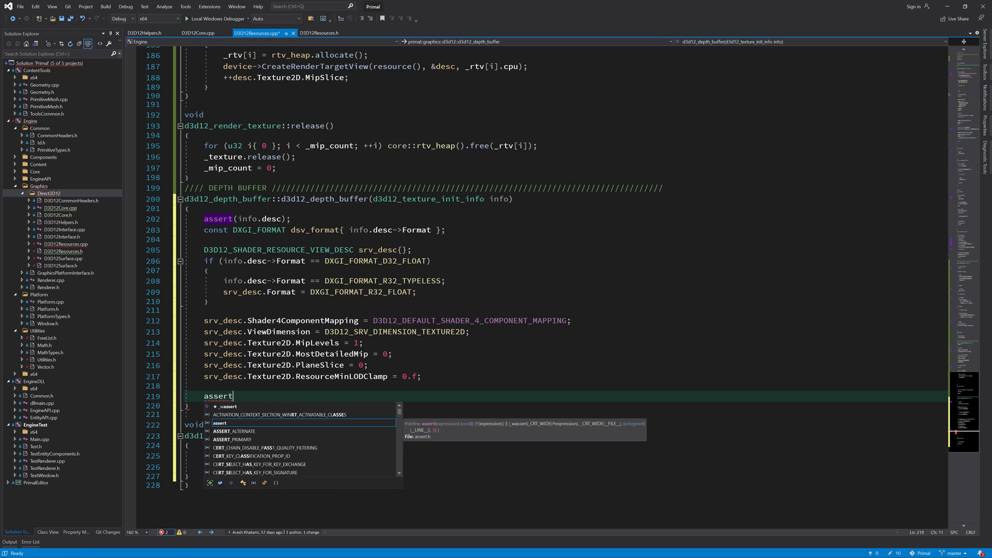
pyautogui.write('(!info.srv_desc')
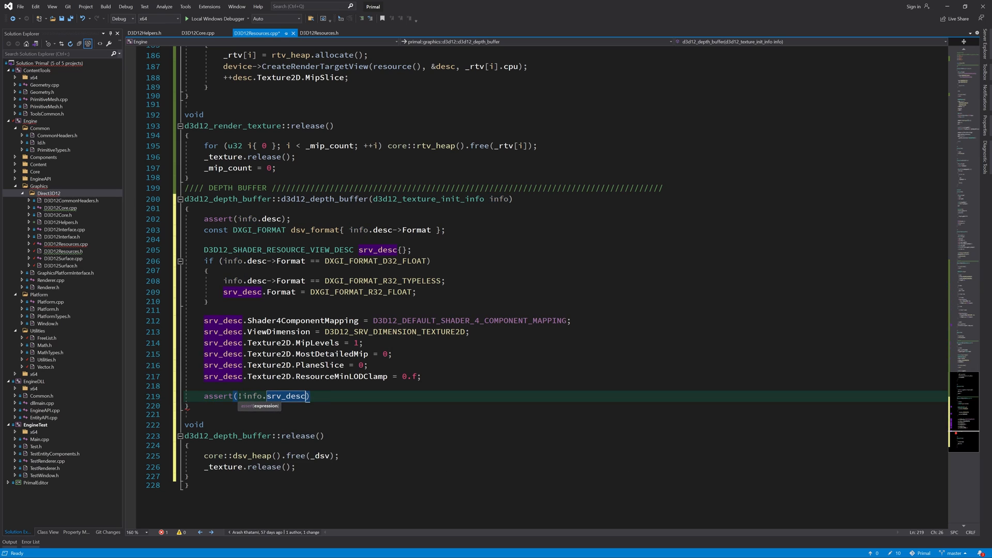
pyautogui.write('&& !info.resource')
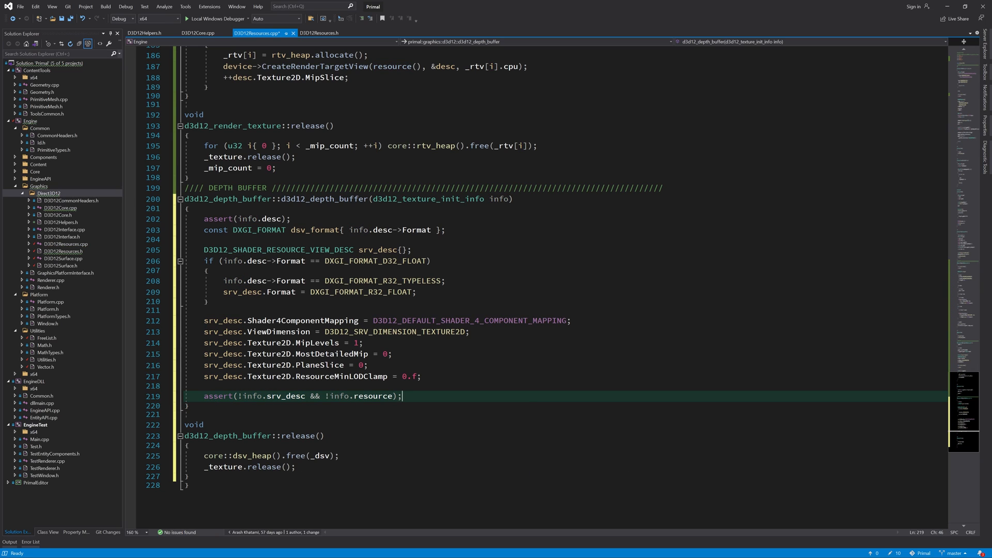
pyautogui.write('info.srv_desc = &srv_desc;')
pyautogui.write('_texture =')
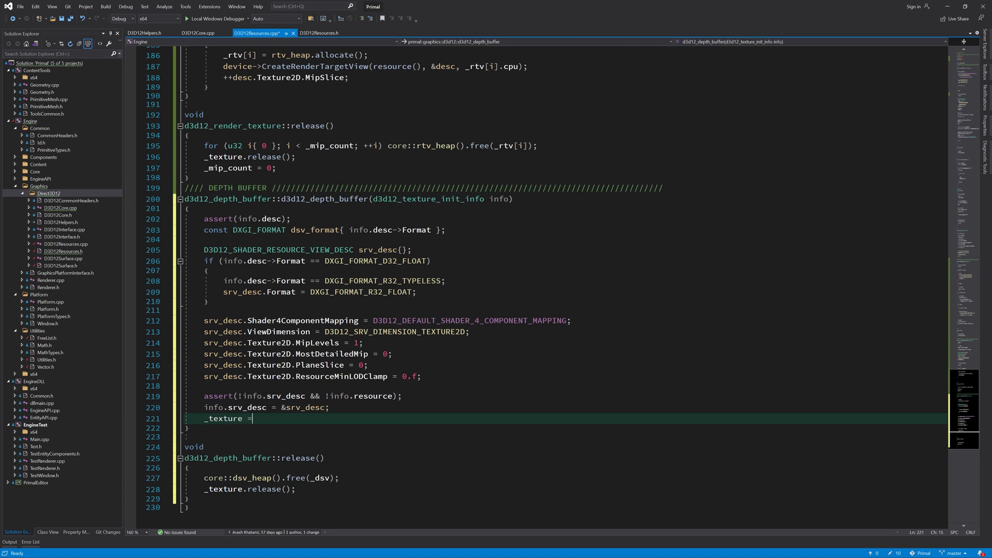
pyautogui.write('d3d12_texture(info);')
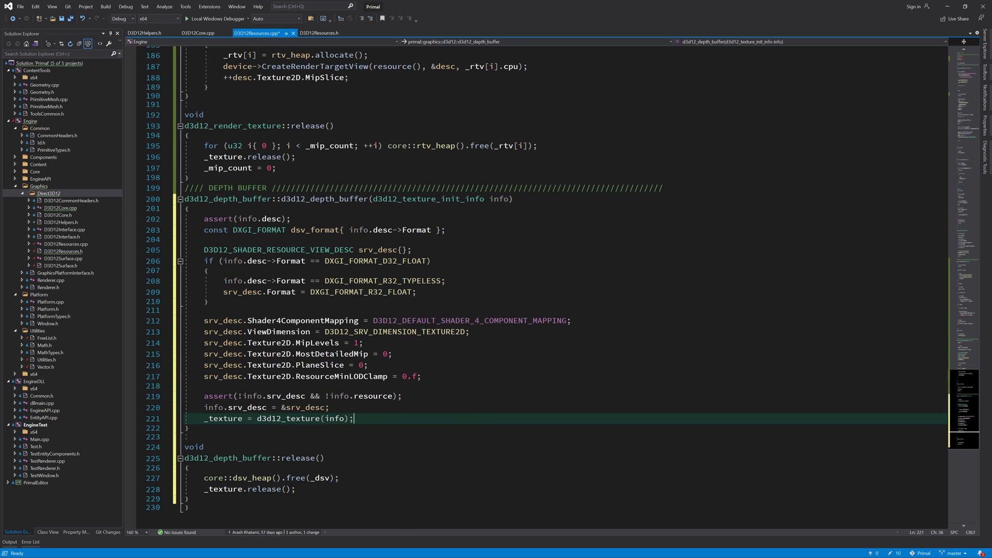
pyautogui.write('d3d12')
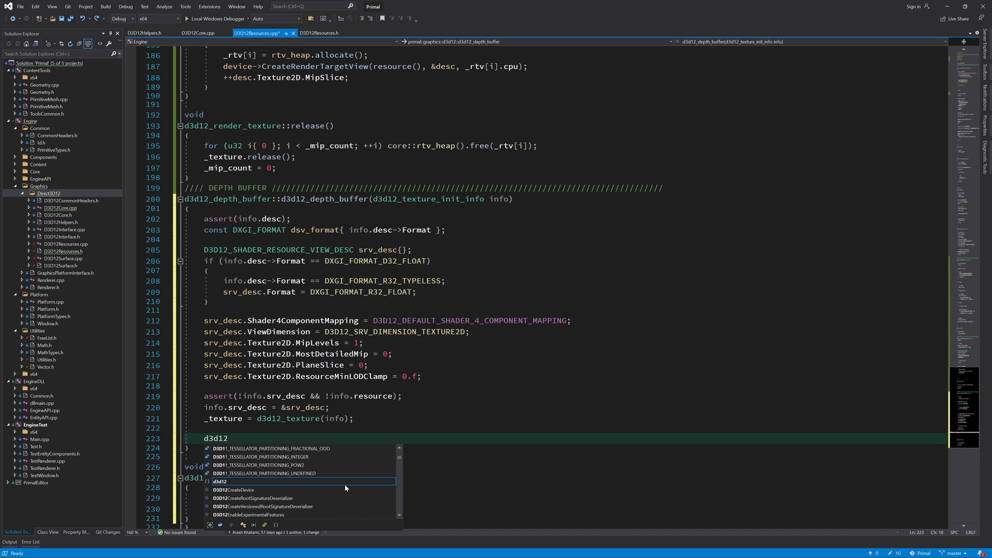
# Step: Declare dsv_desc with TEXTURE2D dimension, no flags and dsv_format, then allocate _dsv from the DSV heap
pyautogui.write('_depth_stenc')
pyautogui.write('dsv_desc')
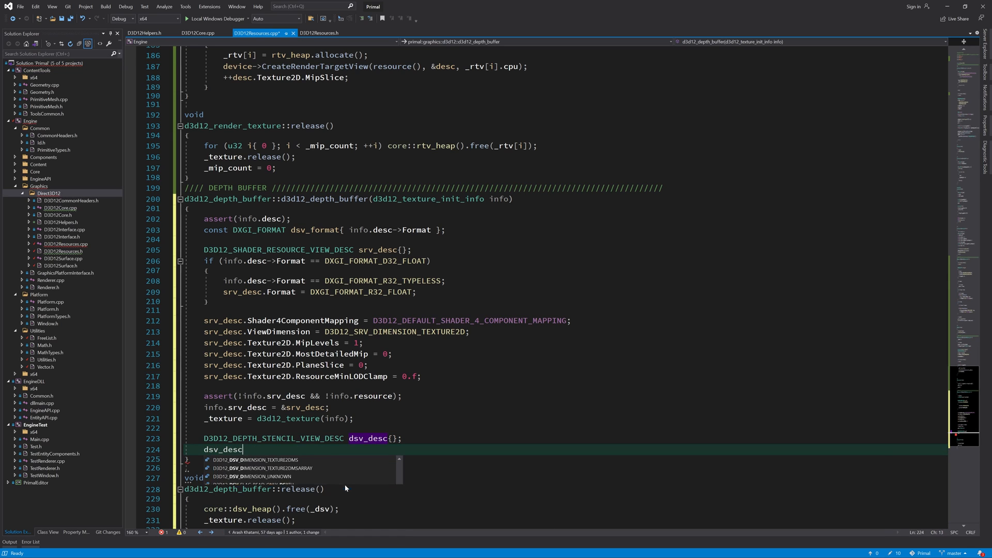
pyautogui.write('.ViewDimension = d3d12_dsv')
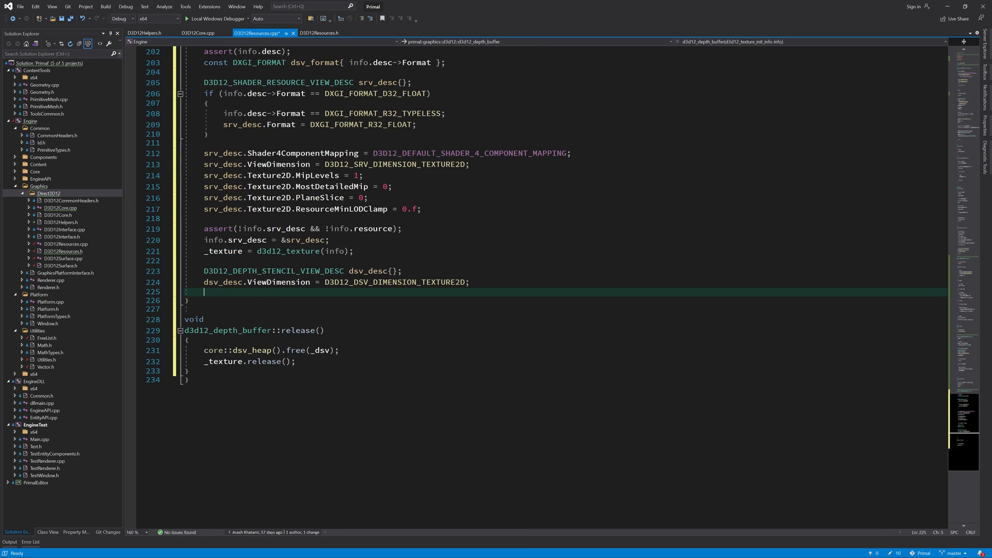
pyautogui.write('dsv_desc.Flags')
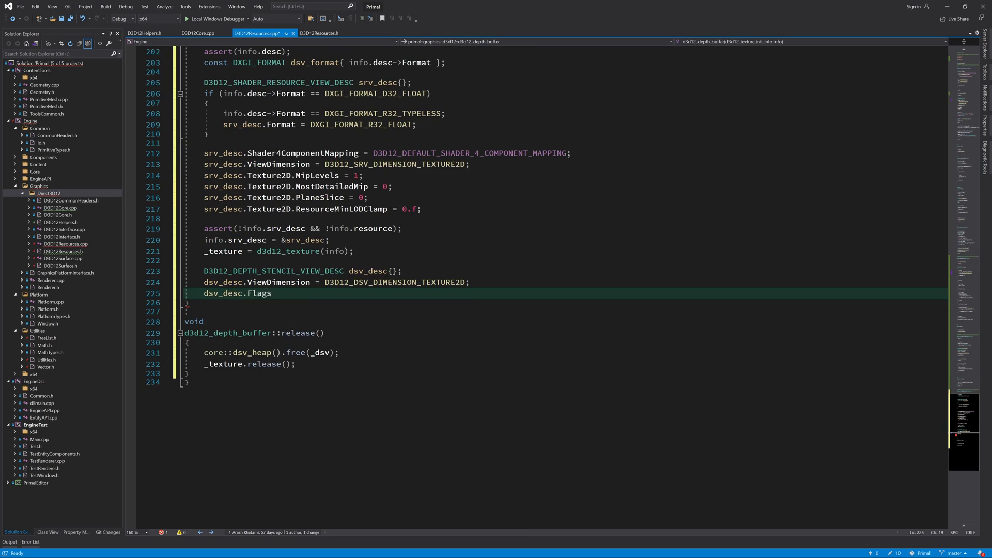
pyautogui.write('=d3d12_dsv_flag')
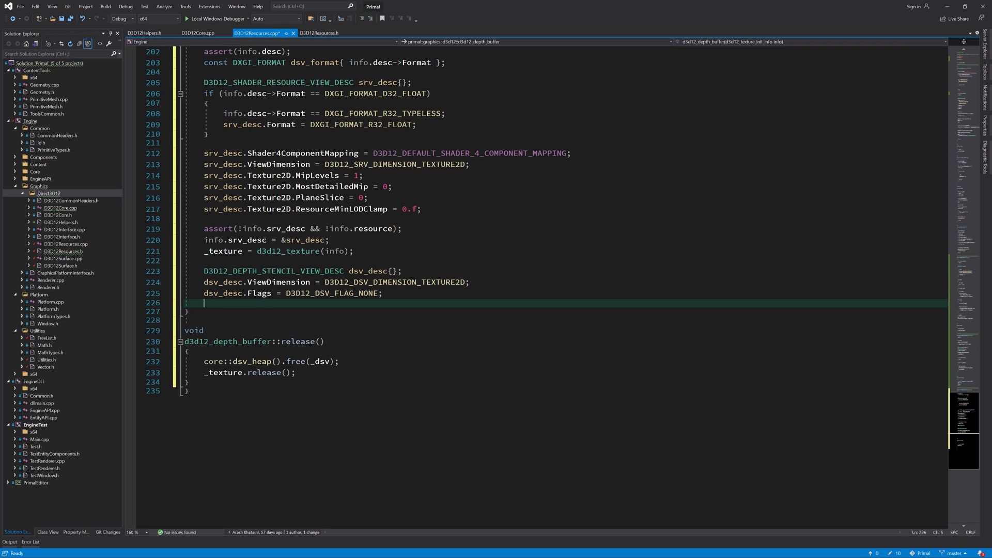
pyautogui.write('dsv_desc.Format')
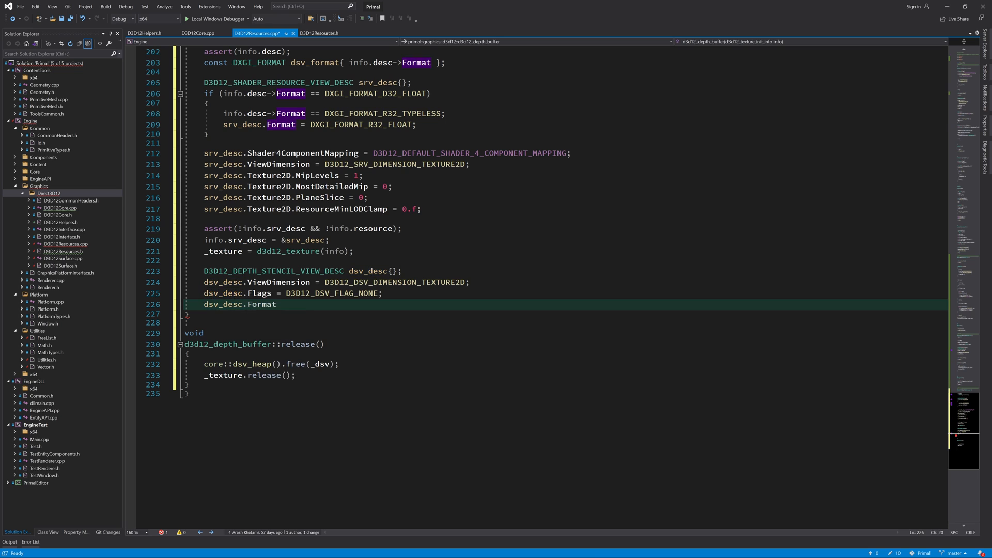
pyautogui.write('= dsv_format;')
pyautogui.write('dsv_desc.Texture2D.MipSlice = 0;')
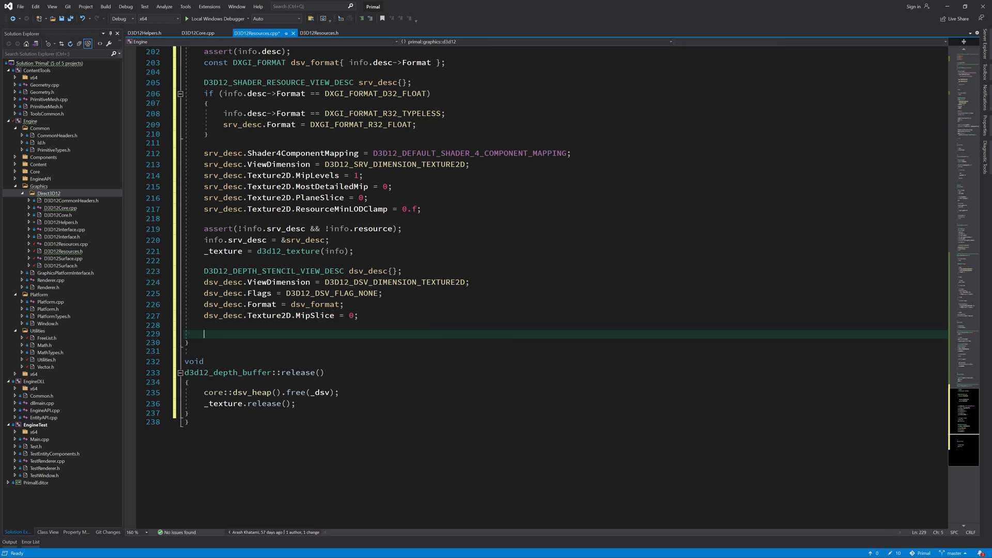
pyautogui.write('_dsv = core::dsc')
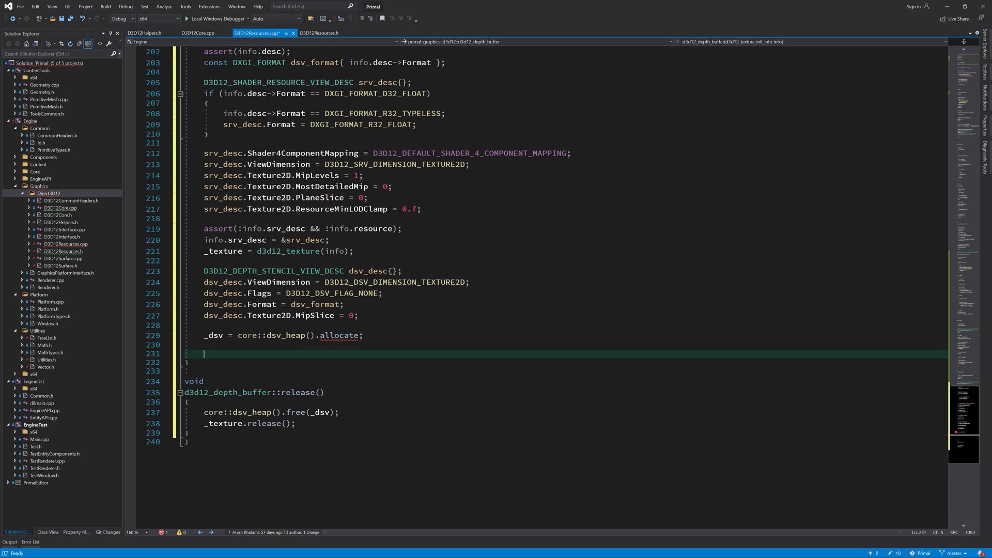
# Step: Get the device into 'auto *const device { core::device() };' and assert it
pyautogui.write('auto *const device')
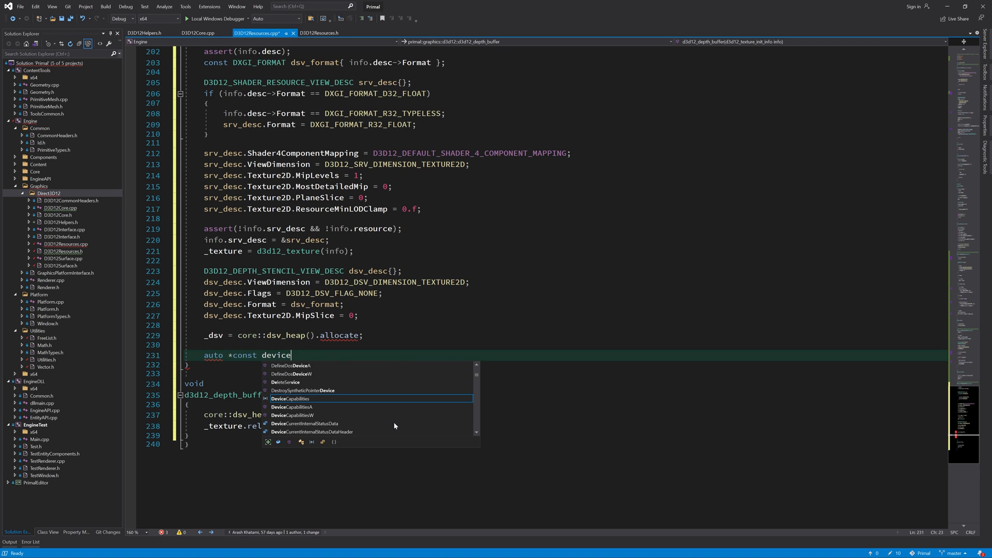
pyautogui.write('{ core::device() };')
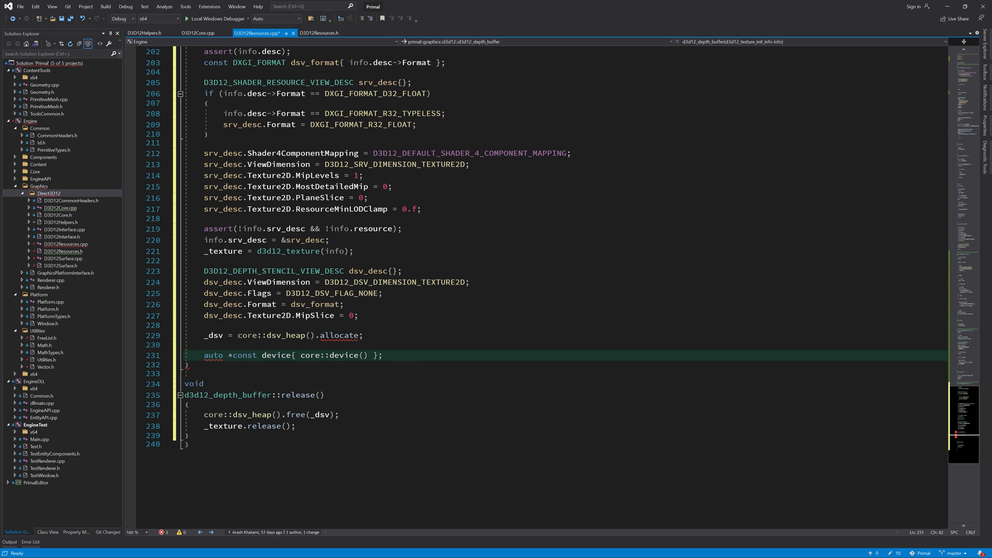
pyautogui.write('assert(device)')
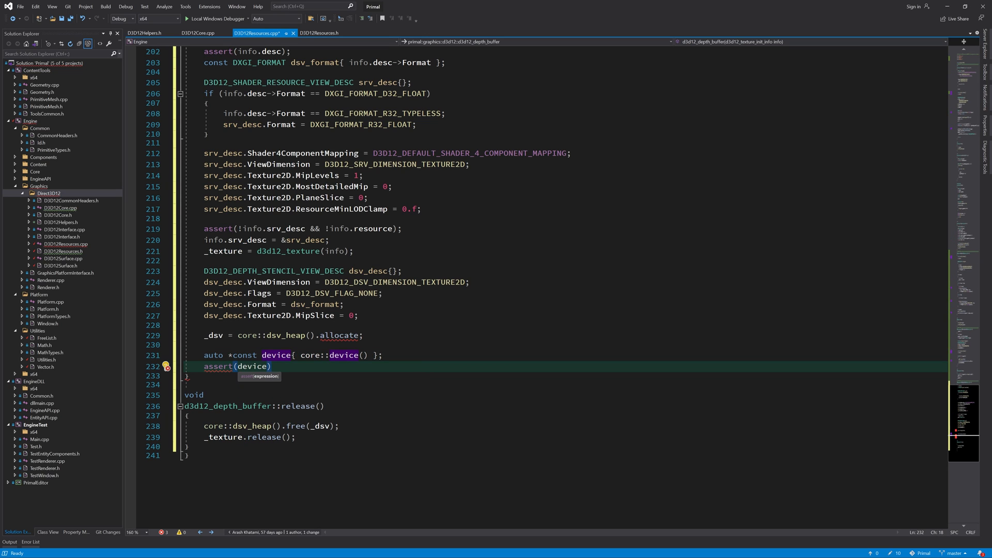
# Step: Call device->CreateDepthStencilView(resource(), &dsv_desc, _dsv.cpu) and save D3D12Resources.cpp
pyautogui.write('device->createdept')
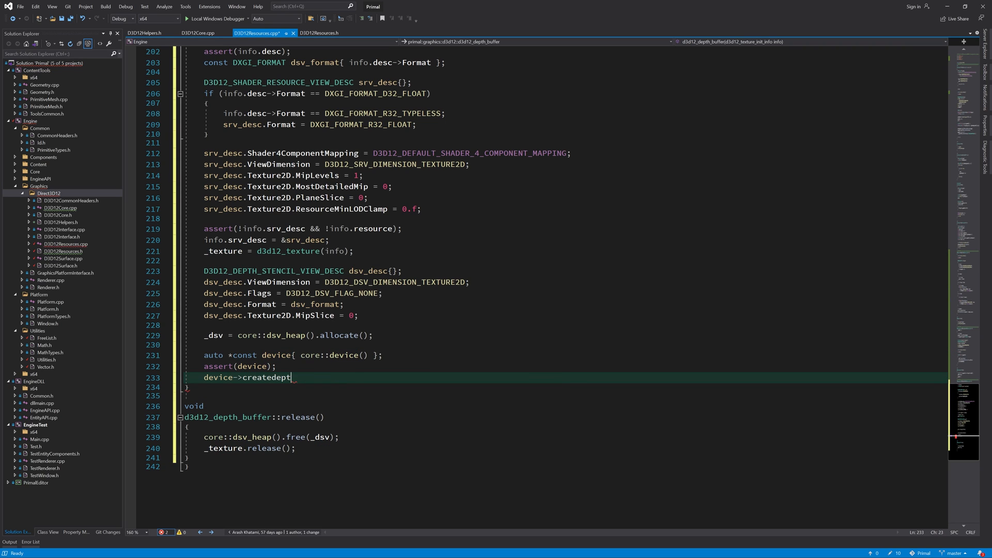
pyautogui.write('CreateDepthStencilView(_')
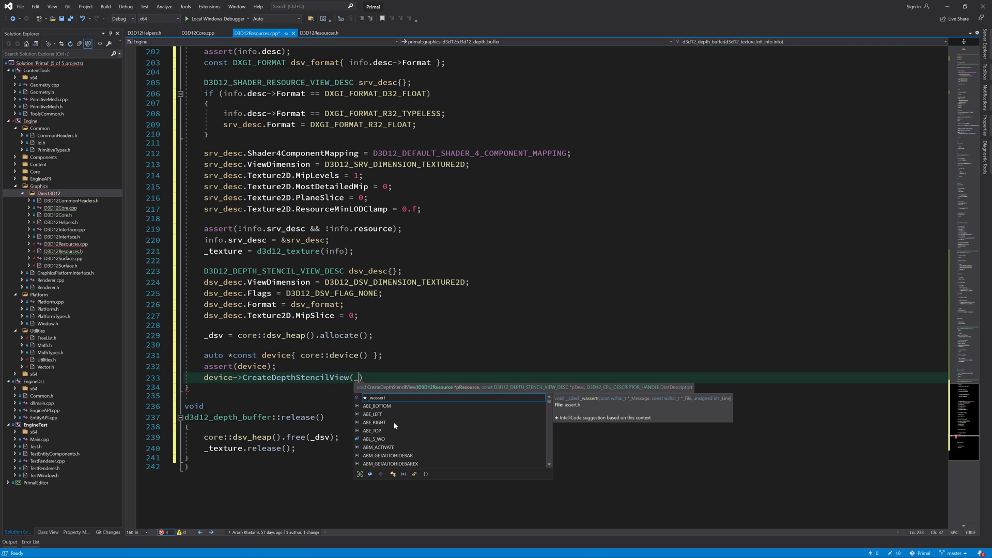
pyautogui.write('resource()')
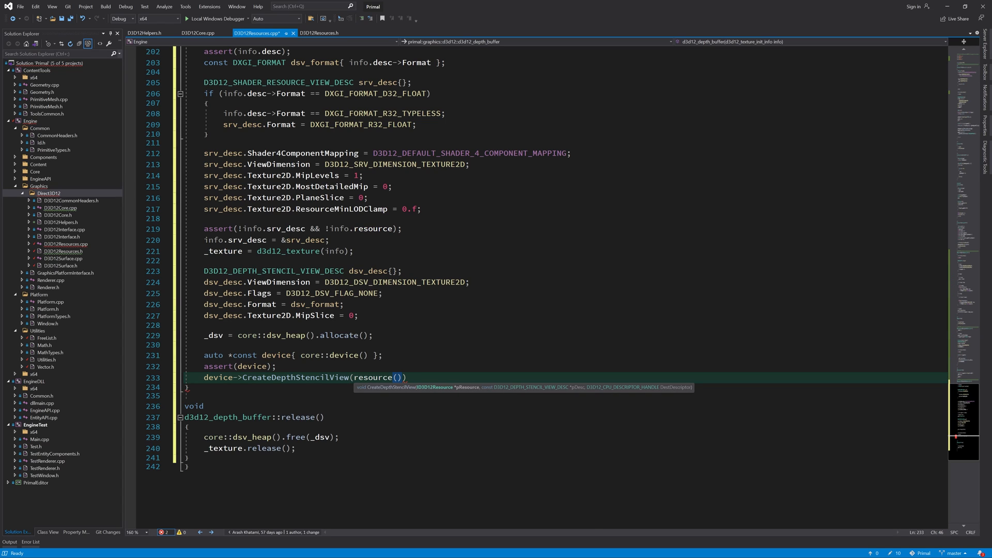
pyautogui.write(', &')
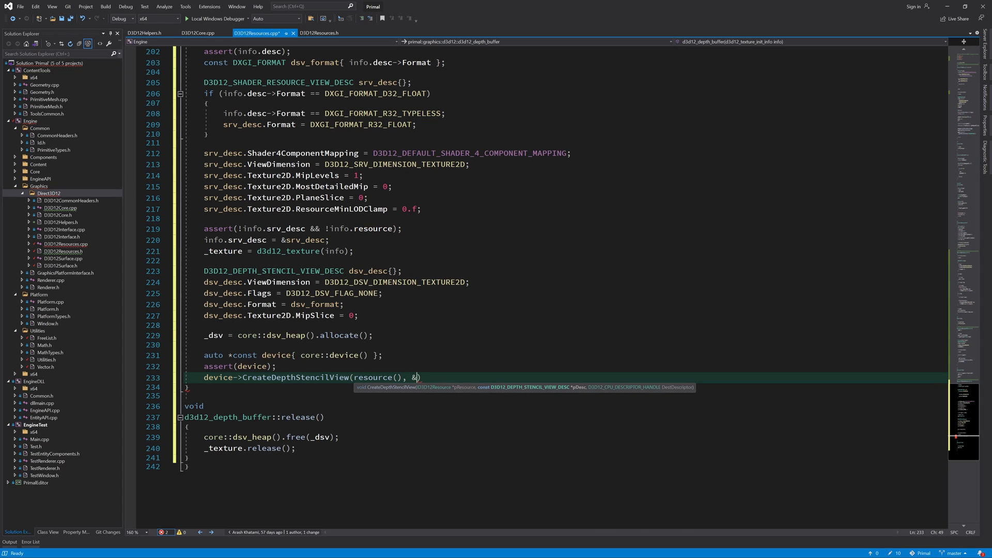
pyautogui.write('dsv_desc, _')
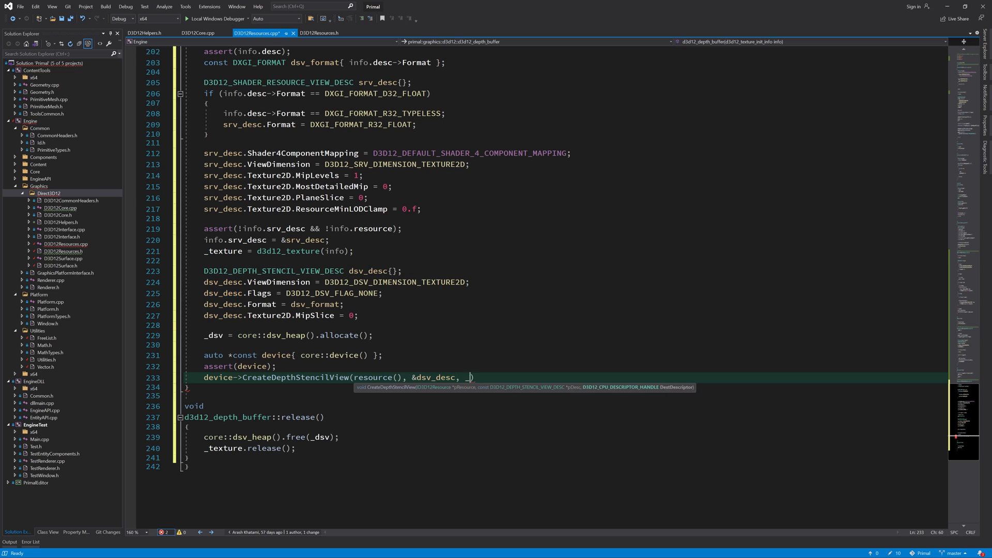
pyautogui.write('dsv.cpu);')
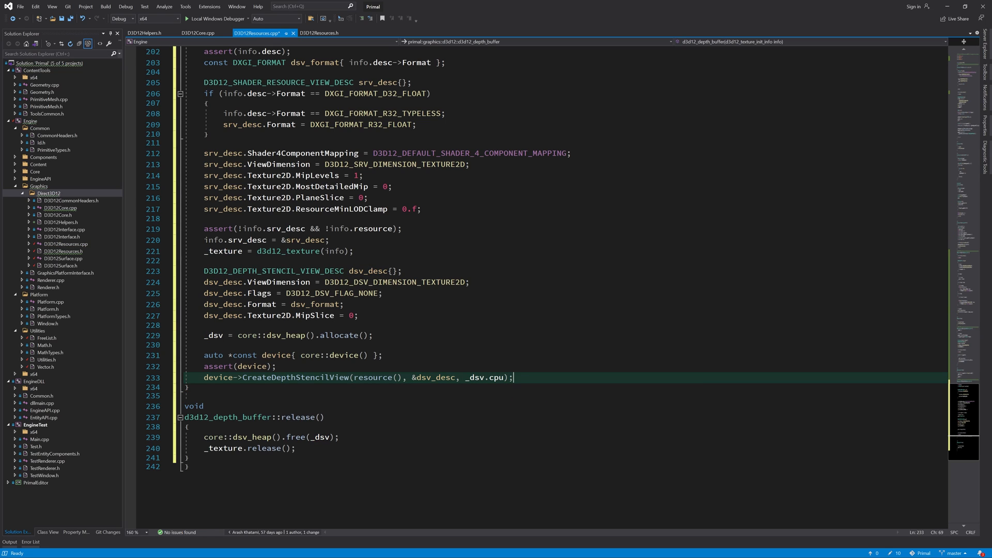
pyautogui.press('ctrl+s')
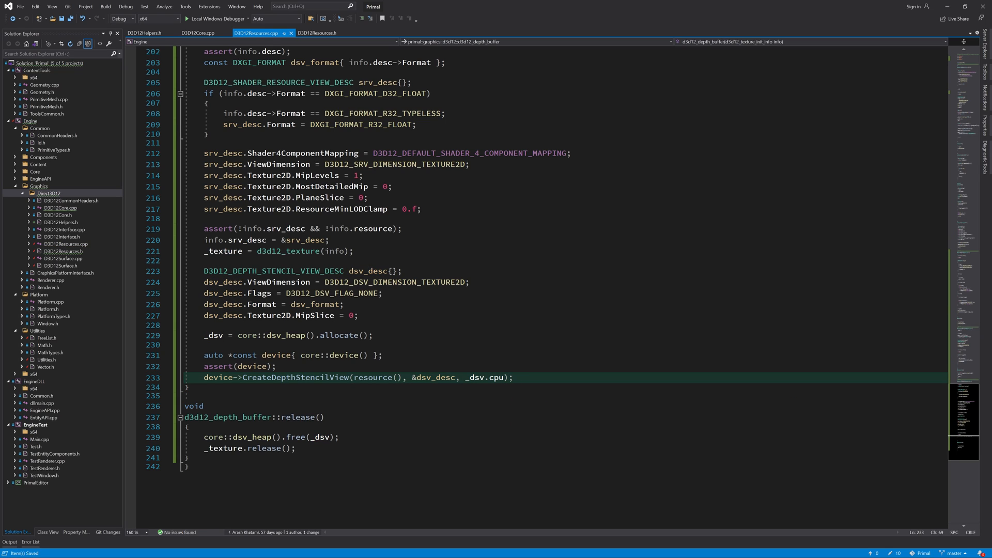